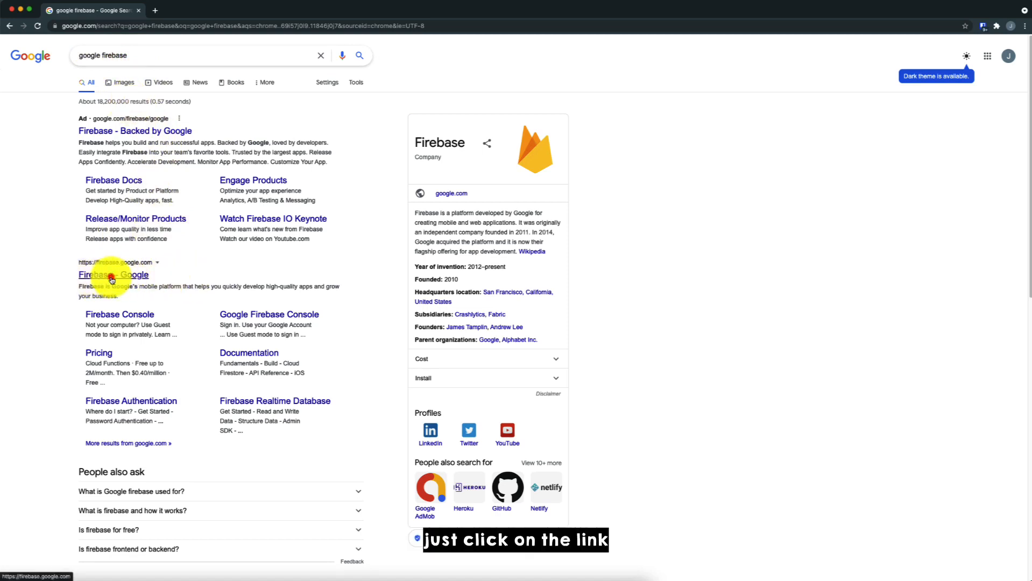
# - Open firebase.google.com from the 'google firebase' results and begin creating a project
pyautogui.click(110, 275)
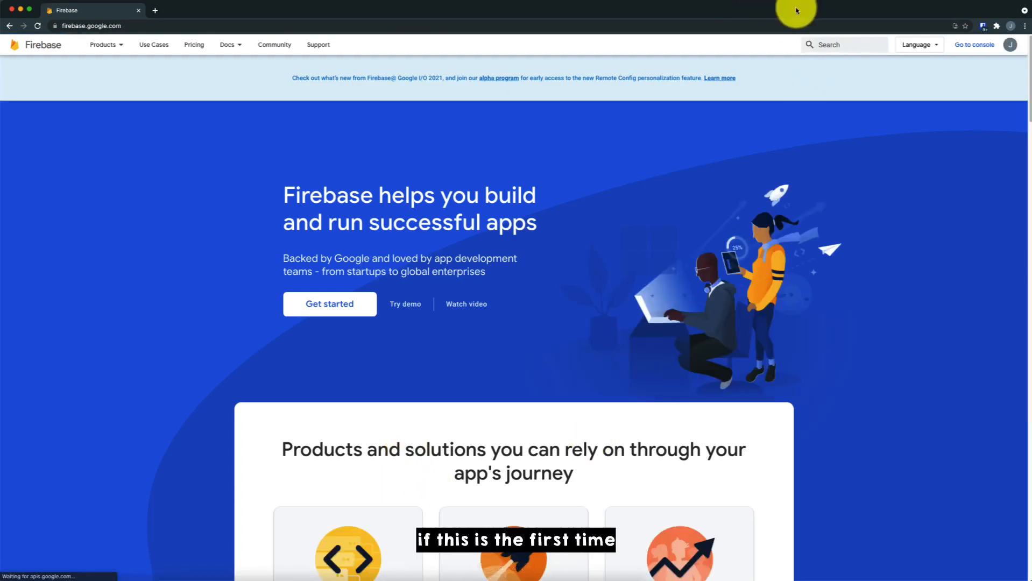
pyautogui.click(328, 308)
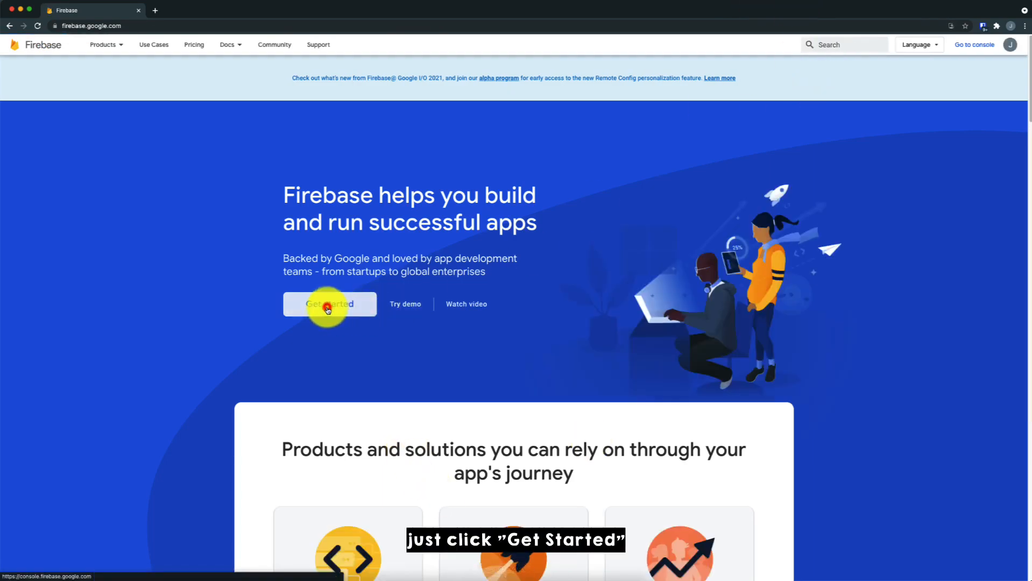
# - Name the new Firebase project wawplus and accept the Firebase terms
pyautogui.click(327, 304)
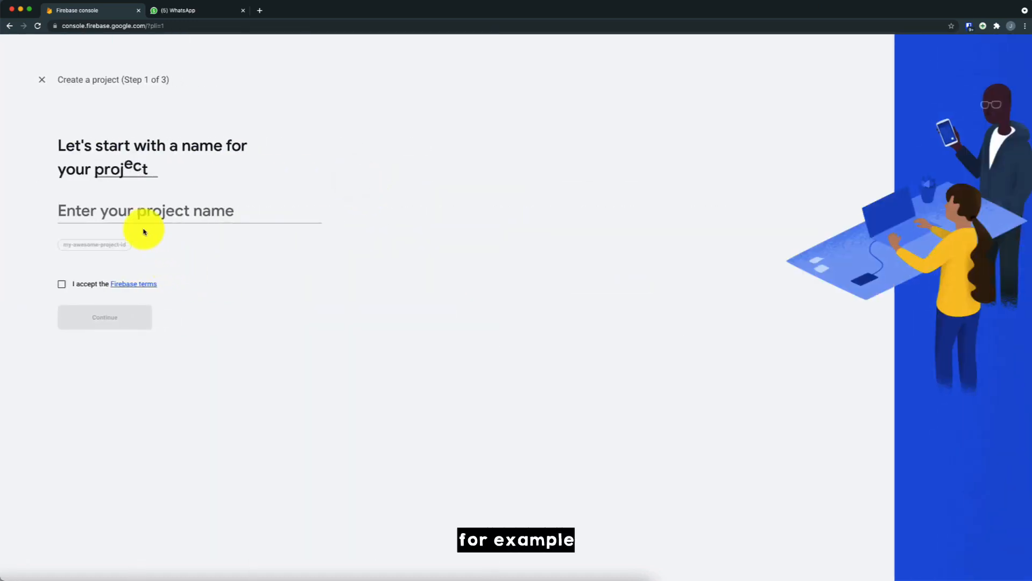
pyautogui.write('wawplus')
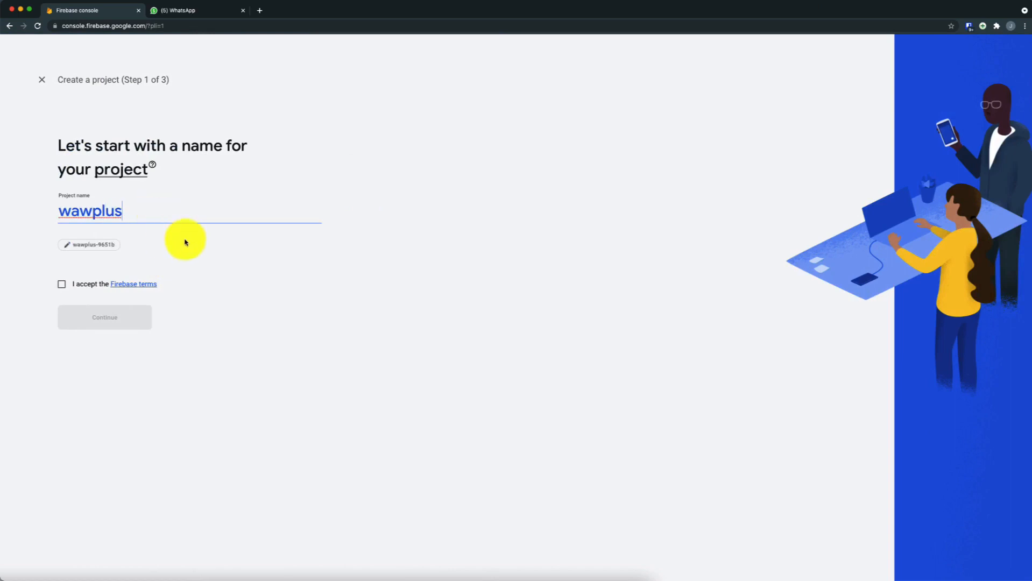
pyautogui.click(61, 284)
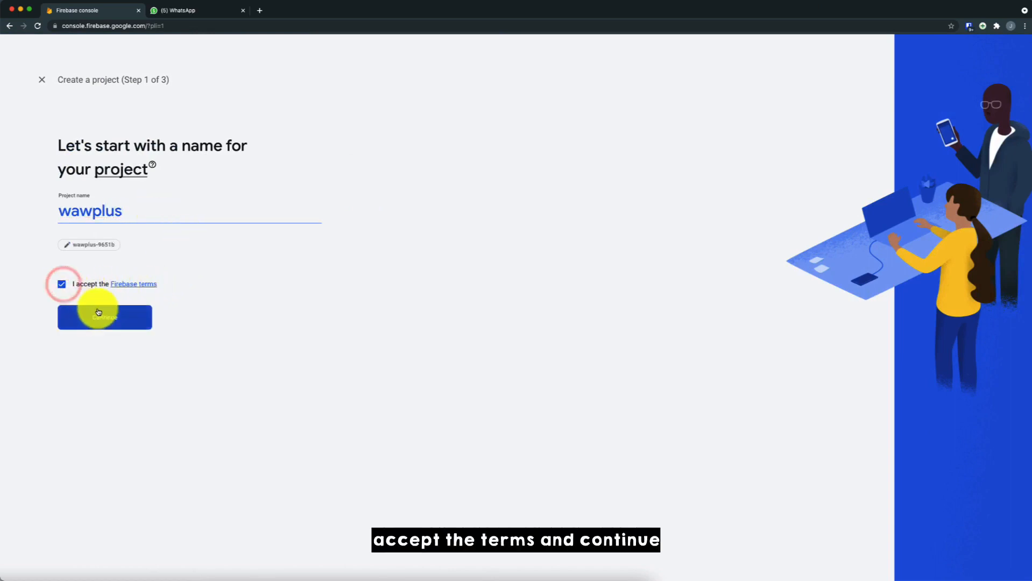
pyautogui.click(105, 317)
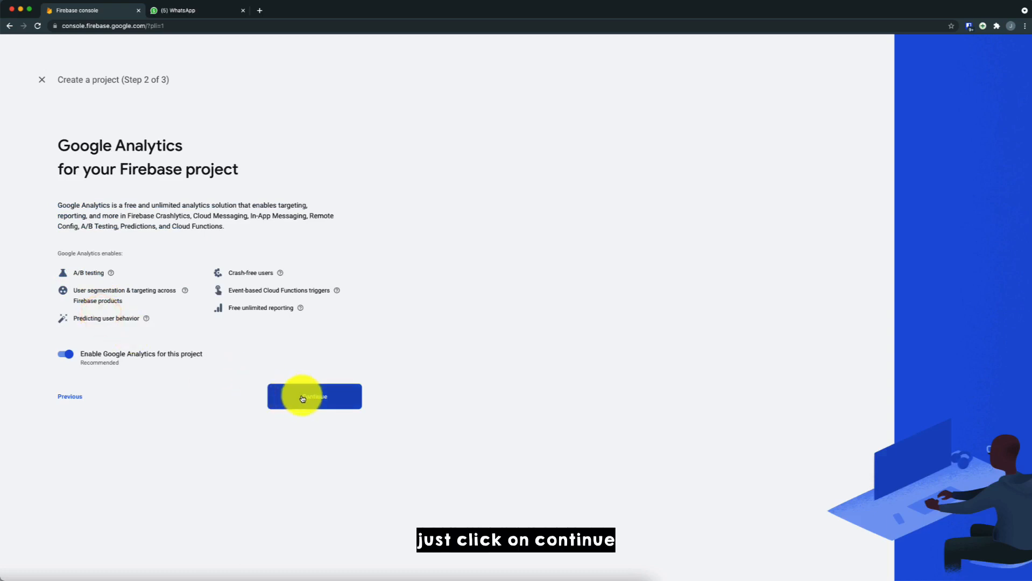
# - Keep Google Analytics enabled with Malaysia as its location and accept the analytics terms
pyautogui.click(313, 396)
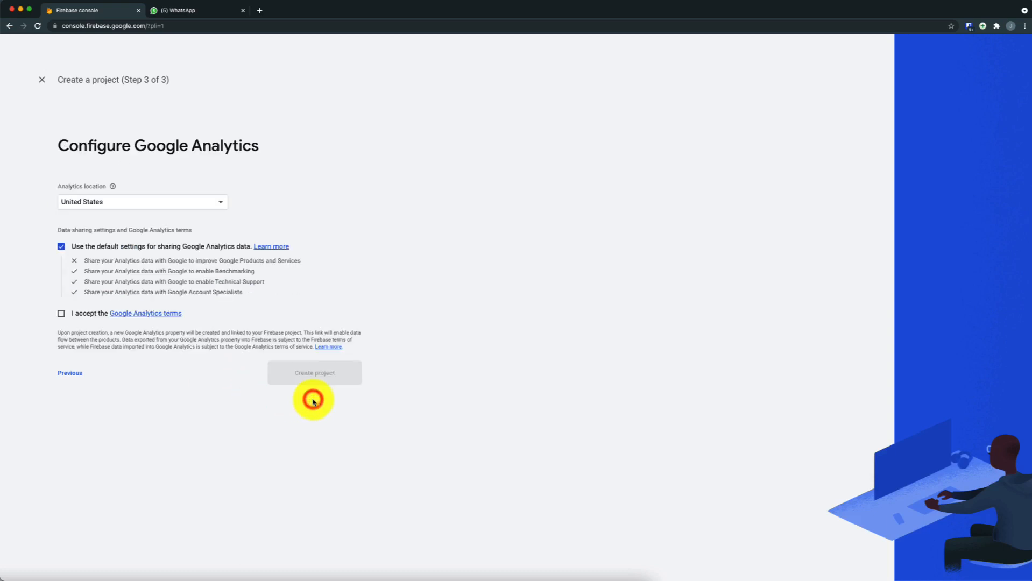
pyautogui.click(142, 202)
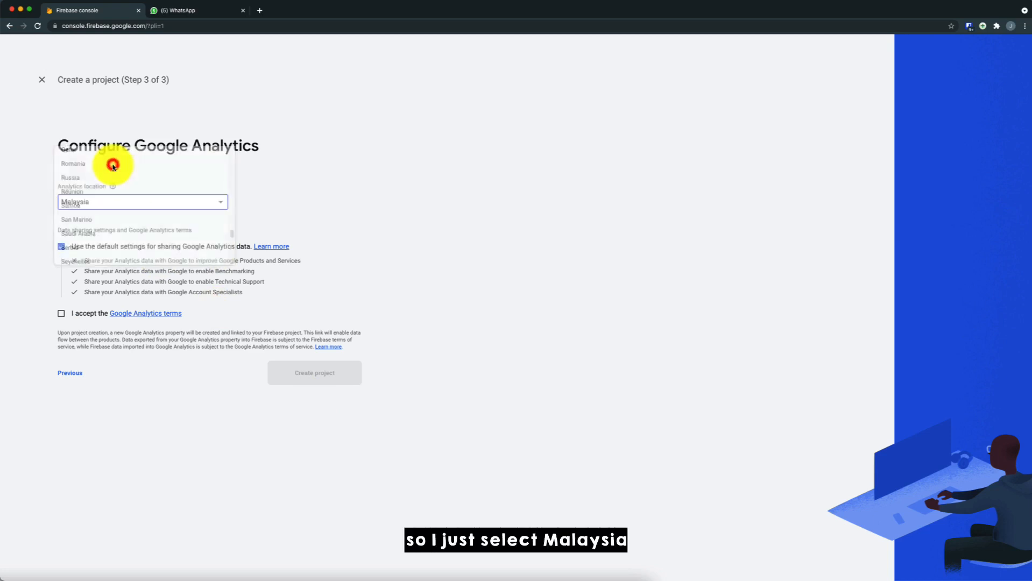
pyautogui.click(61, 313)
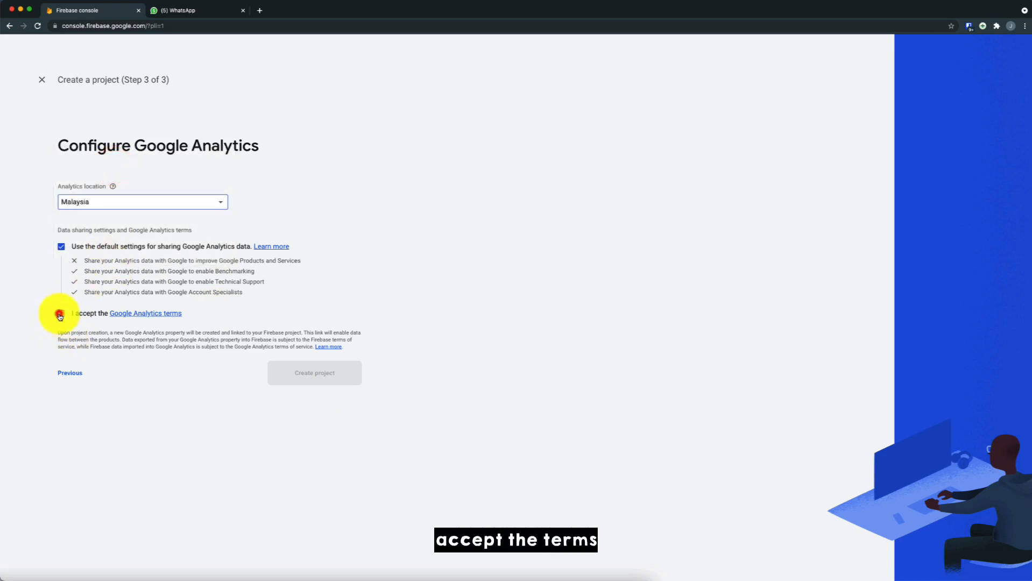
pyautogui.click(314, 373)
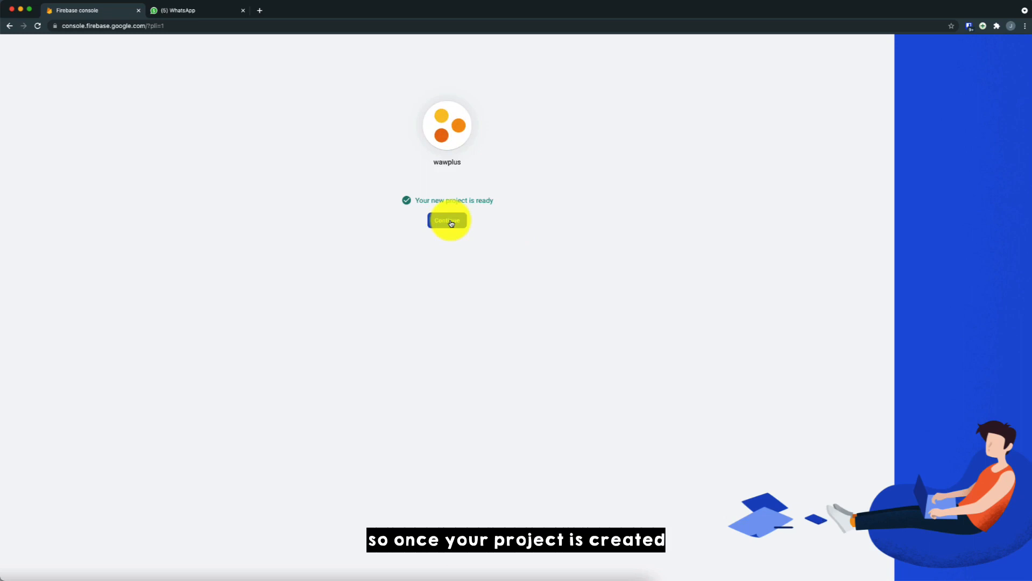
# - Enter the wawplus project, open Build > Realtime Database, then bring WhatsApp forward
pyautogui.click(447, 221)
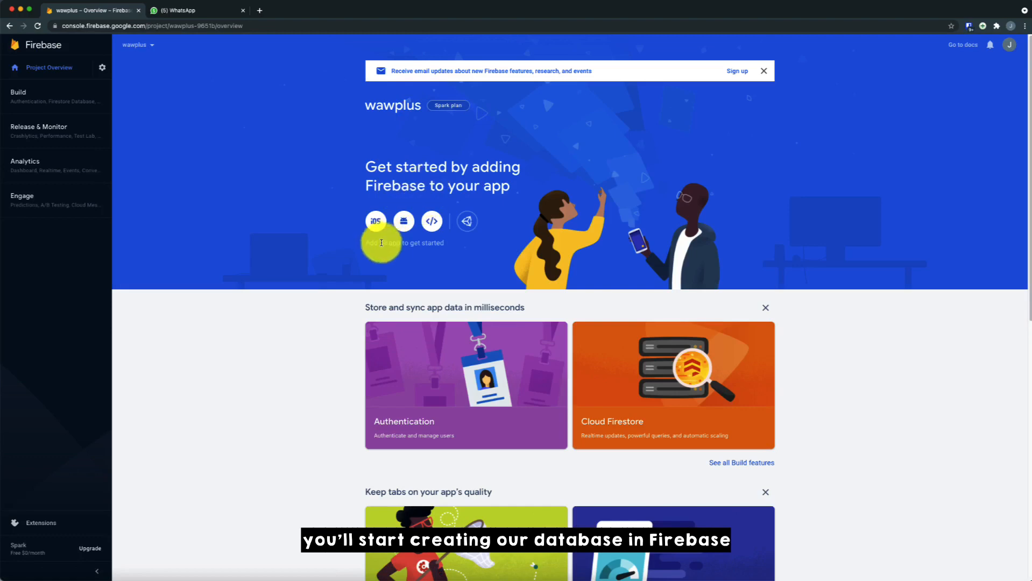
pyautogui.moveTo(91, 168)
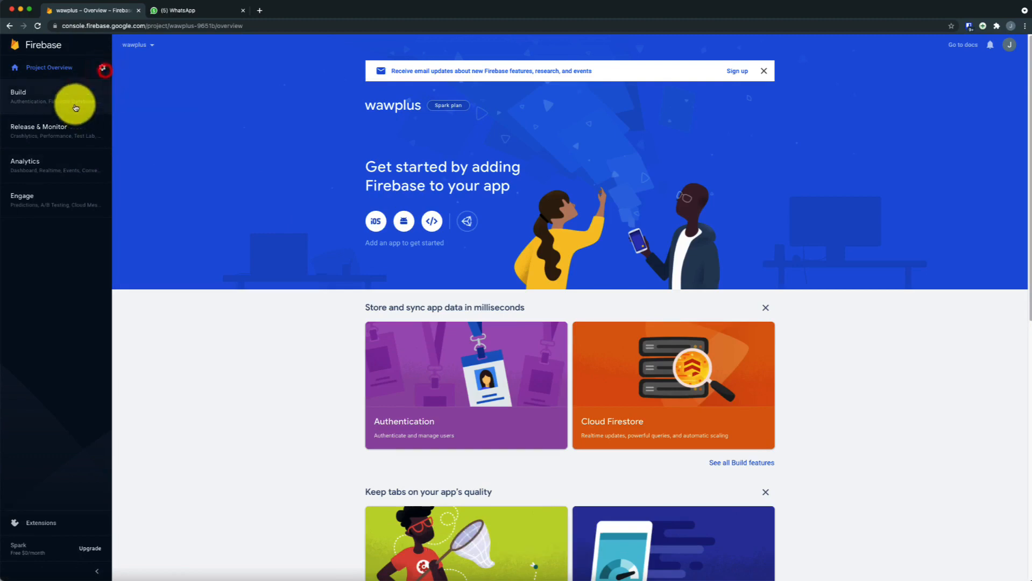
pyautogui.click(18, 92)
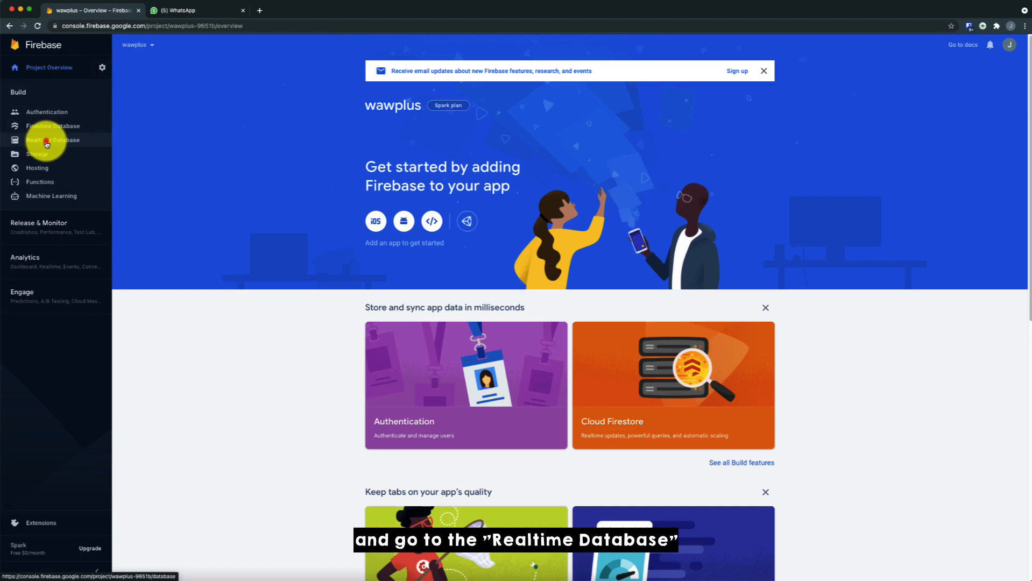
pyautogui.click(52, 139)
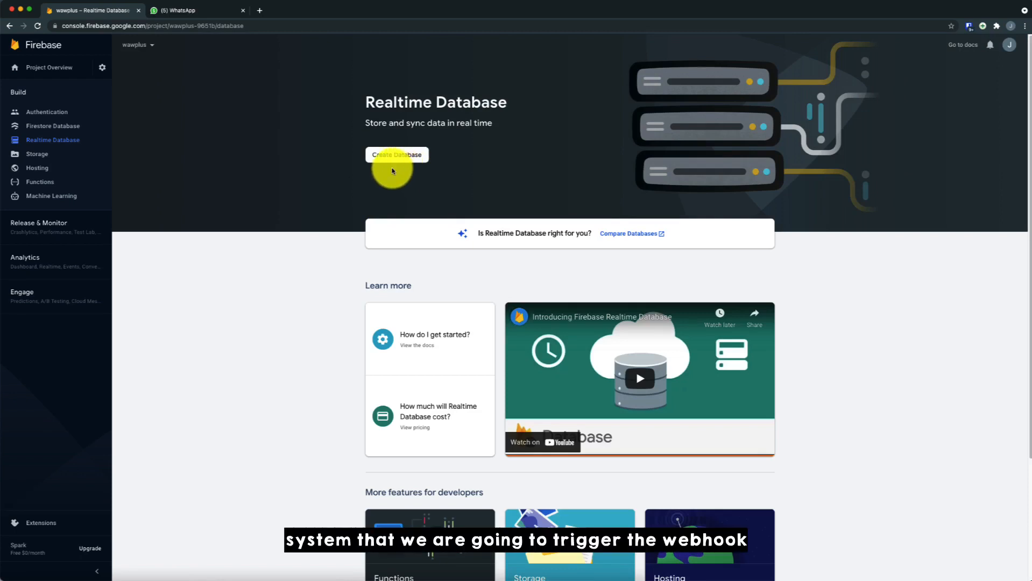
pyautogui.moveTo(431, 102)
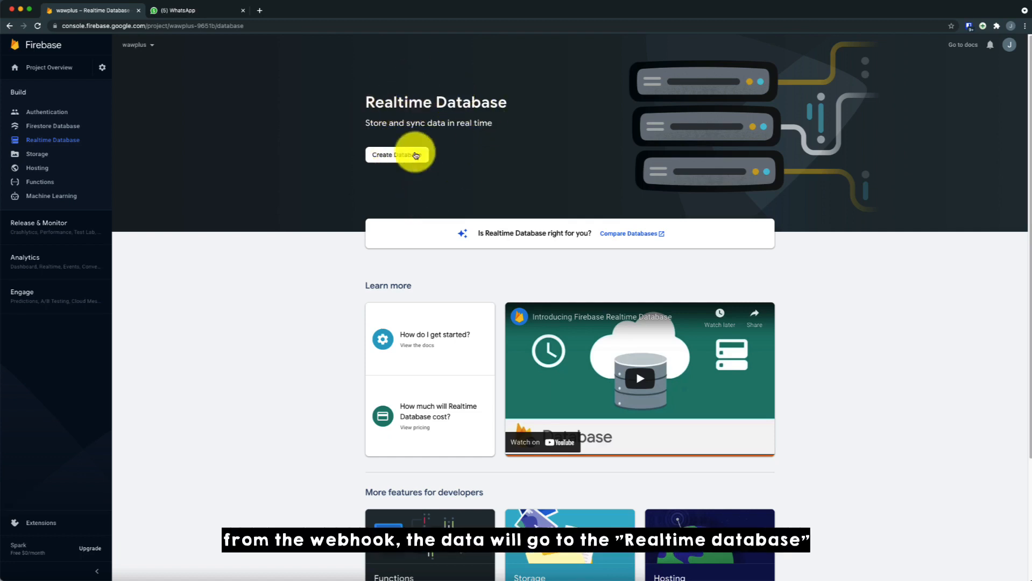
pyautogui.moveTo(247, 66)
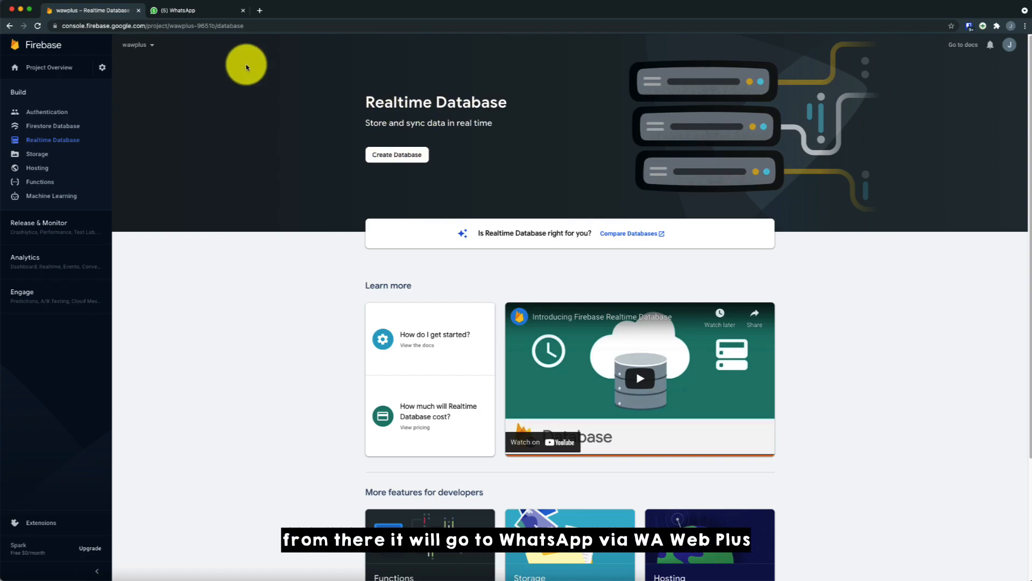
pyautogui.click(183, 10)
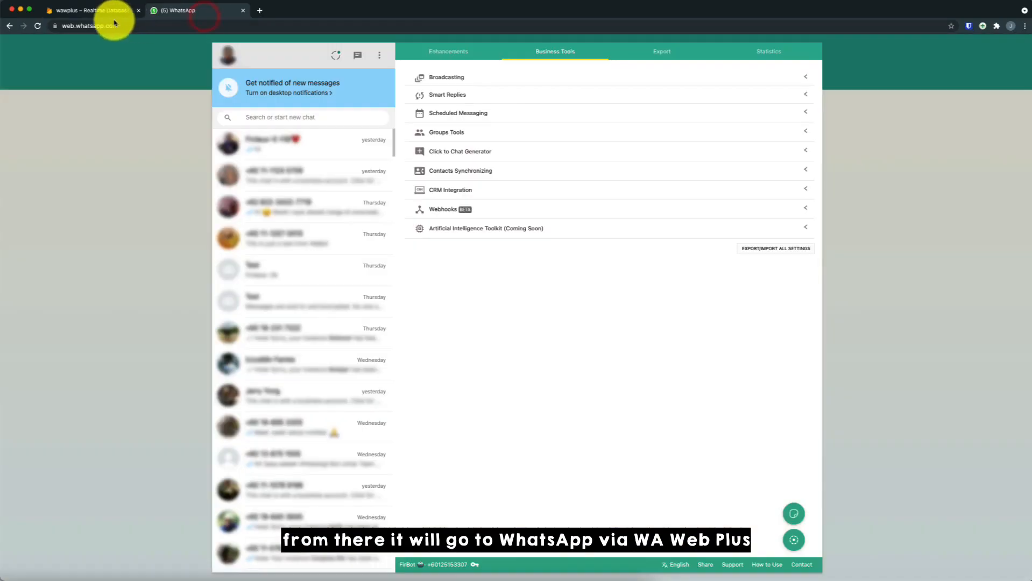
# - Create a Realtime Database located in Singapore, starting in test mode
pyautogui.click(400, 155)
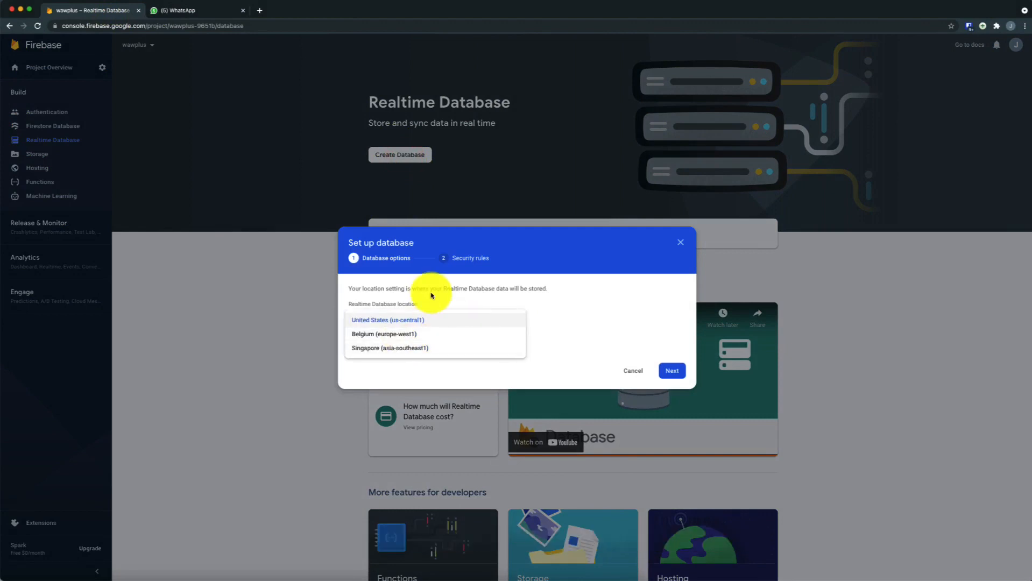
pyautogui.click(390, 348)
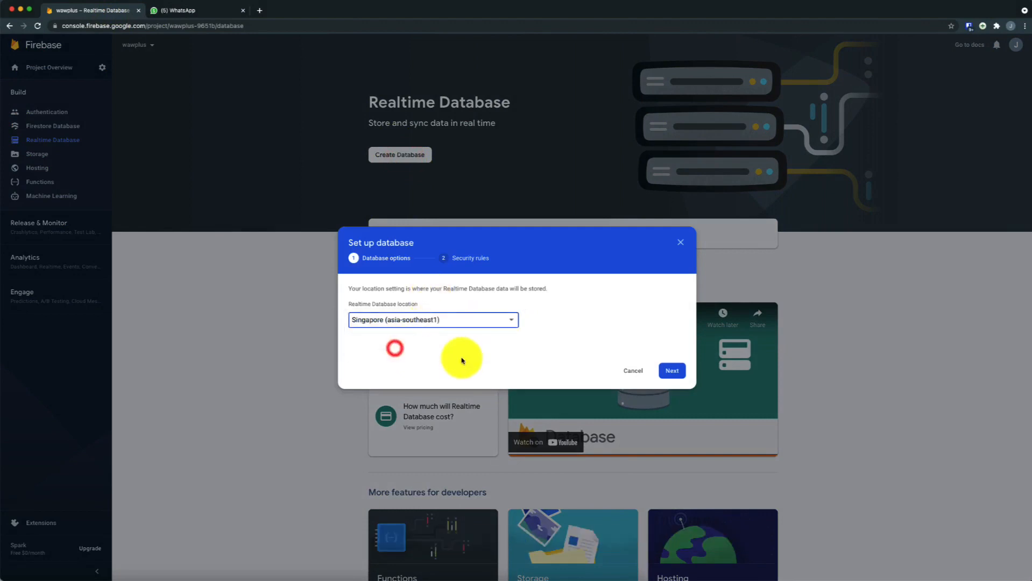
pyautogui.click(672, 371)
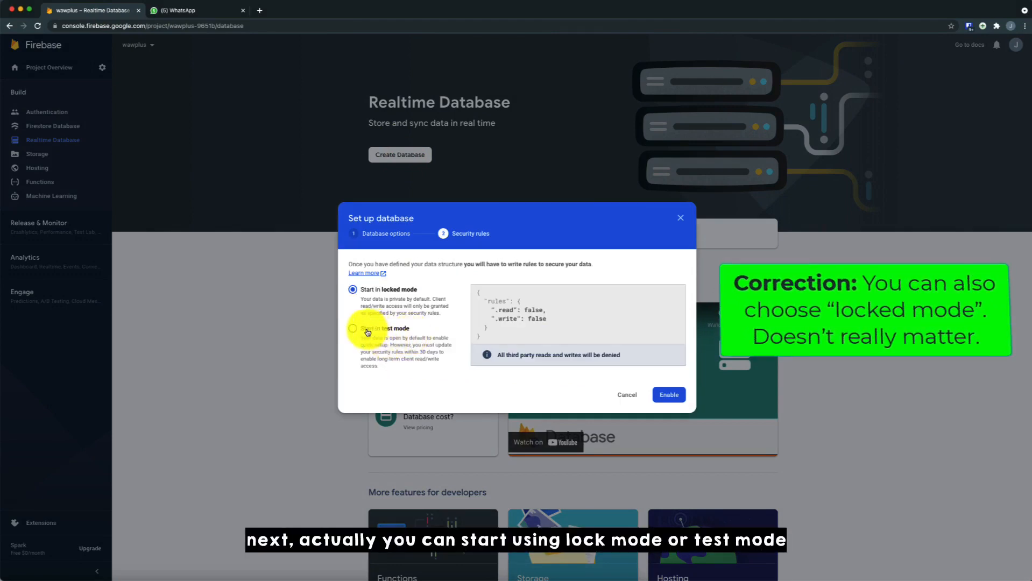
pyautogui.click(352, 329)
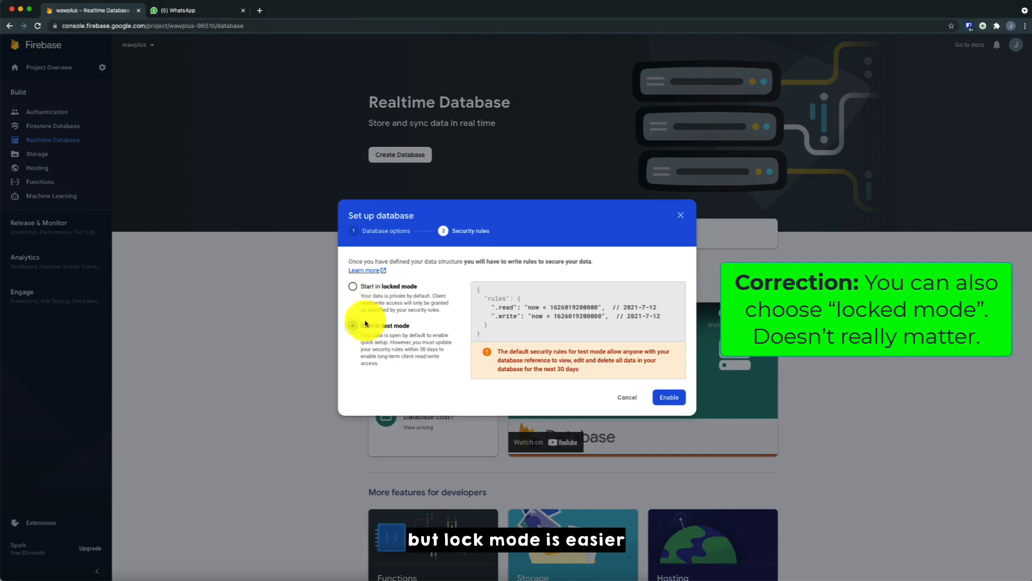
pyautogui.click(669, 397)
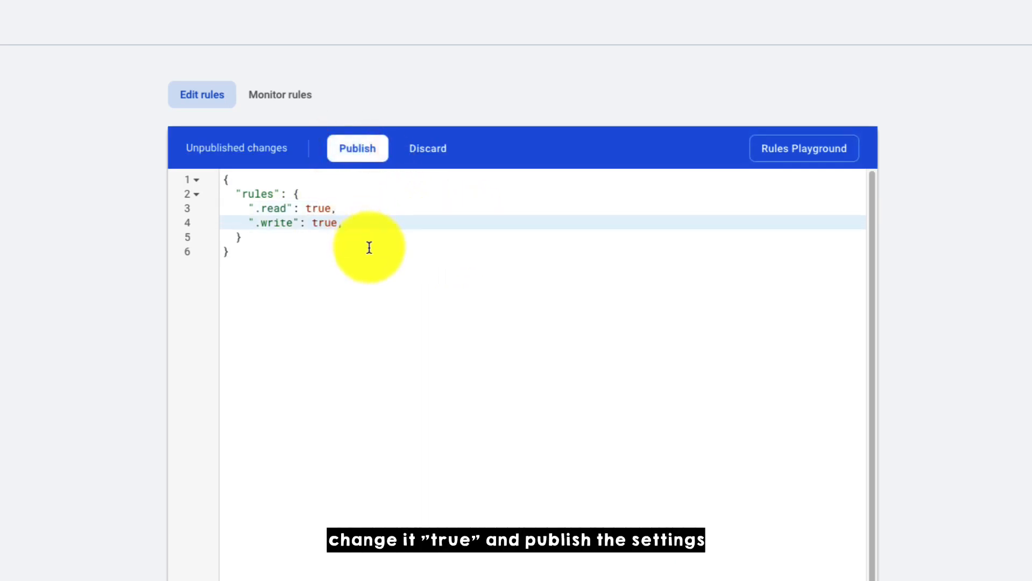
# - Publish the read/write true rules and view the database URL on the Data tab
pyautogui.click(357, 148)
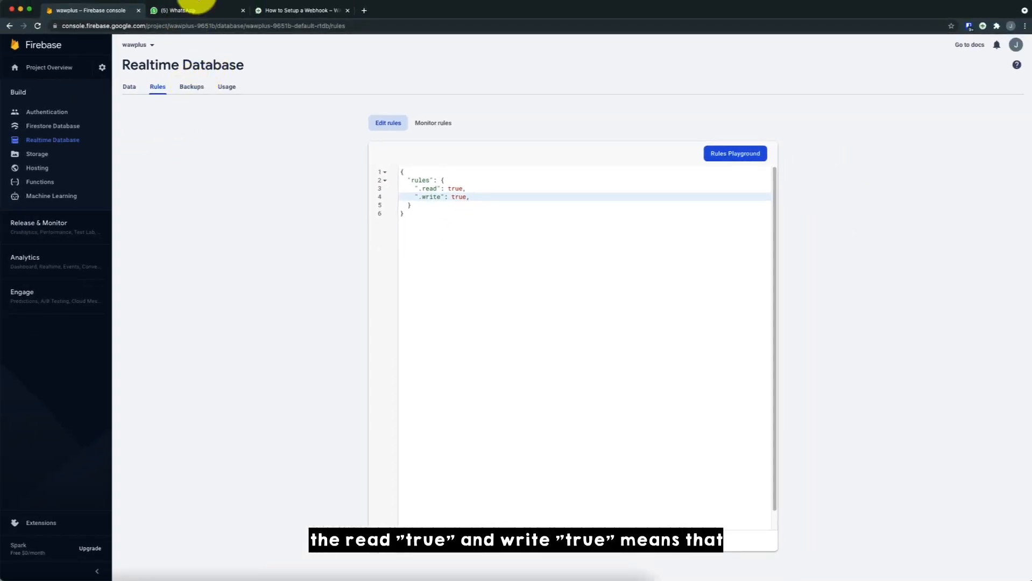
pyautogui.click(129, 87)
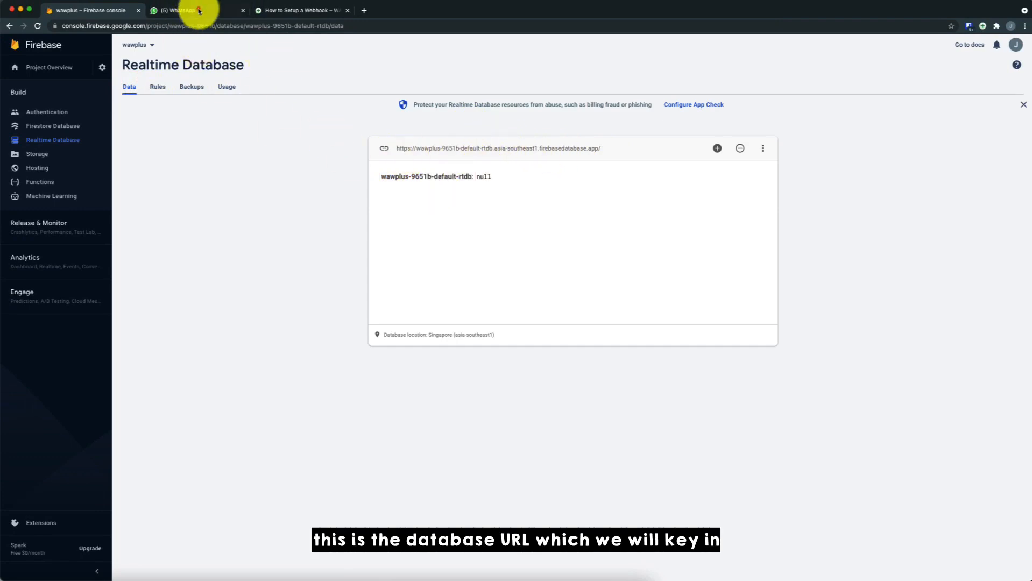
# - Open WA Web Plus's empty Firebase Settings form under Business Tools > Webhooks
pyautogui.click(183, 11)
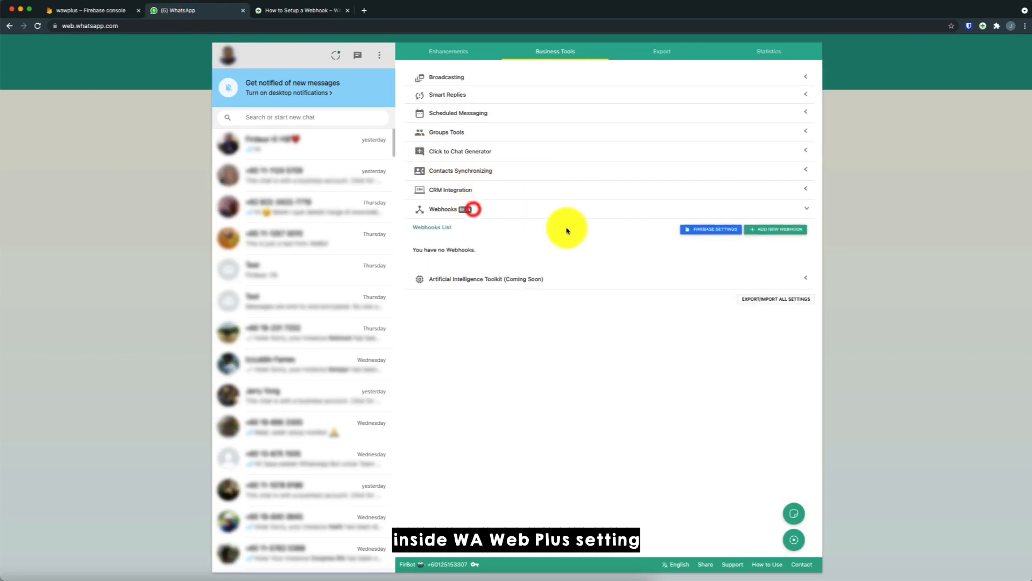
pyautogui.click(711, 230)
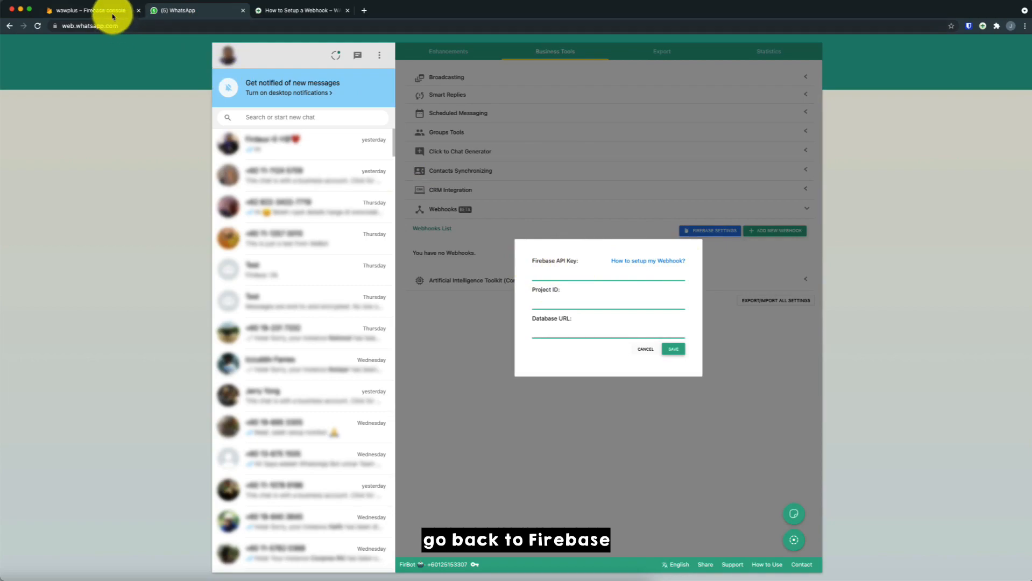
# - Copy the Web API key and project ID wawplus from Firebase project settings into WA Web Plus
pyautogui.click(80, 10)
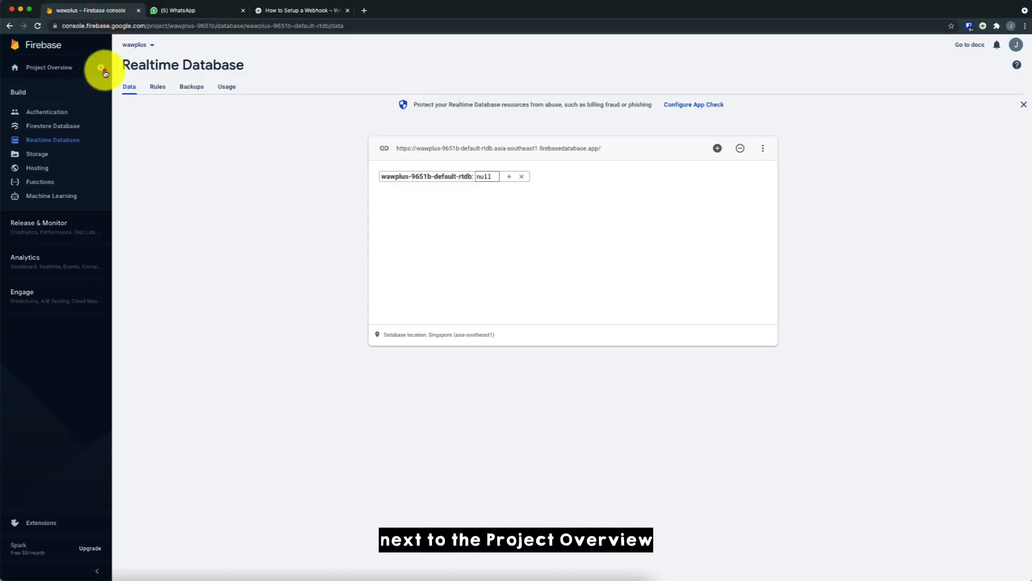
pyautogui.click(102, 67)
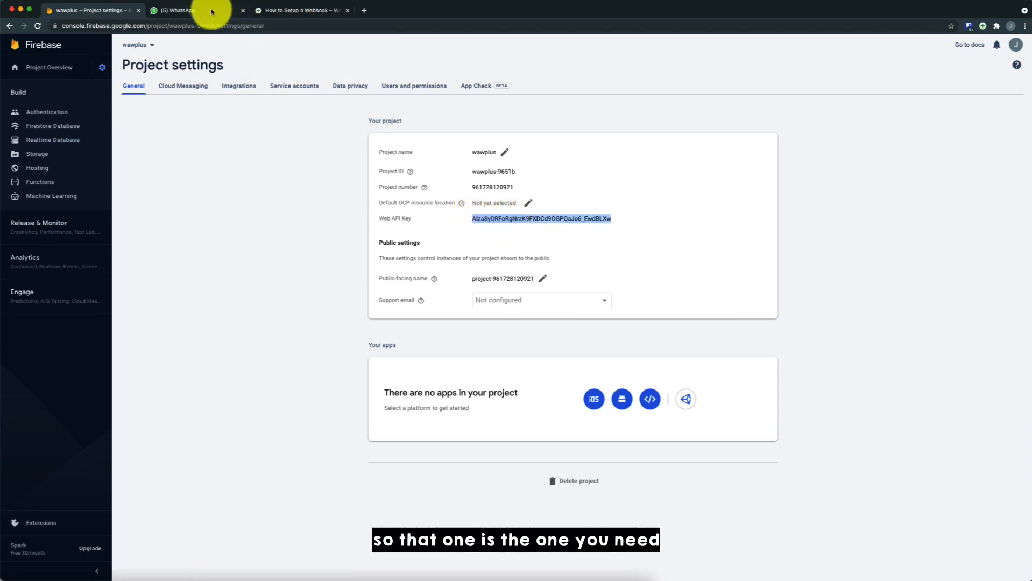
pyautogui.click(188, 10)
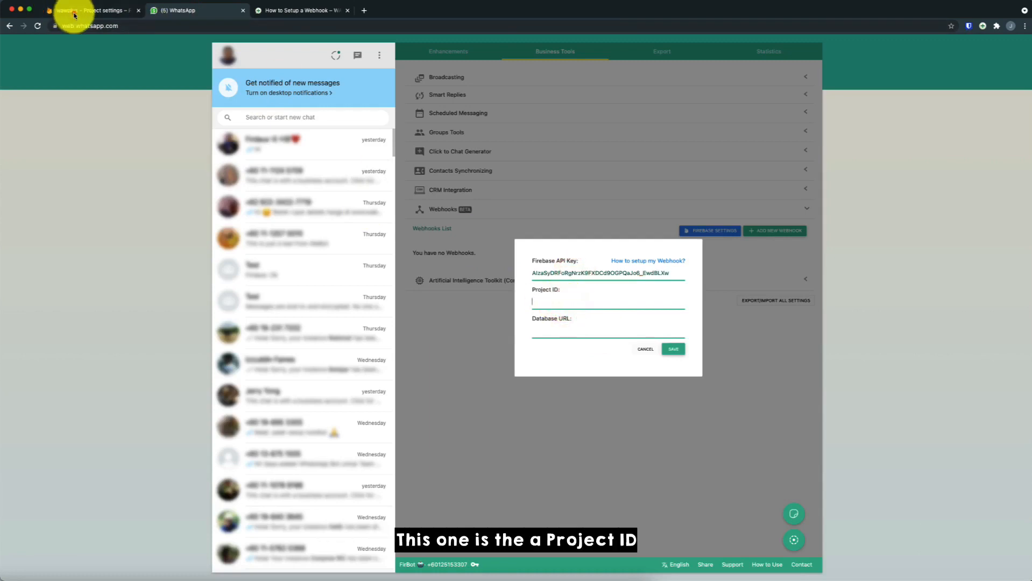
pyautogui.click(86, 11)
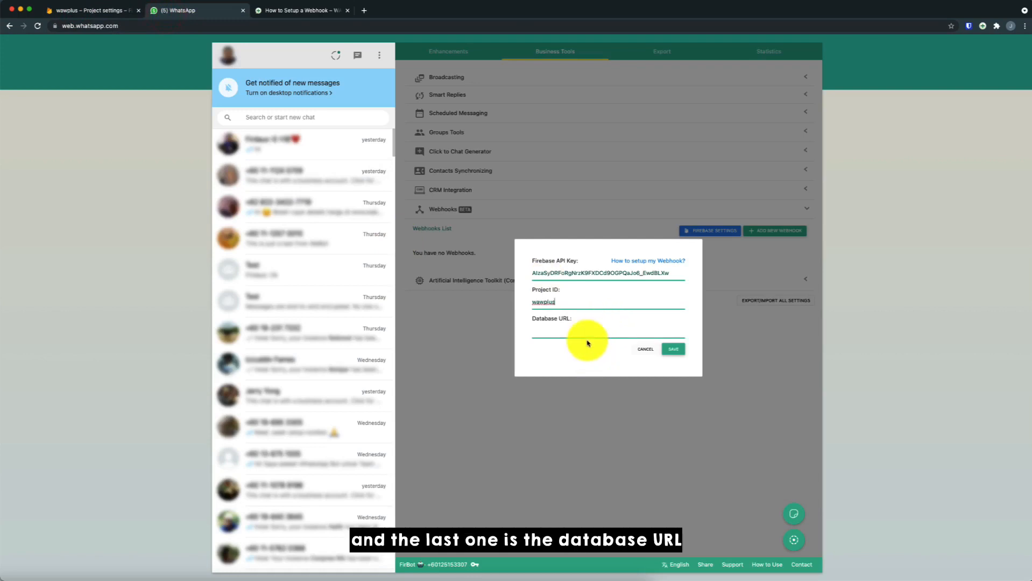
# - Copy the Realtime Database URL into WA Web Plus Firebase settings and save them
pyautogui.click(81, 10)
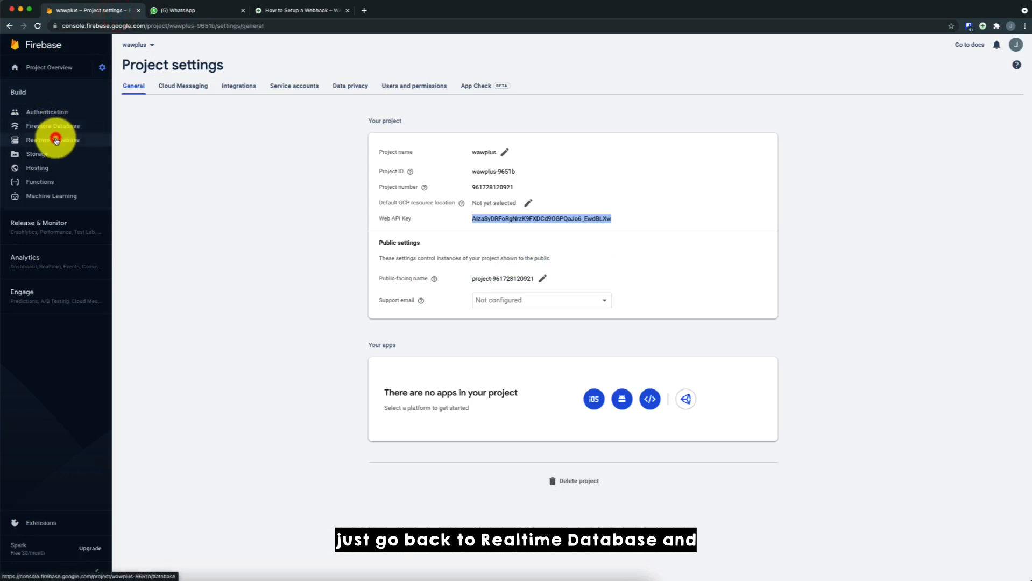
pyautogui.click(52, 140)
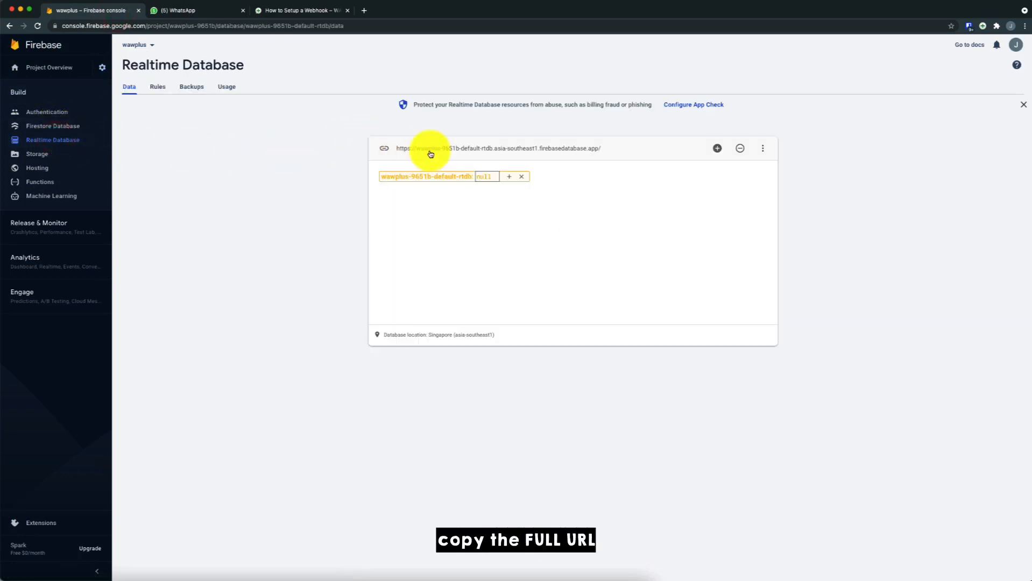
pyautogui.rightClick(431, 153)
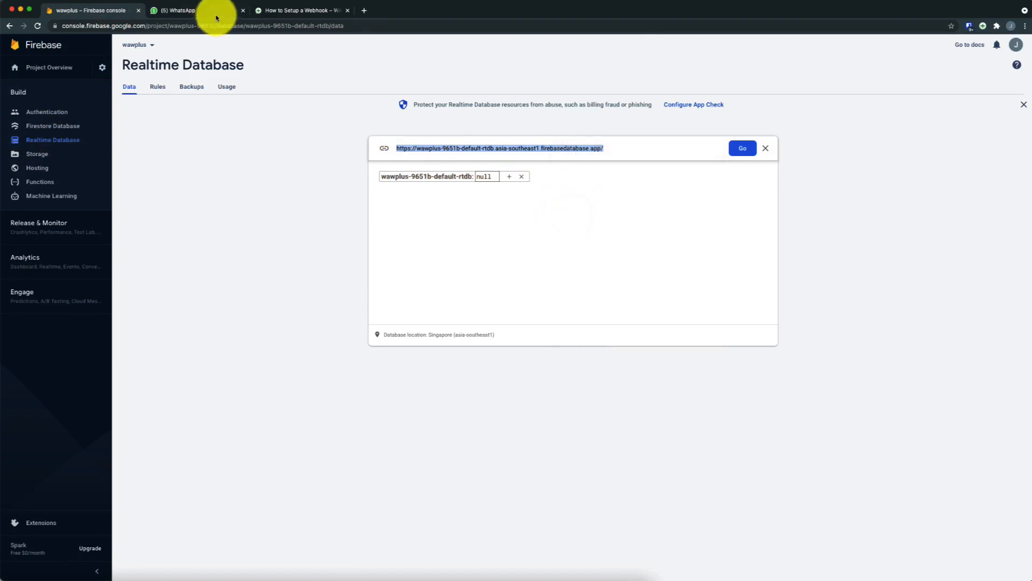
pyautogui.click(186, 10)
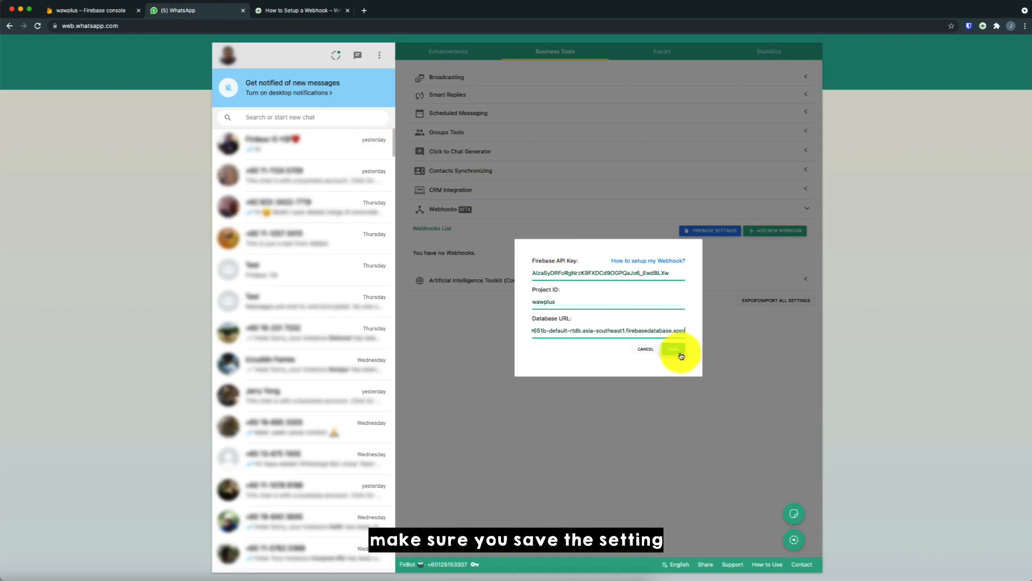
pyautogui.click(673, 350)
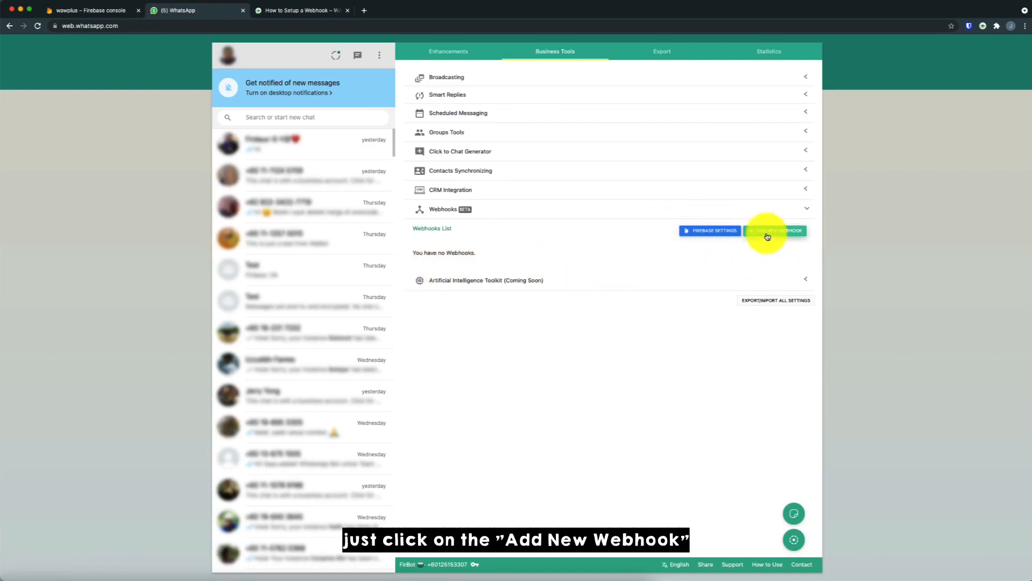
# - Add a new Webhook -> WA Web Plus [Incoming] webhook with data child node demo1
pyautogui.click(774, 231)
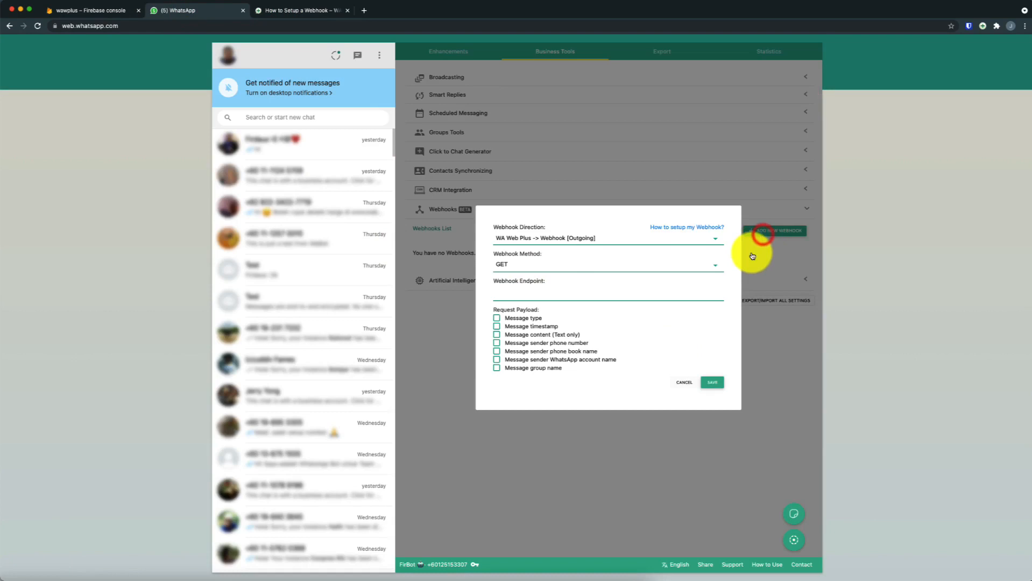
pyautogui.click(608, 264)
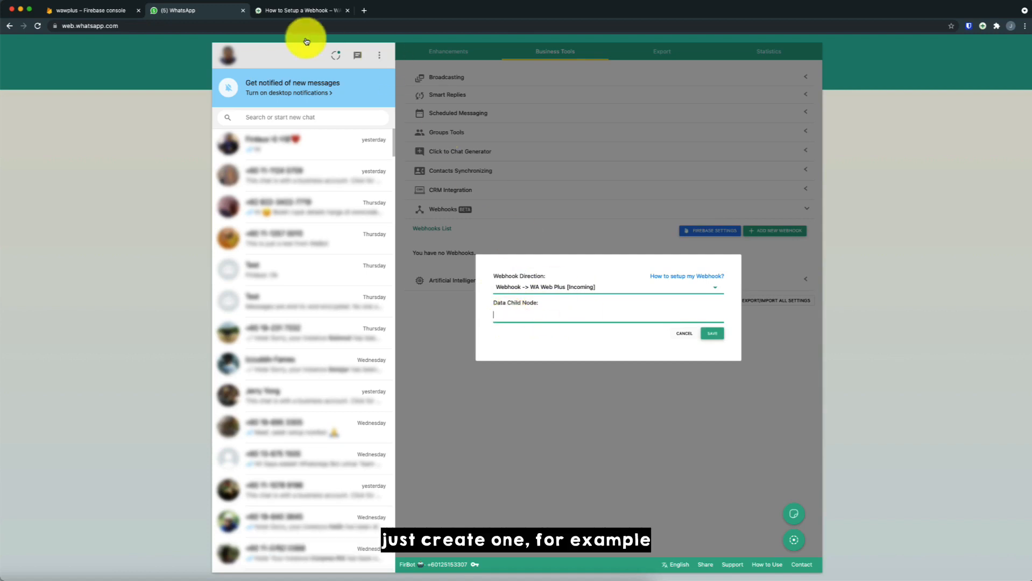
pyautogui.click(83, 10)
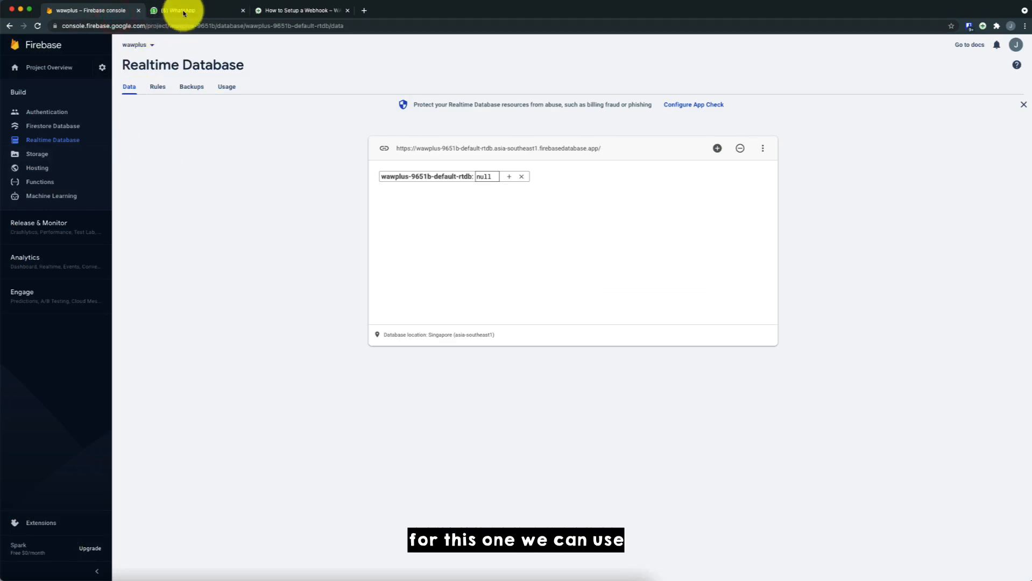
pyautogui.click(180, 10)
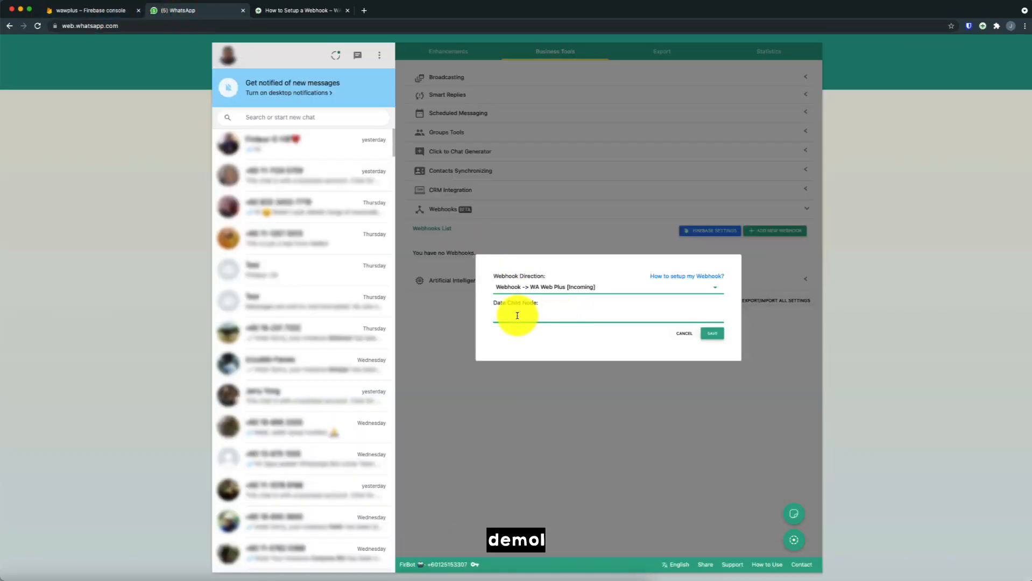
pyautogui.write('demo1')
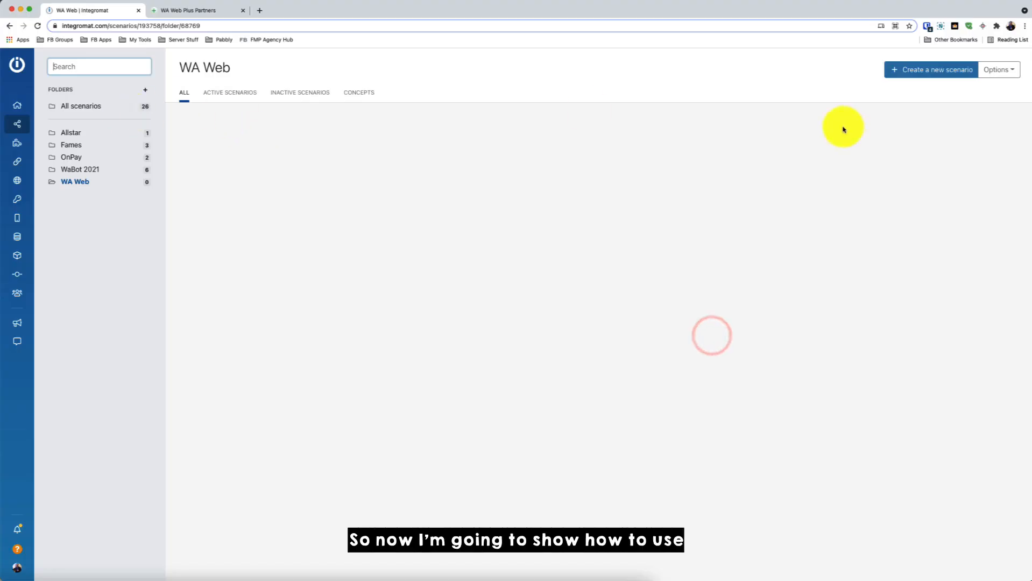
pyautogui.moveTo(749, 125)
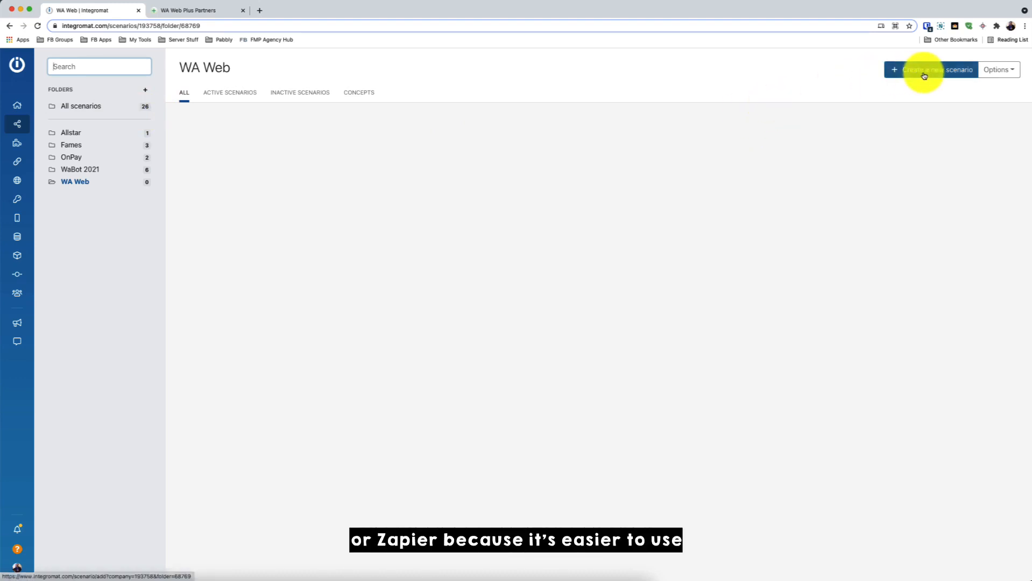
# - Start a new WA Web scenario with a Webhooks > Custom webhook trigger, found by searching 'webh'
pyautogui.click(926, 70)
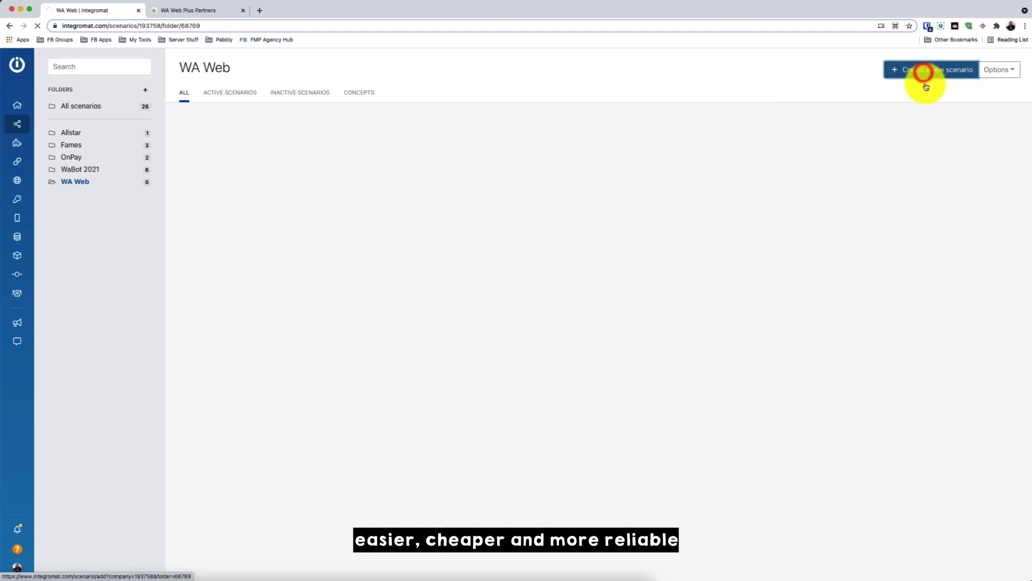
pyautogui.click(931, 69)
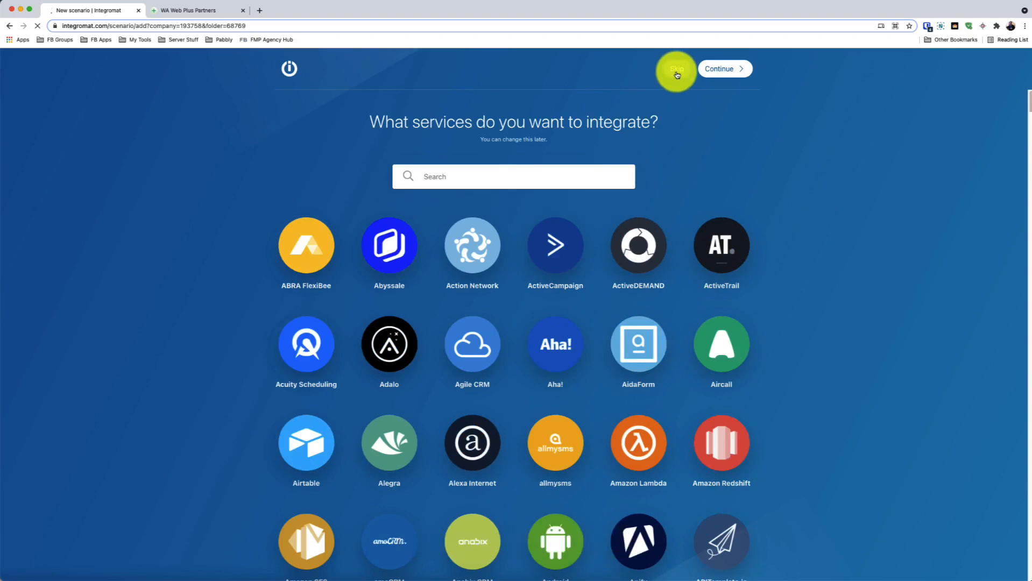
pyautogui.click(675, 68)
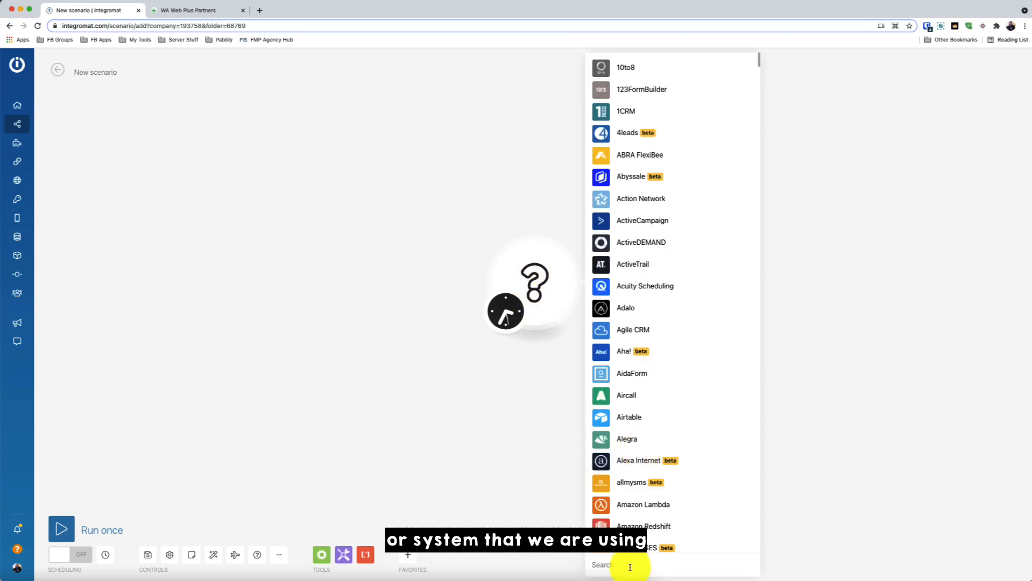
pyautogui.write('webh')
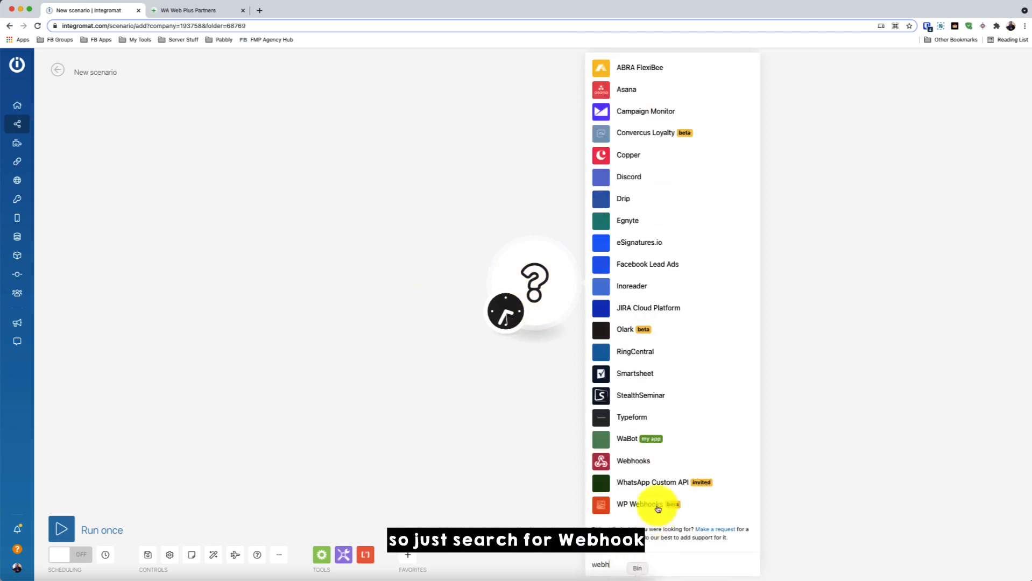
pyautogui.click(634, 461)
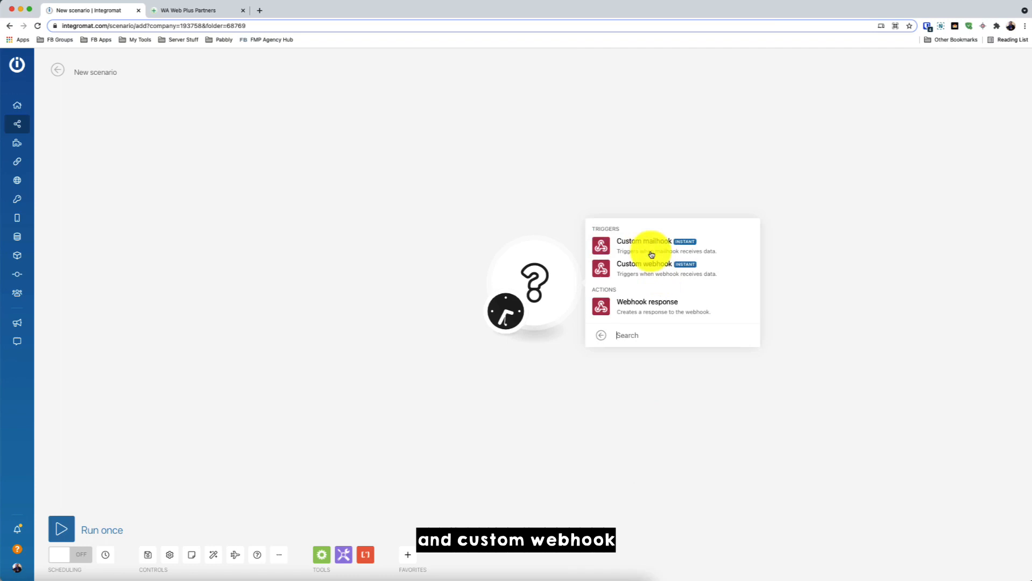
pyautogui.click(648, 269)
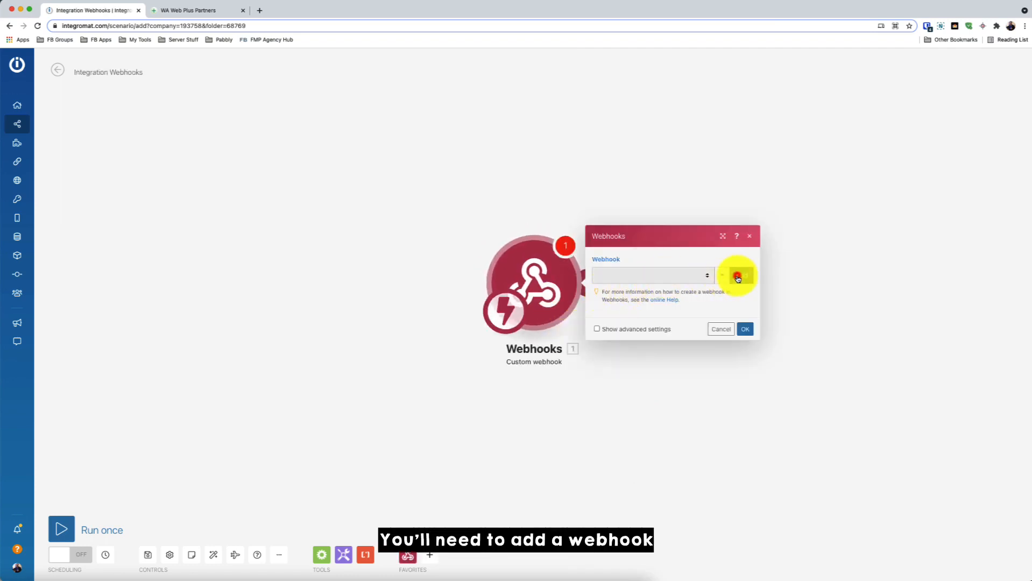
# - Add and save a webhook named Demo Wawplus Webhook, then confirm the module with OK
pyautogui.click(740, 276)
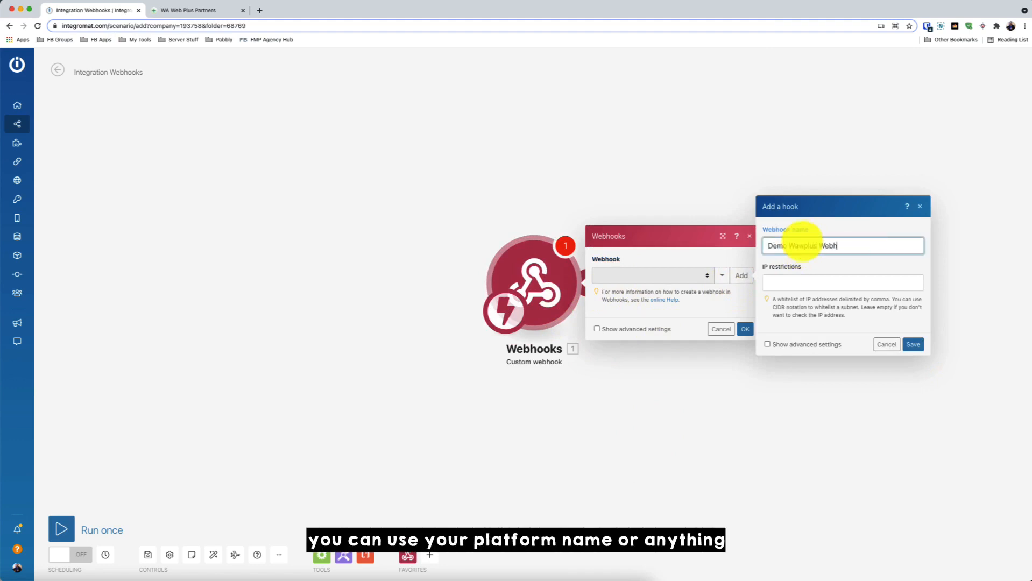
pyautogui.click(913, 344)
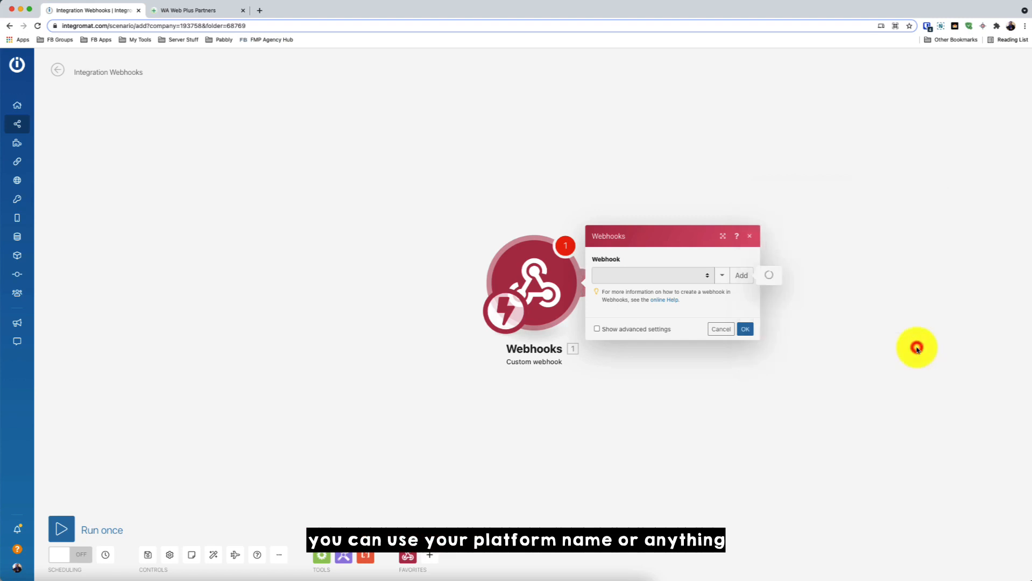
pyautogui.click(741, 276)
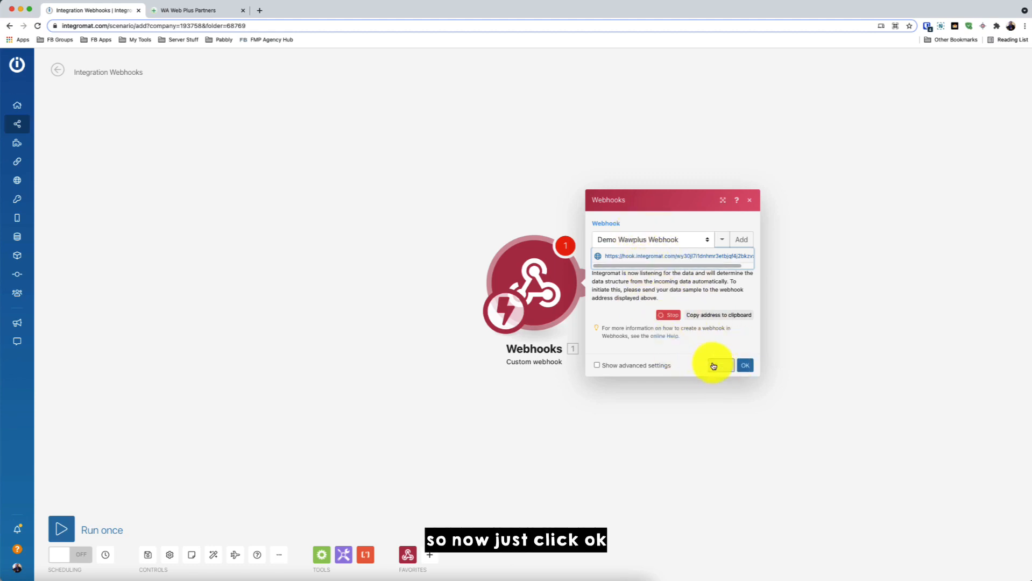
pyautogui.click(745, 366)
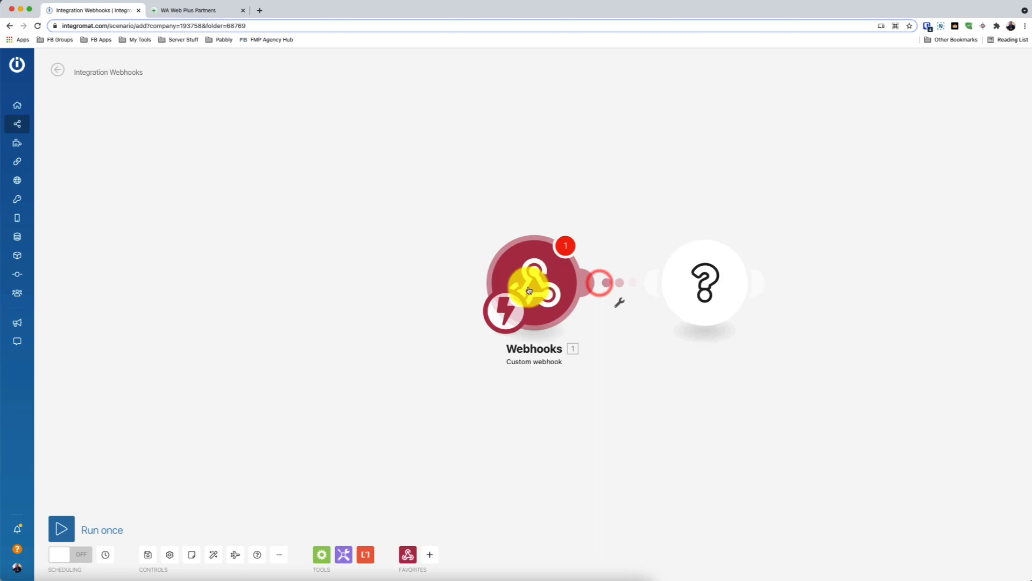
# - Add a WA Web Plus 'Send Message' module after the Webhooks trigger, searching 'wa web'
pyautogui.click(705, 283)
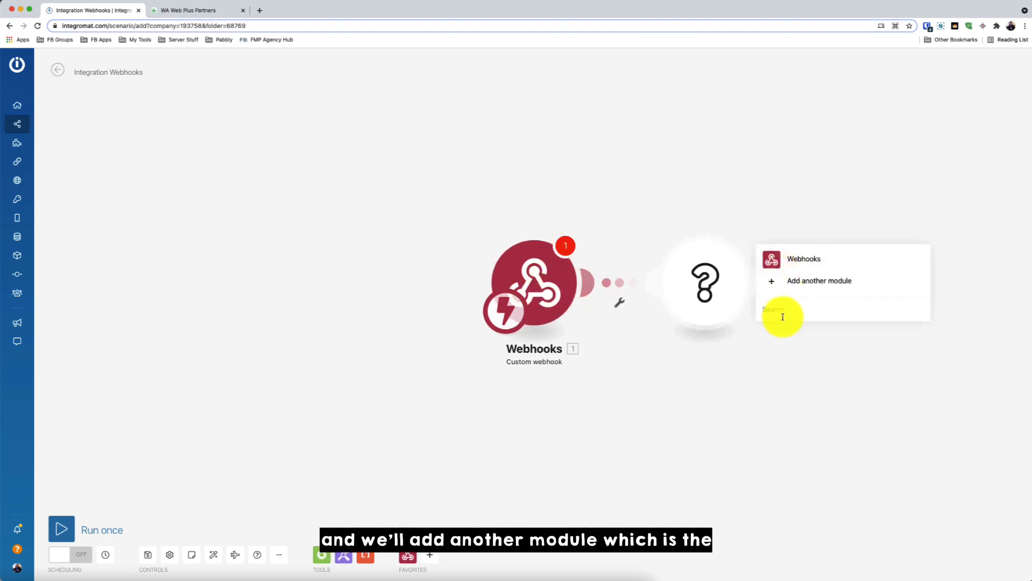
pyautogui.click(819, 281)
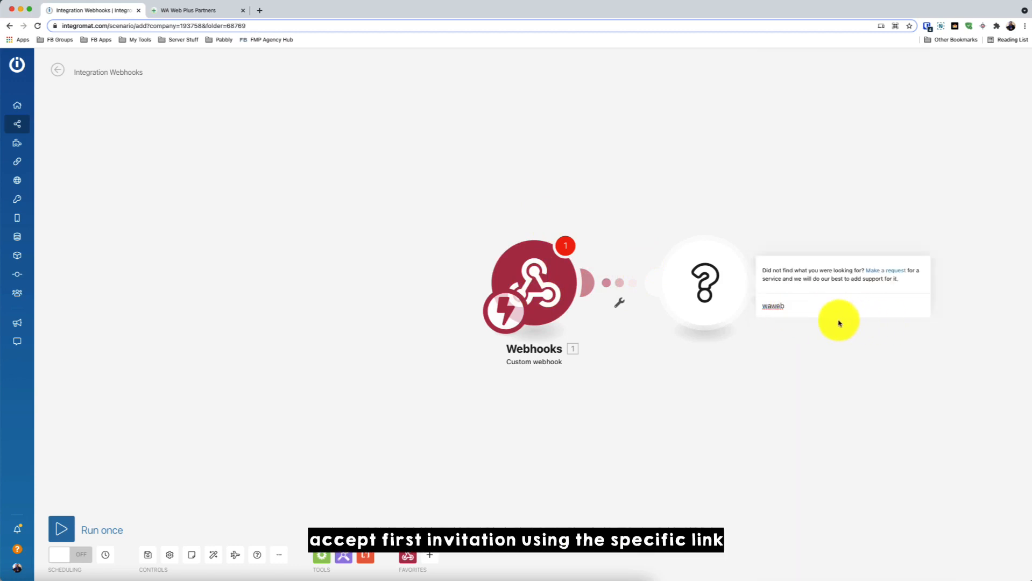
pyautogui.press('Backspace')
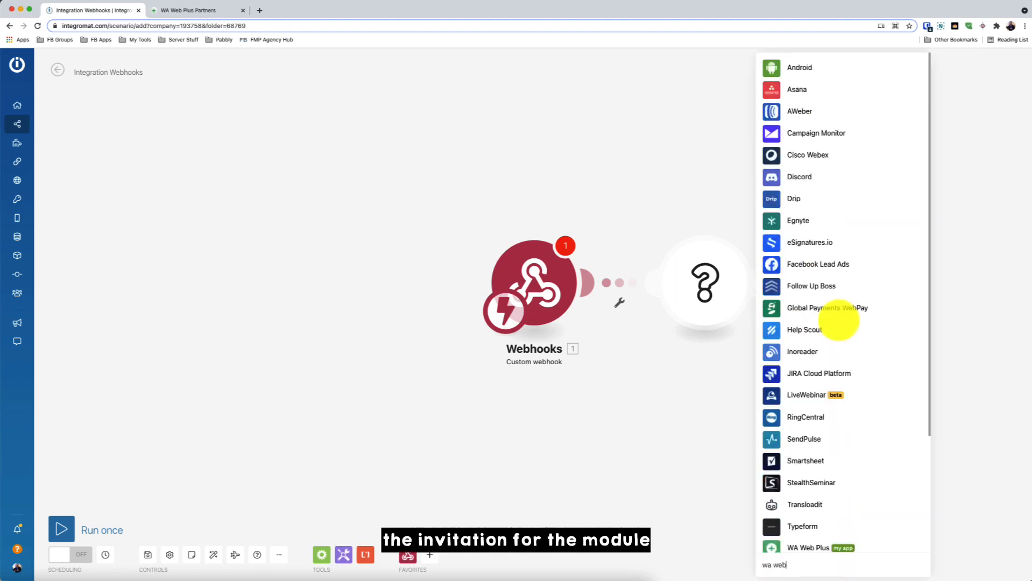
pyautogui.scroll(-3)
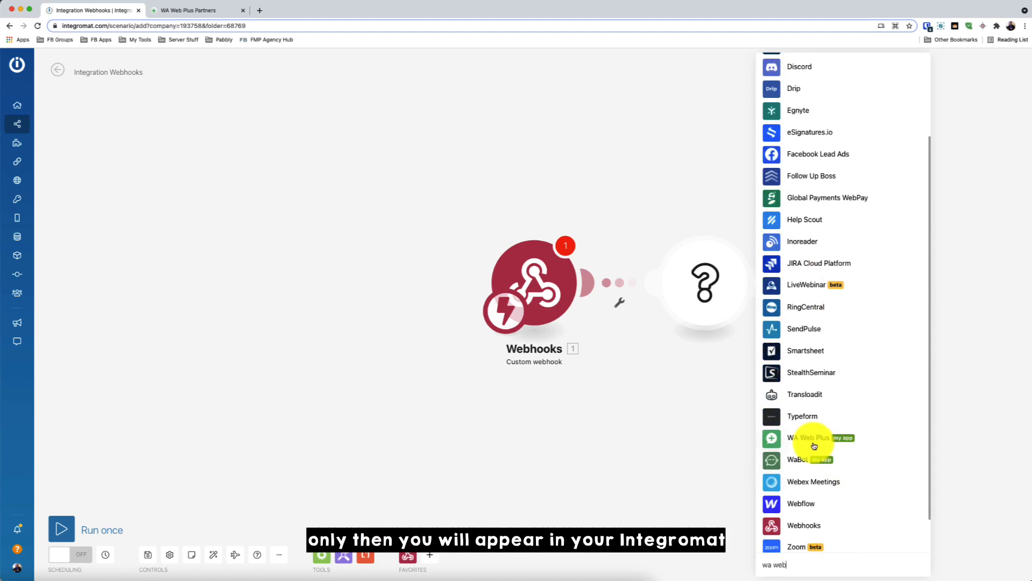
pyautogui.click(814, 444)
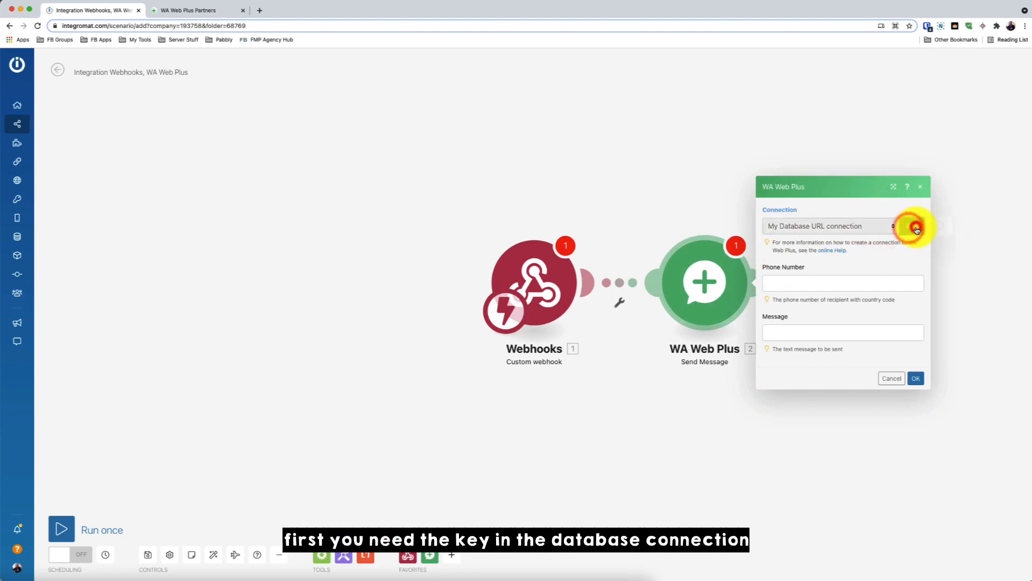
pyautogui.click(916, 226)
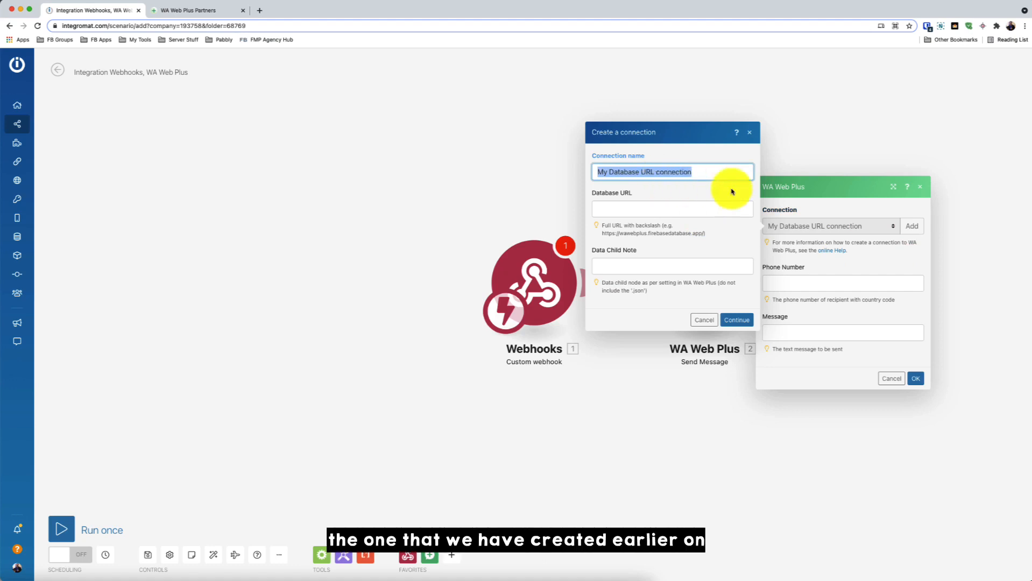
# - Create the 'Demo Wawplus' connection with the Firebase database URL and child node demo1
pyautogui.write('Demo Wawplus')
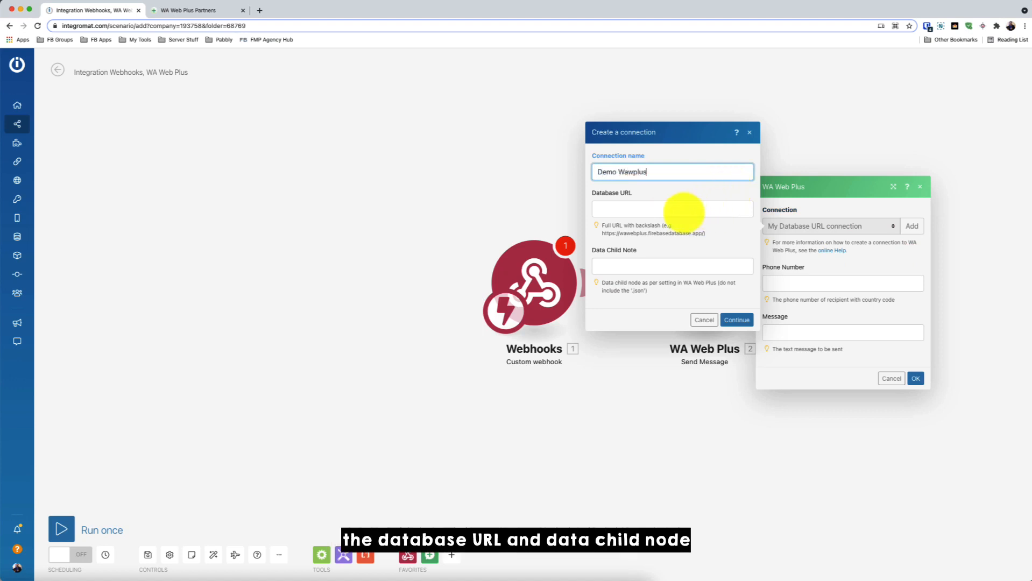
pyautogui.click(673, 209)
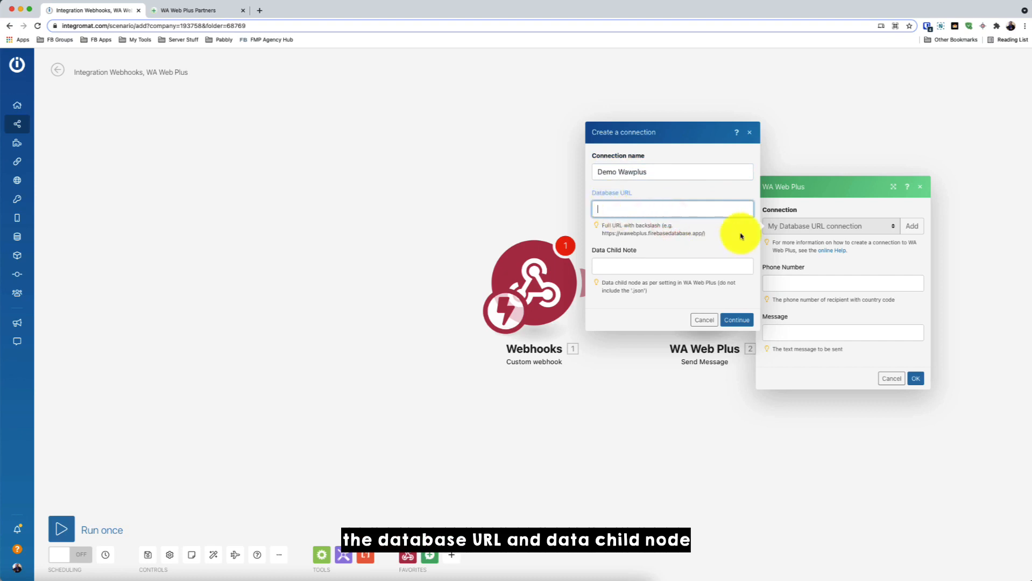
pyautogui.moveTo(194, 11)
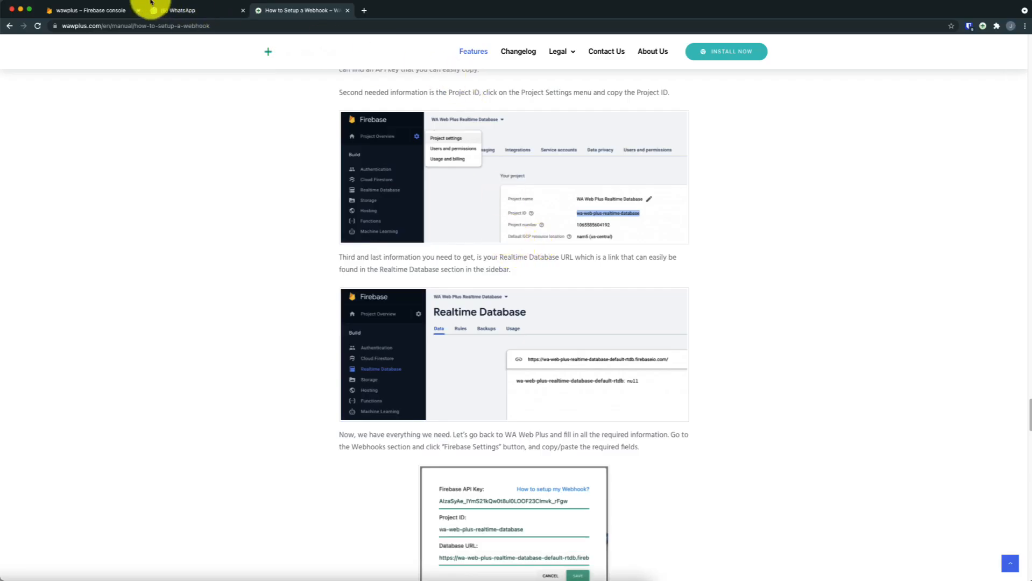
pyautogui.click(80, 10)
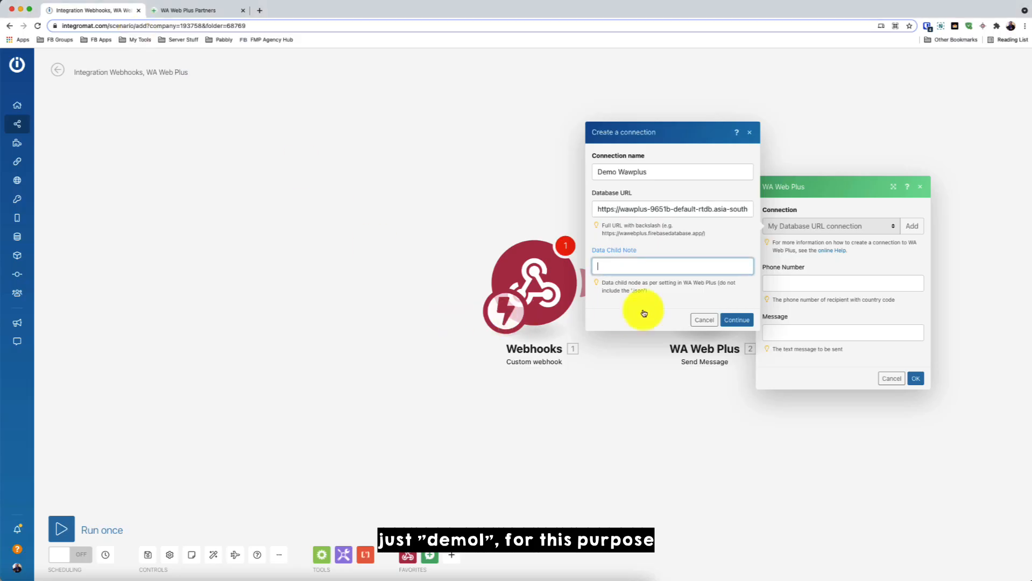
pyautogui.write('demo1')
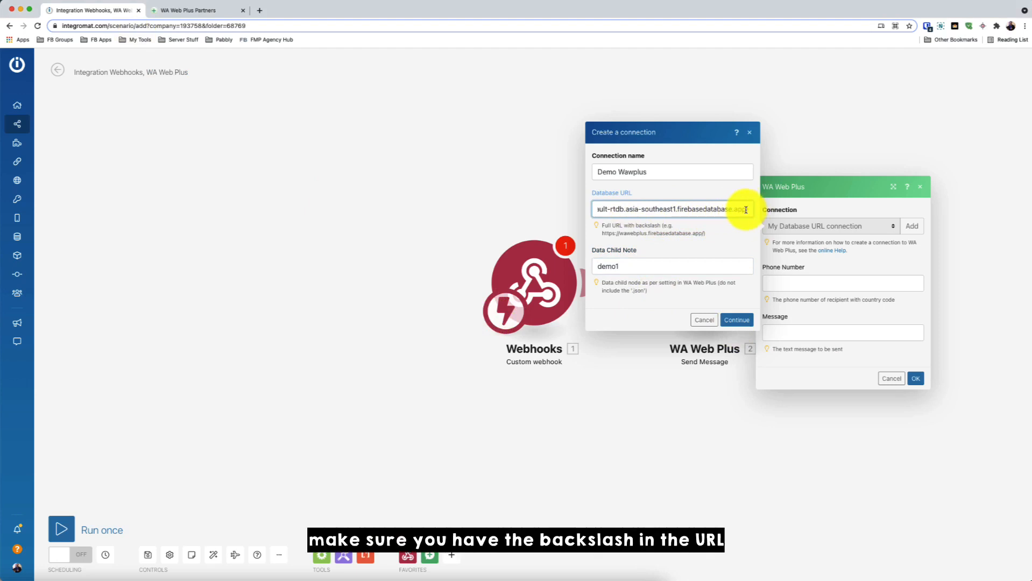
pyautogui.click(737, 321)
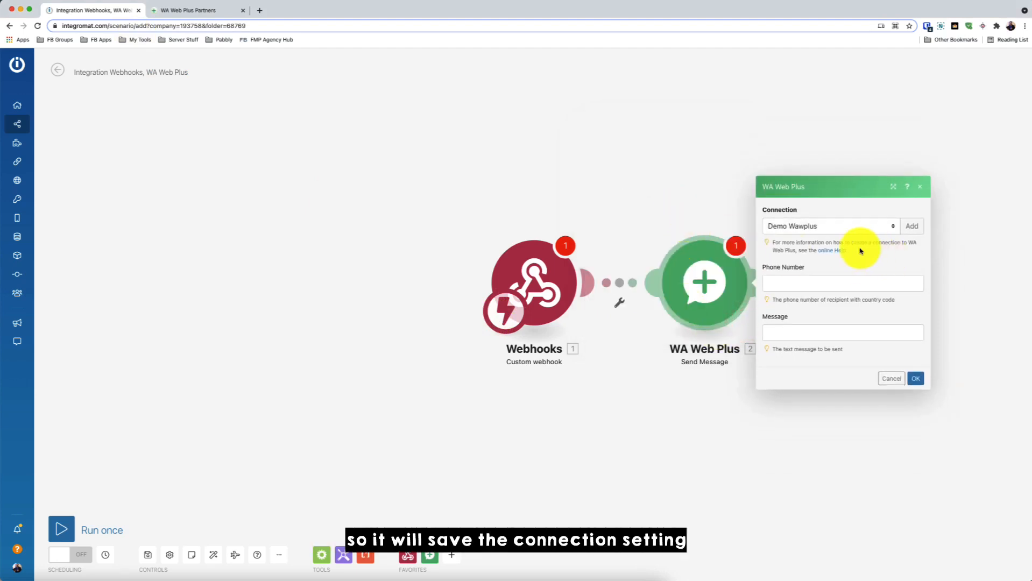
# - Enter the recipient phone number and the message 'This is just a test', then confirm
pyautogui.click(840, 283)
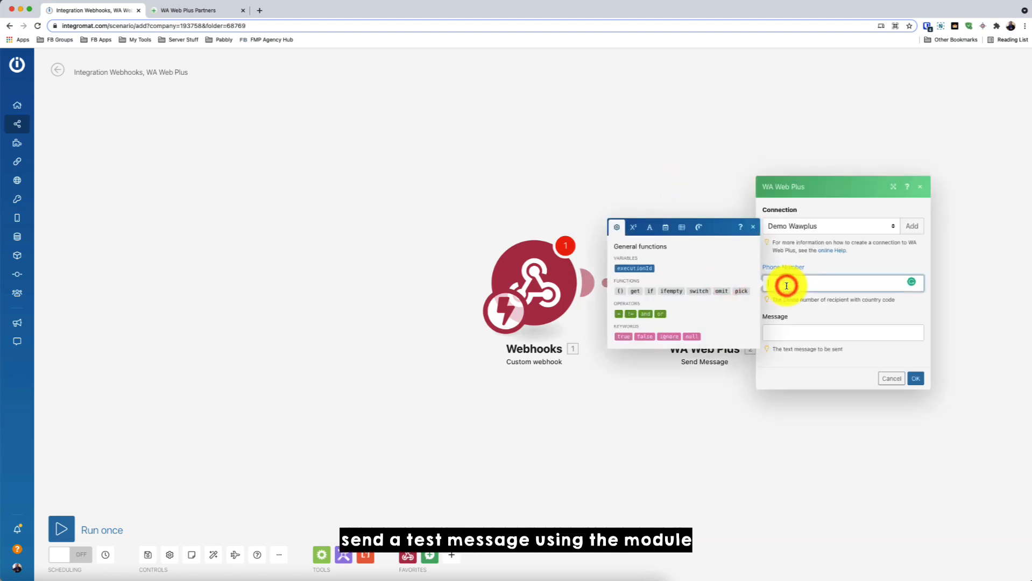
pyautogui.write('14')
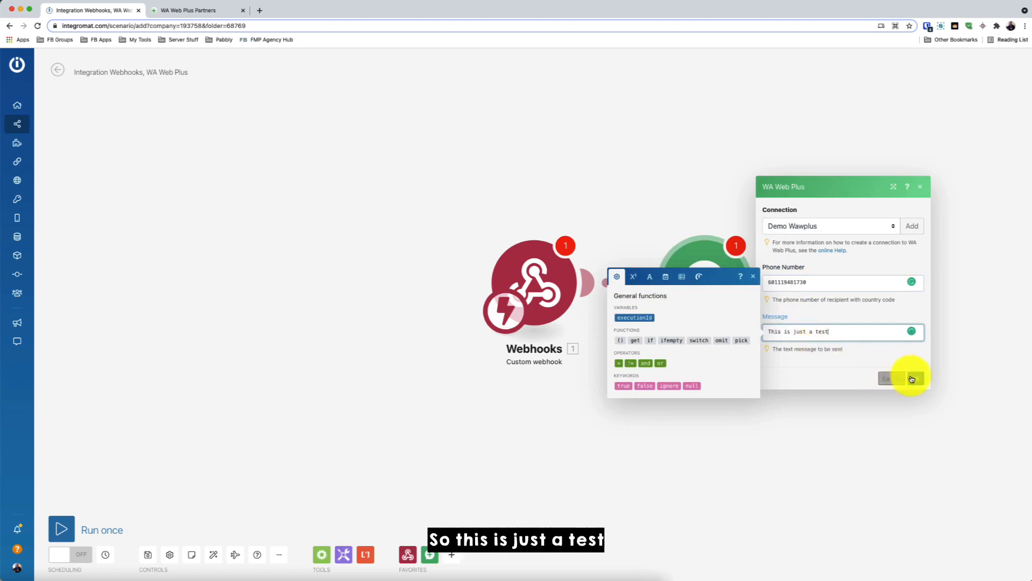
pyautogui.click(892, 378)
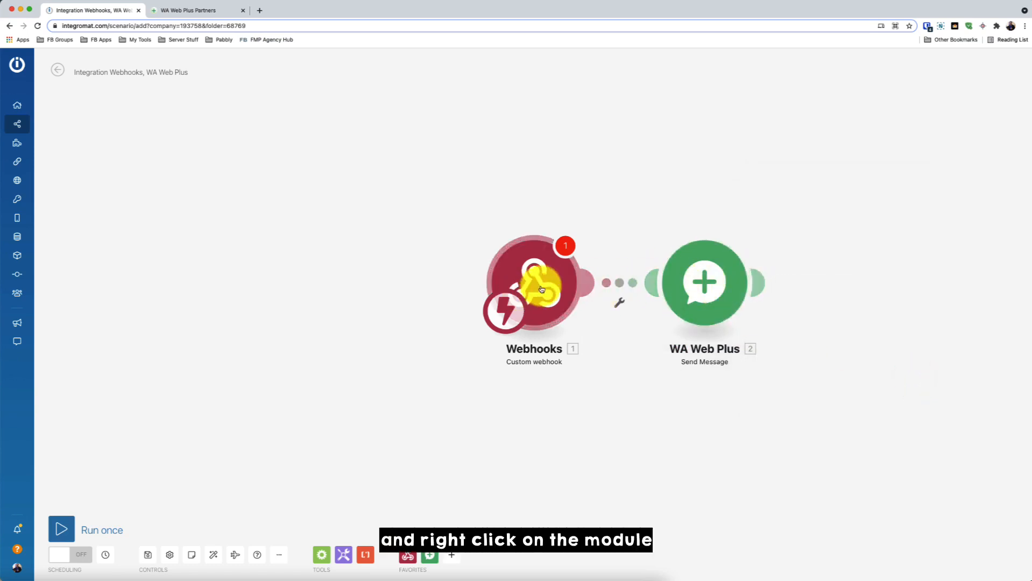
# - Run the module, then open the newest WhatsApp Web chat to check the message
pyautogui.rightClick(705, 283)
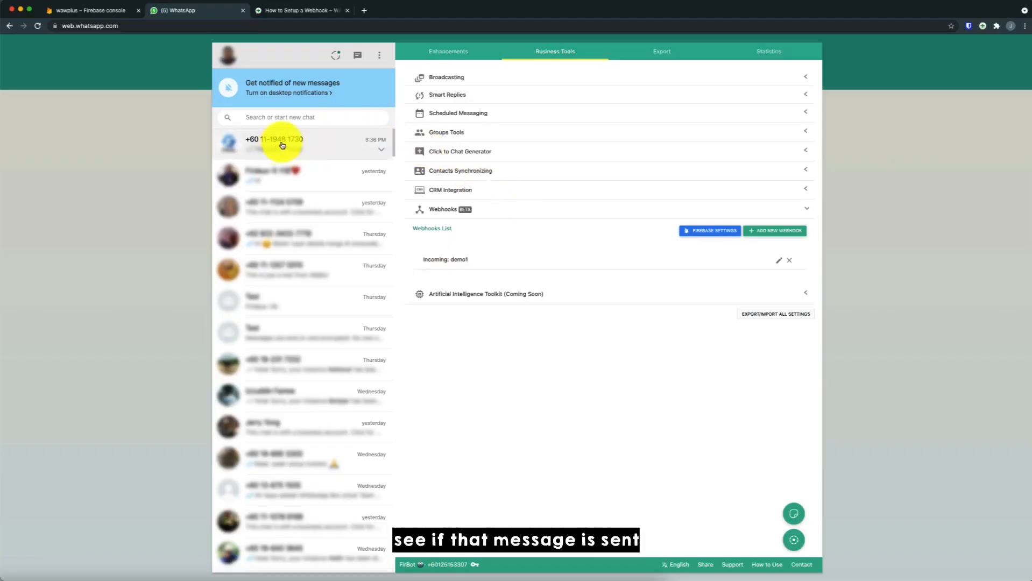
pyautogui.click(282, 144)
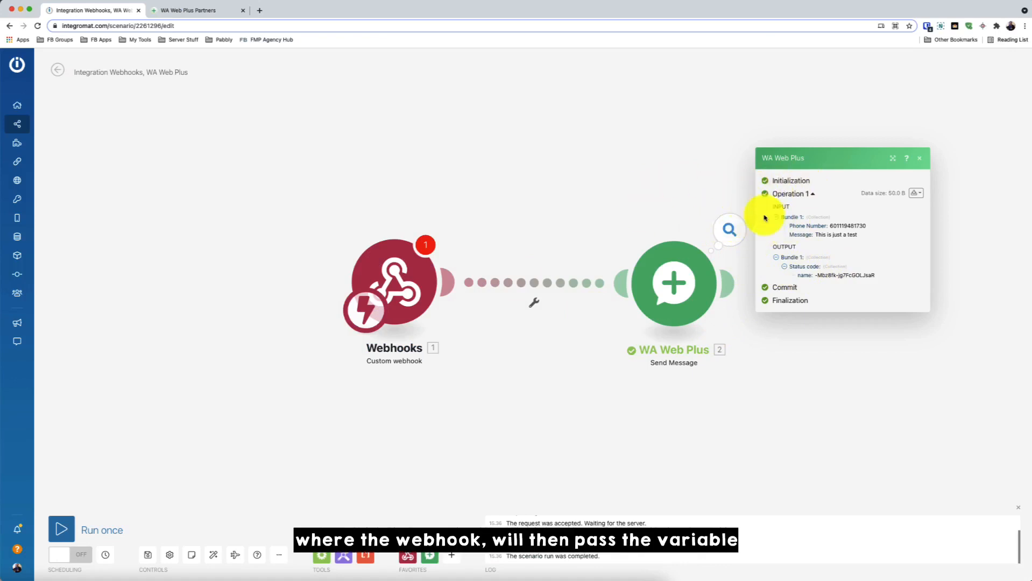
pyautogui.moveTo(634, 425)
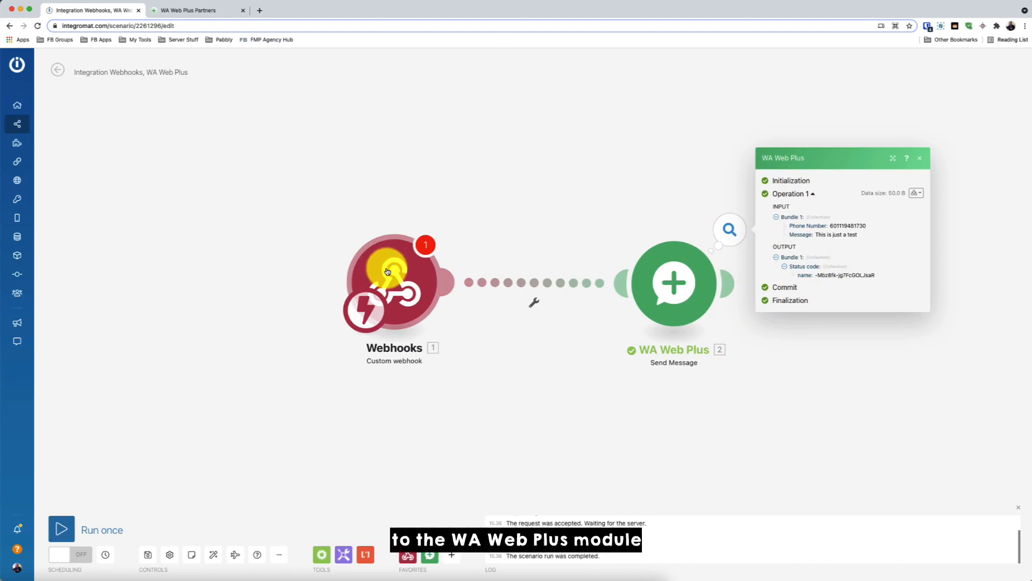
pyautogui.click(388, 288)
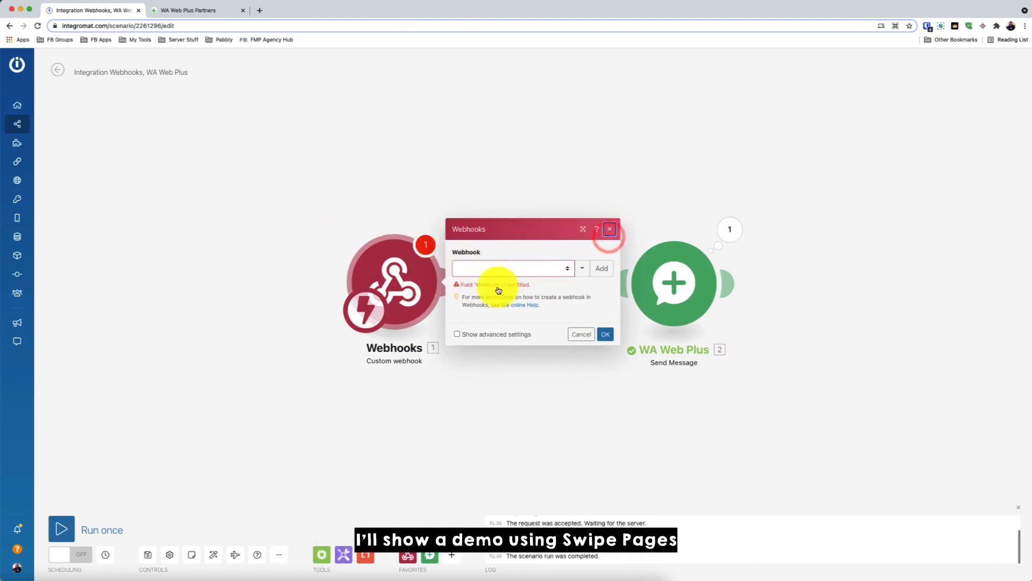
pyautogui.click(609, 228)
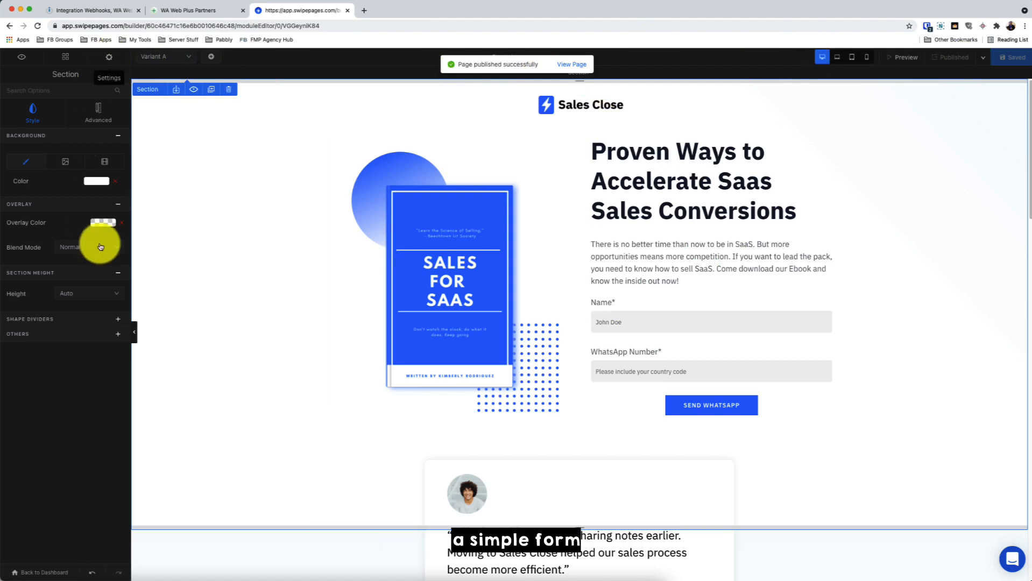
# - Return to the Demo Integromat page's dashboard in Swipe Pages
pyautogui.click(109, 57)
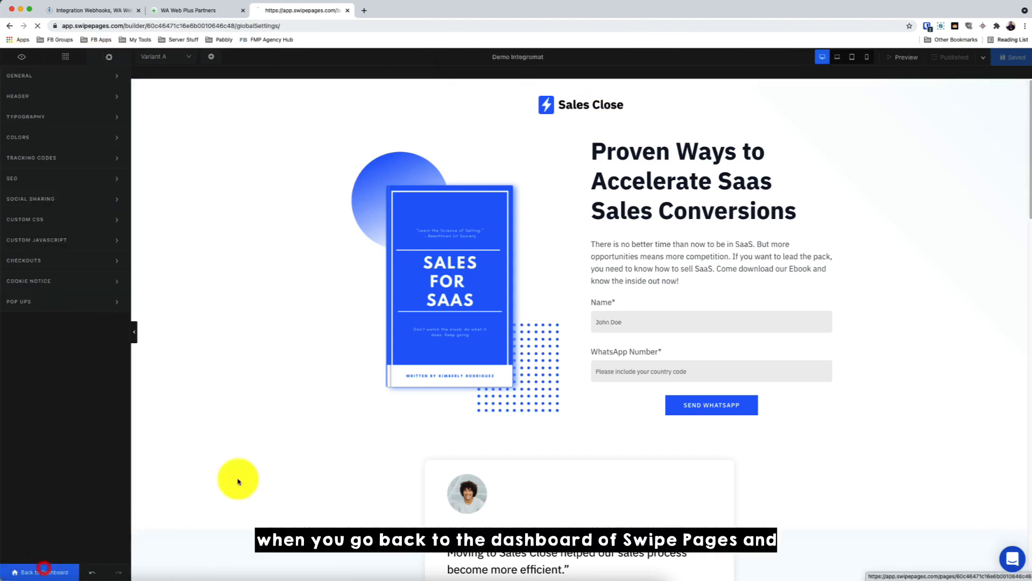
pyautogui.click(37, 572)
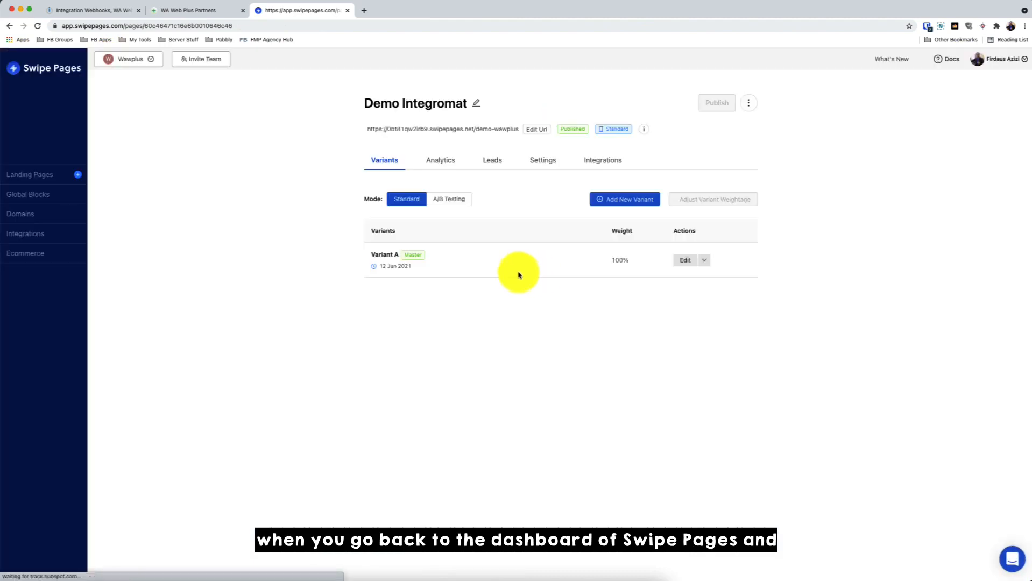
pyautogui.click(542, 160)
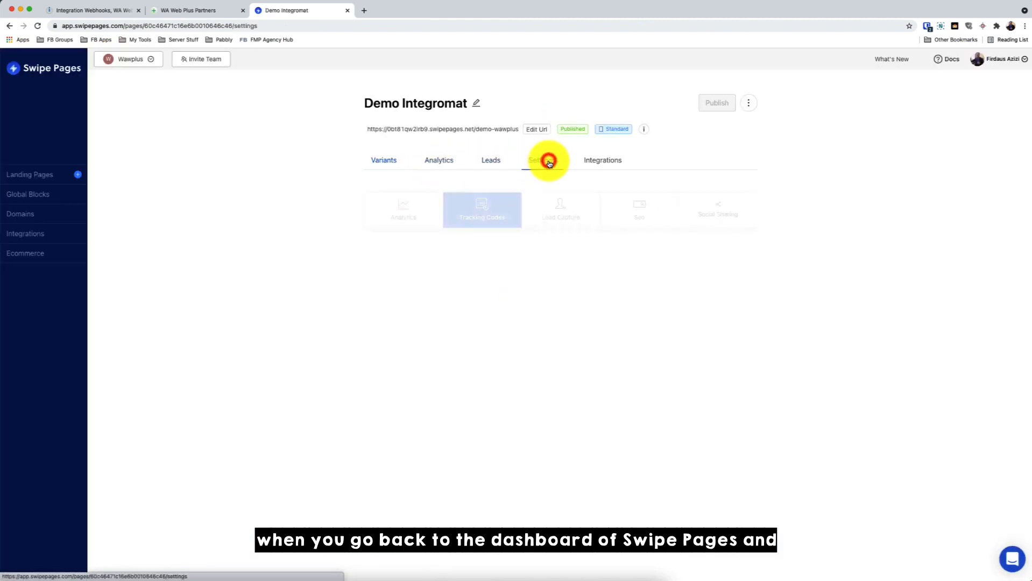
pyautogui.click(543, 160)
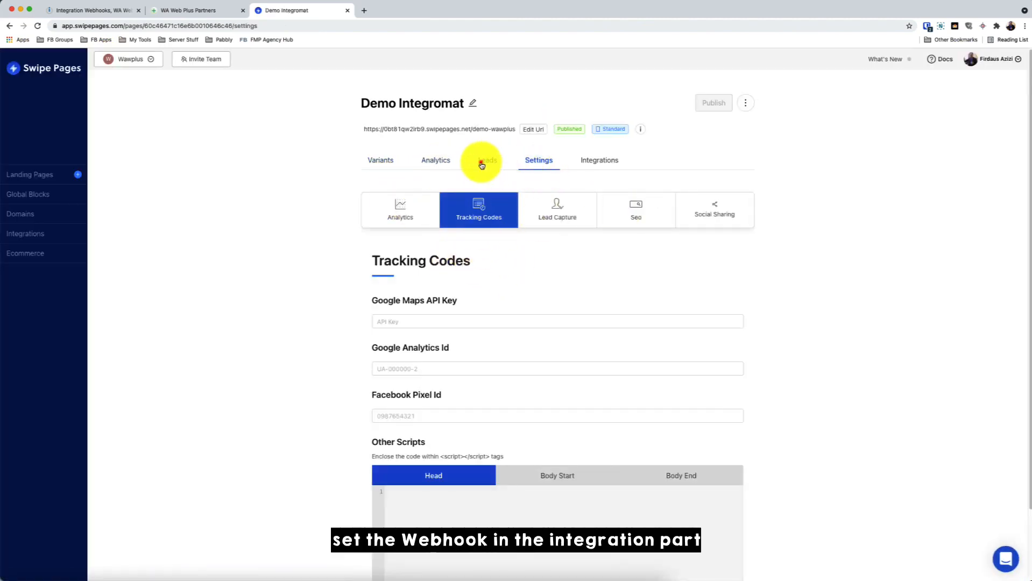
# - Start a Webhooks integration from the Integrations tab named 'Demo Wawplus'
pyautogui.click(481, 161)
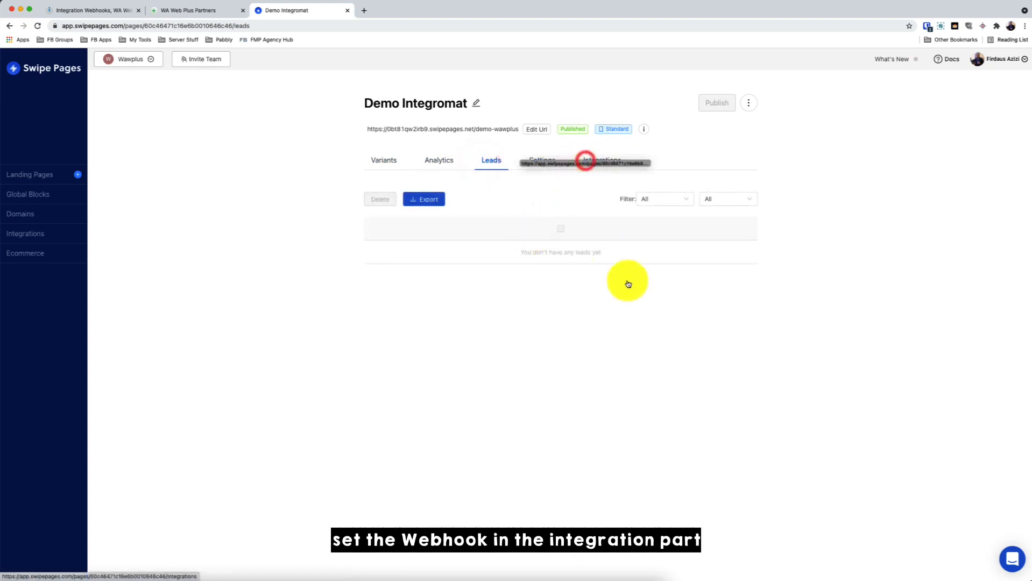
pyautogui.click(598, 161)
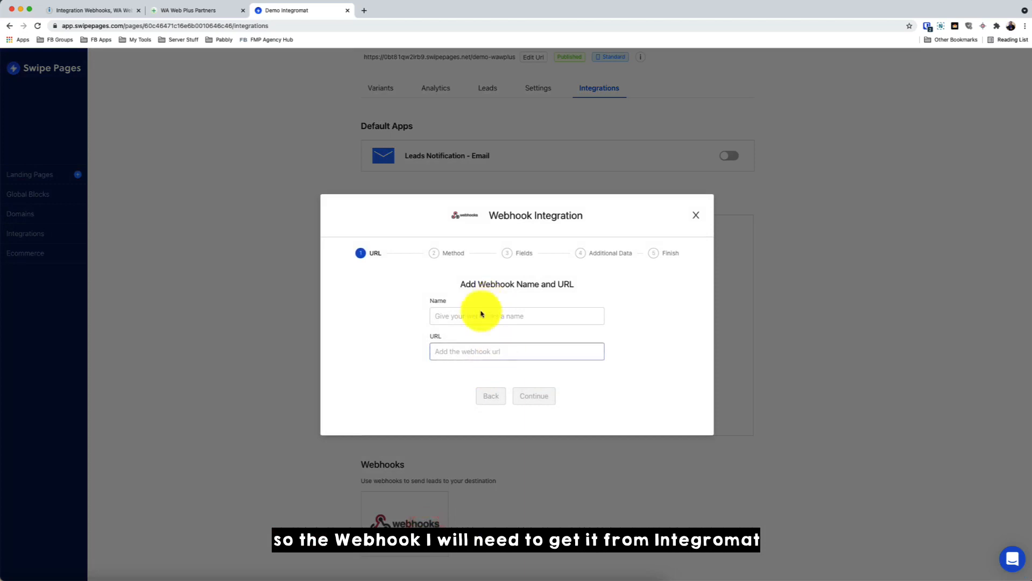
pyautogui.write('Demo Wawplus')
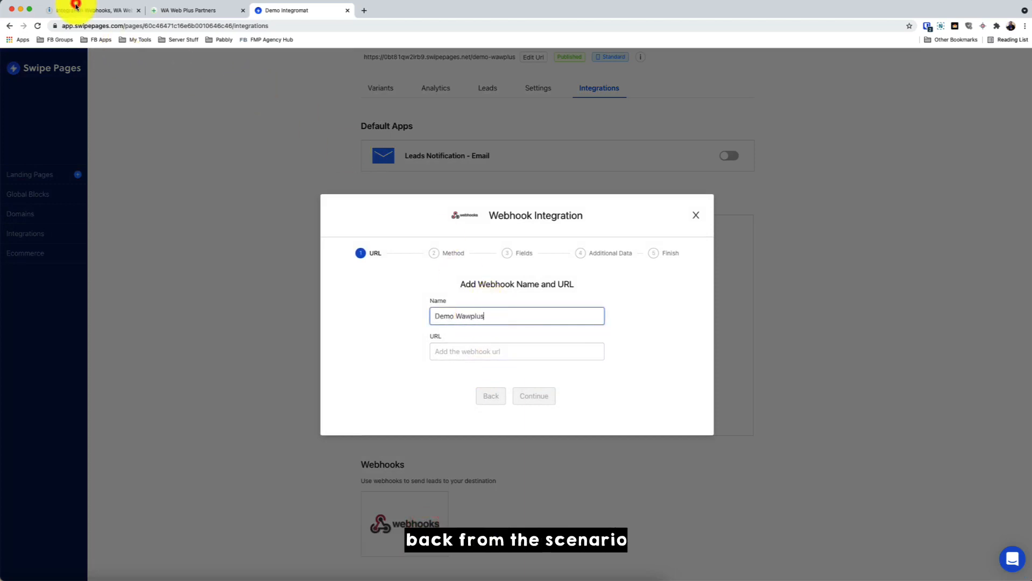
# - Copy the Integromat webhook trigger's address and bring it back to Swipe Pages
pyautogui.click(94, 10)
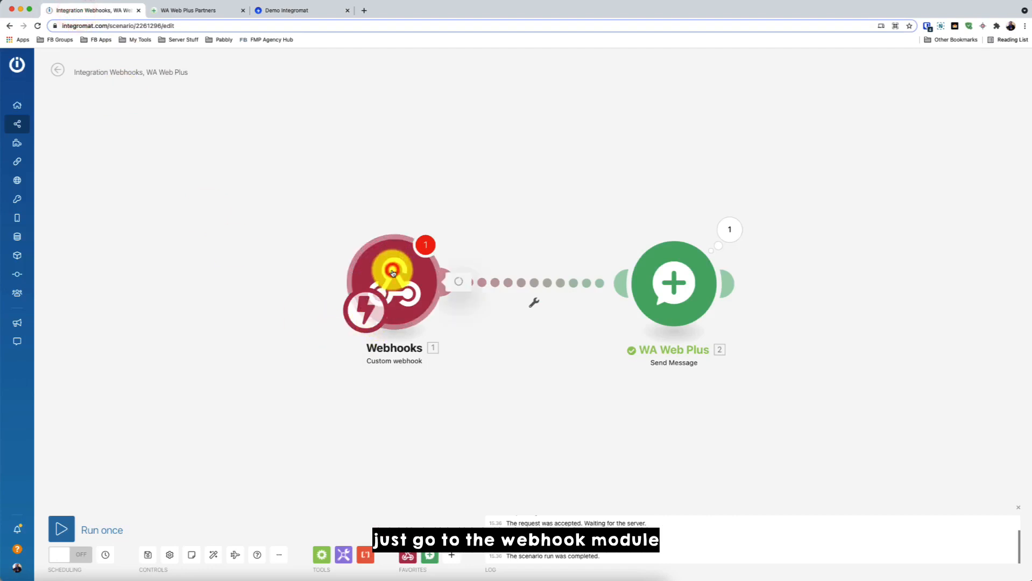
pyautogui.click(392, 274)
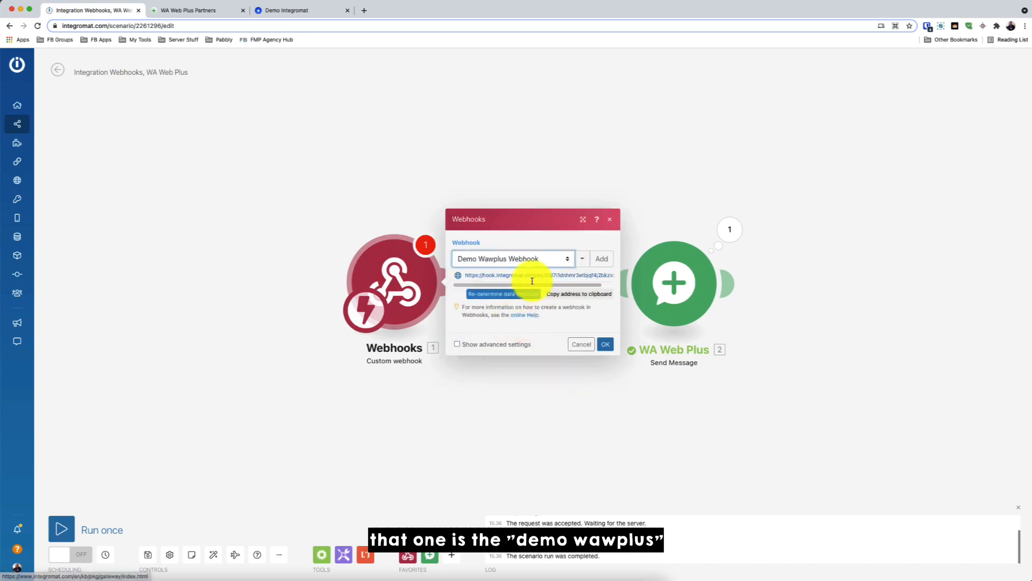
pyautogui.click(579, 294)
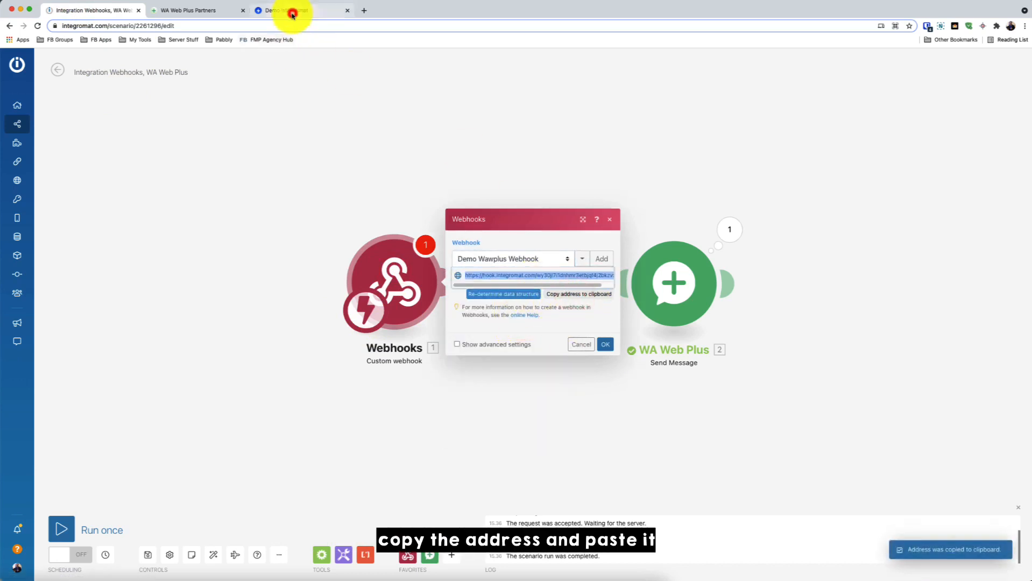
pyautogui.click(292, 10)
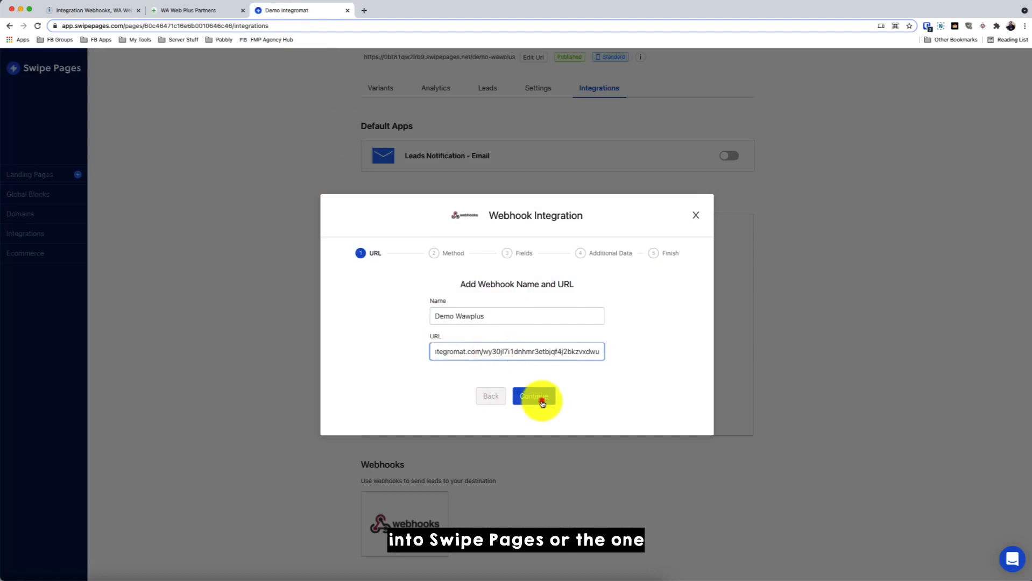
# - Submit the Demo Wawplus webhook URL and set the request method to POST
pyautogui.click(534, 396)
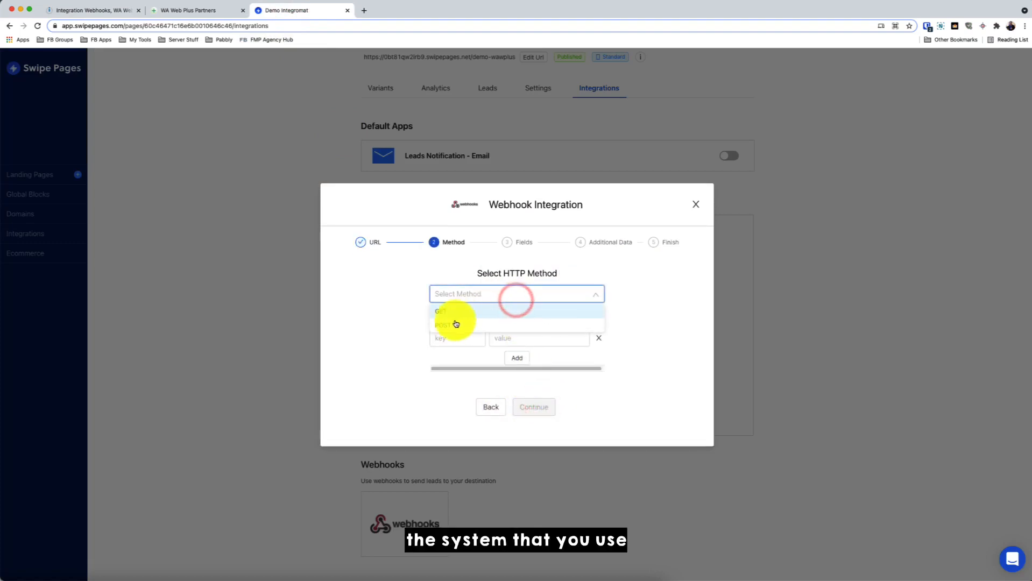
pyautogui.click(452, 323)
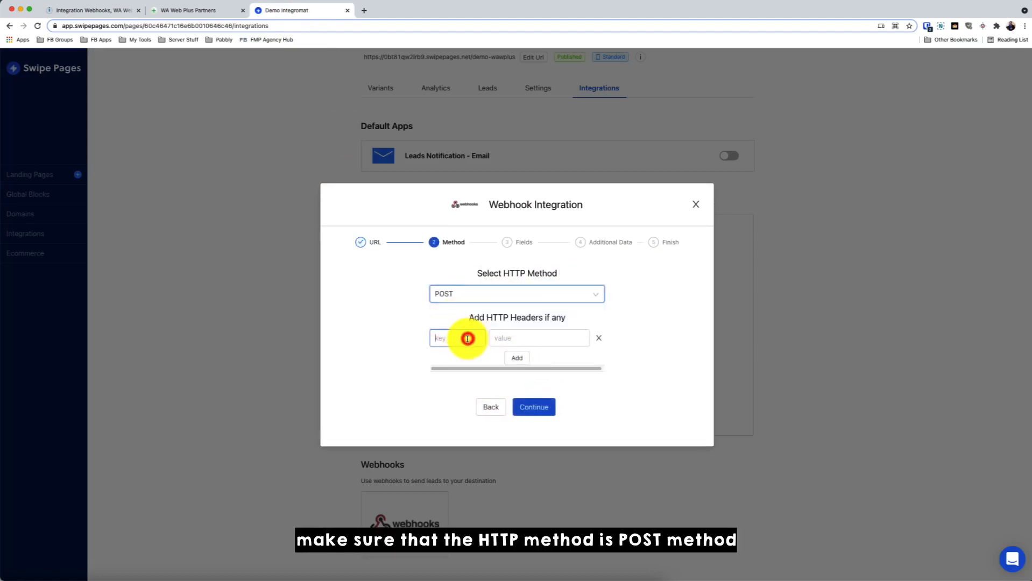
pyautogui.write('name')
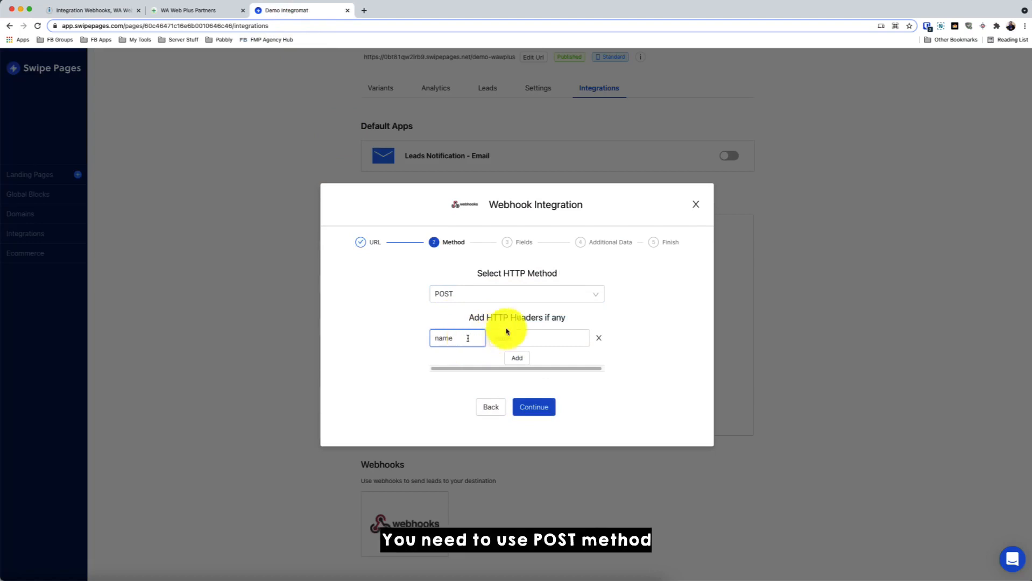
pyautogui.click(540, 338)
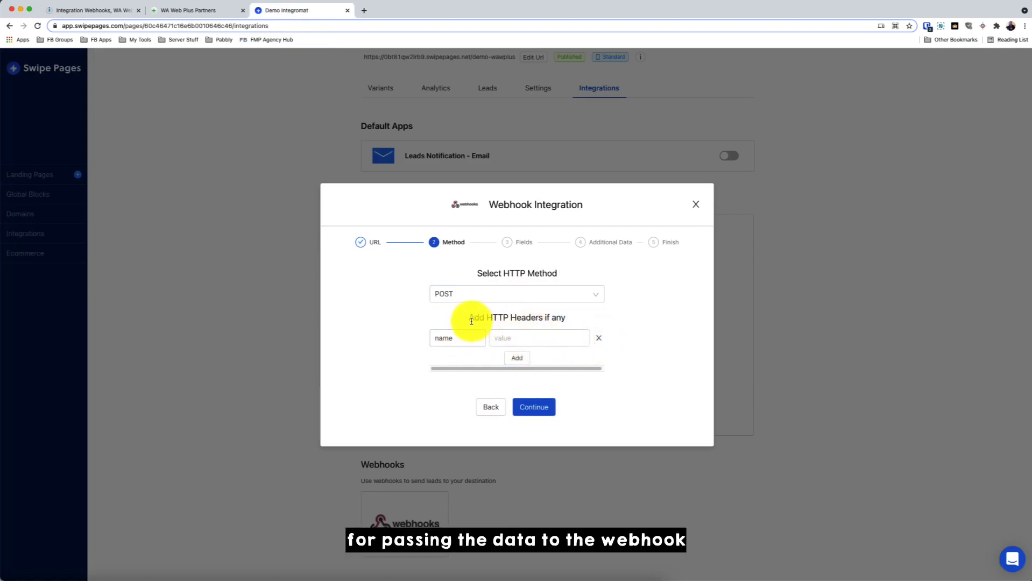
pyautogui.click(457, 338)
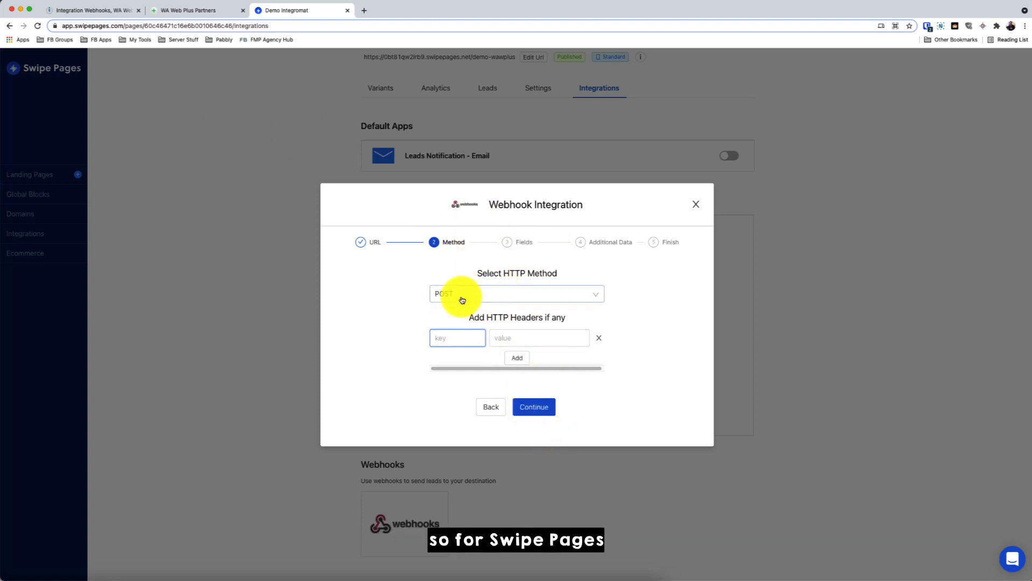
# - Map the Name and WhatsApp Number fields and finish the integration
pyautogui.click(534, 407)
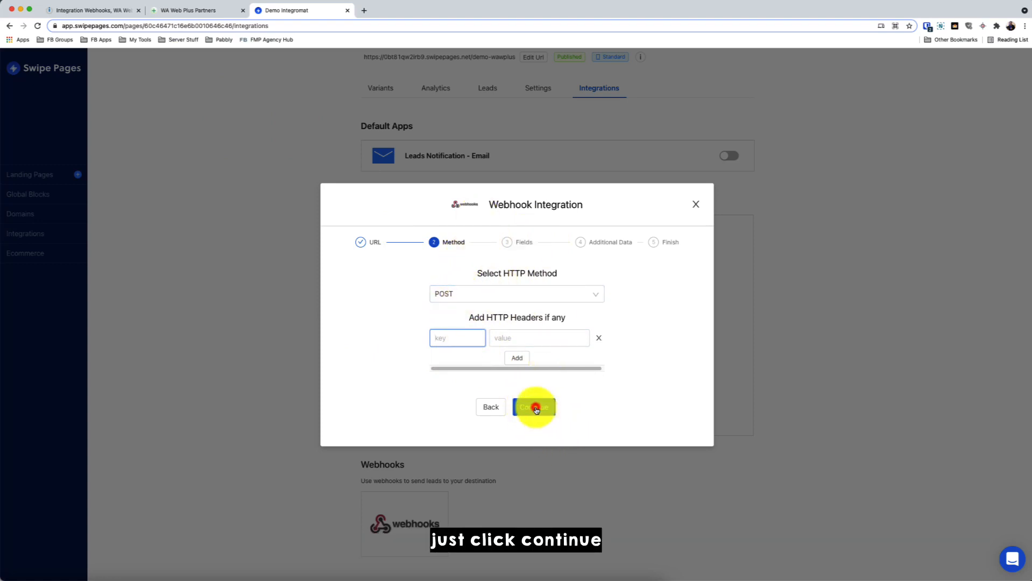
pyautogui.click(534, 407)
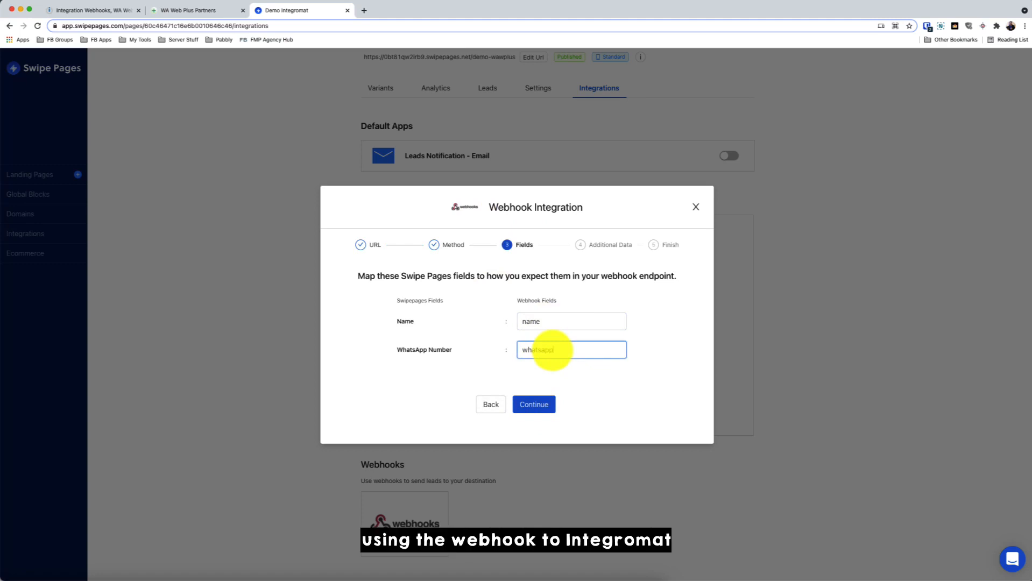
pyautogui.click(533, 405)
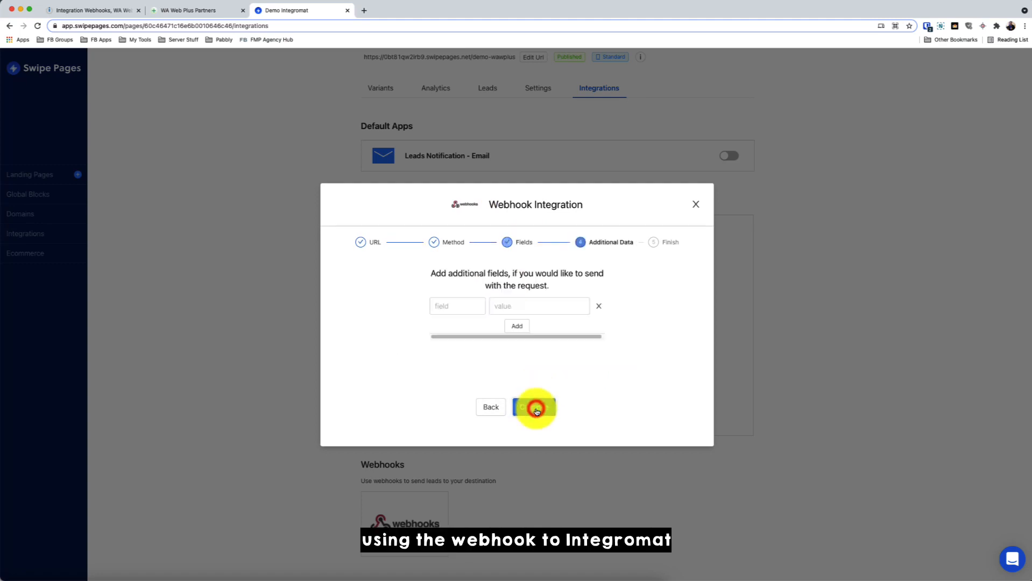
pyautogui.click(535, 407)
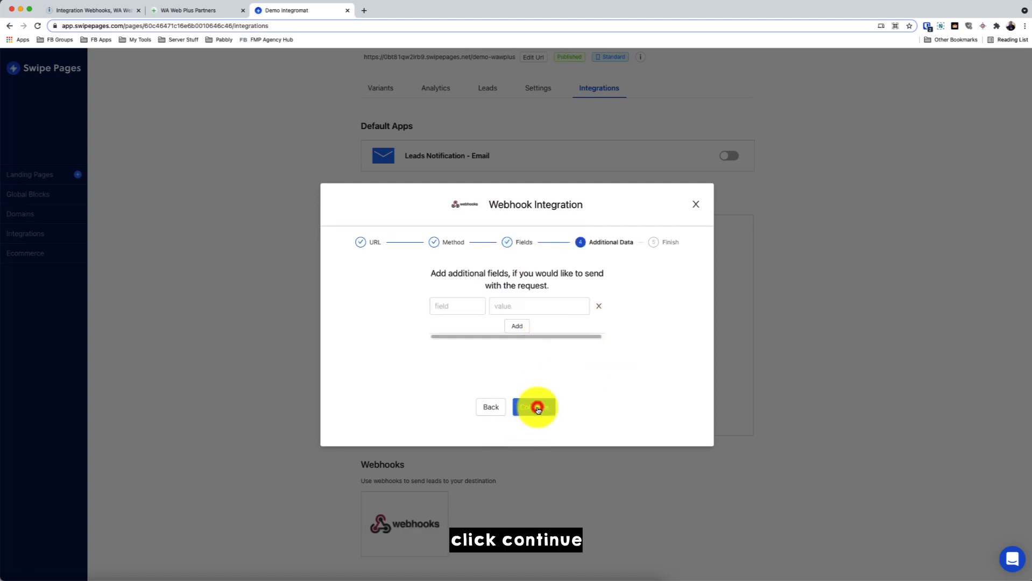
pyautogui.click(536, 407)
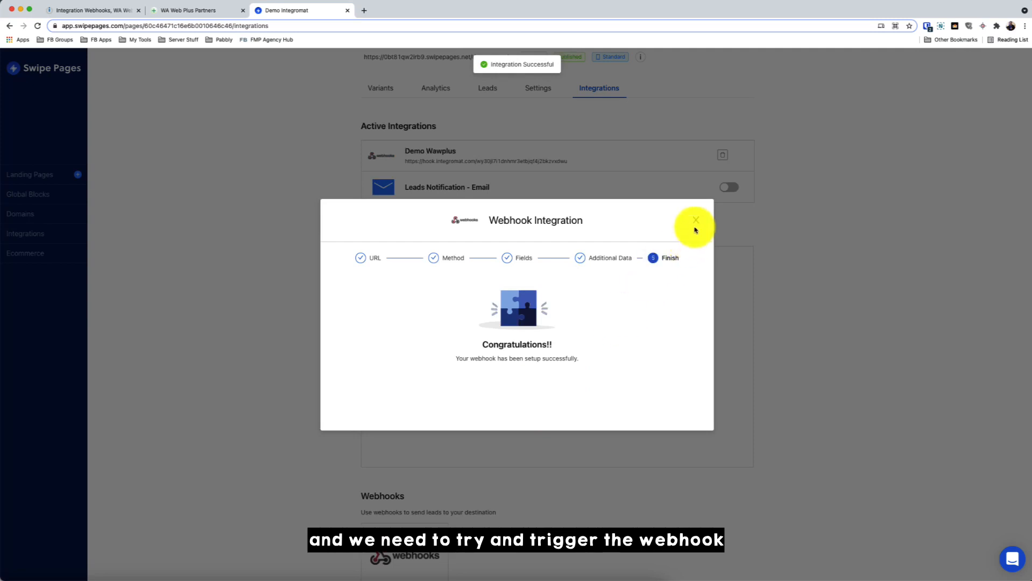
# - Set the Integromat webhook to listen and re-determine its data structure
pyautogui.click(695, 220)
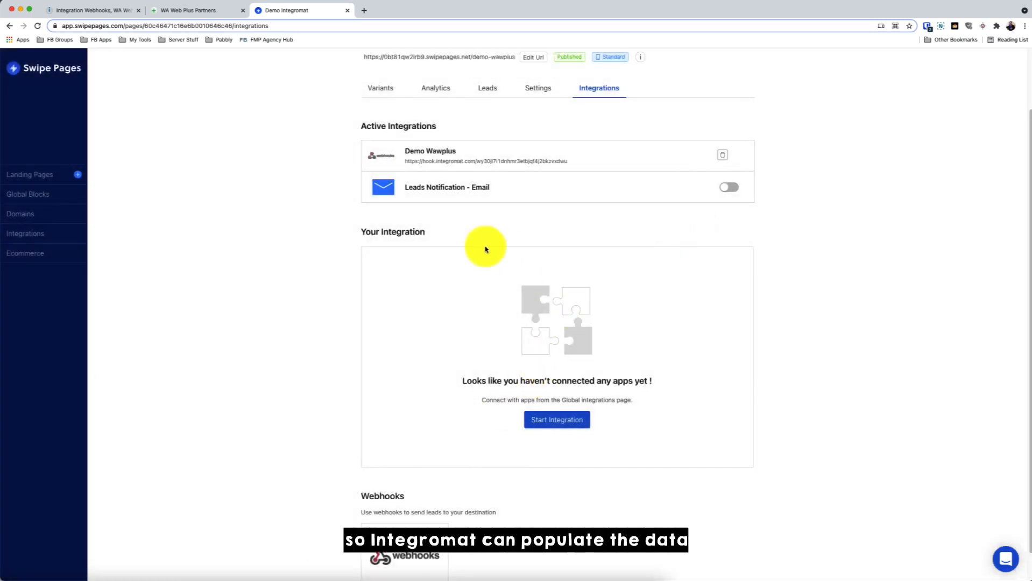
pyautogui.moveTo(432, 40)
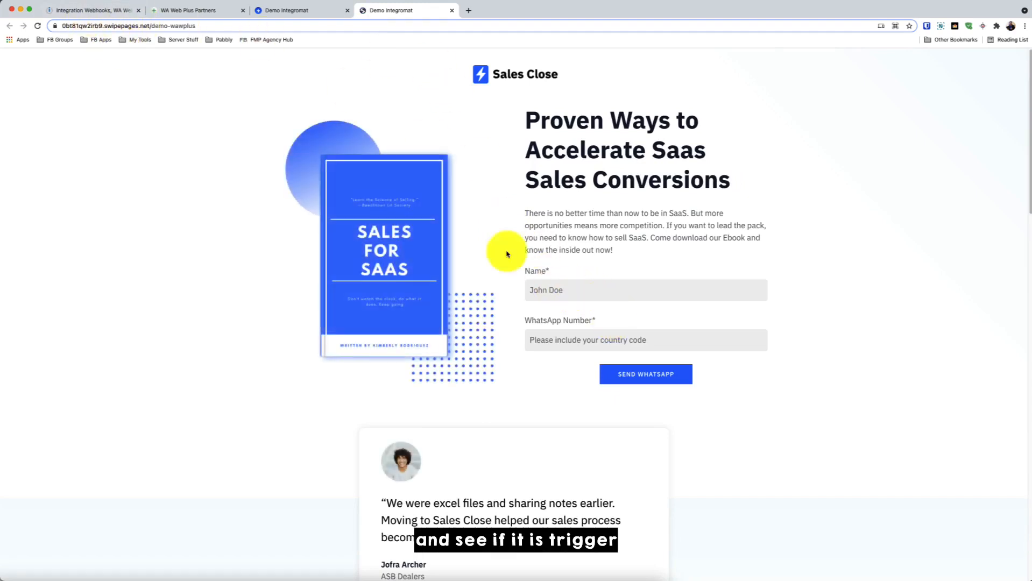
pyautogui.click(86, 11)
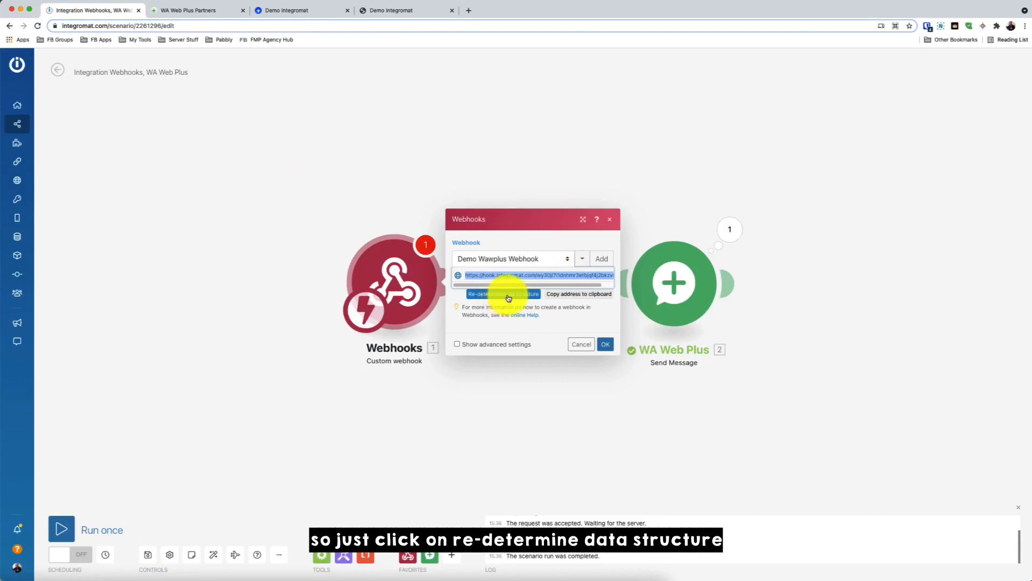
pyautogui.click(504, 293)
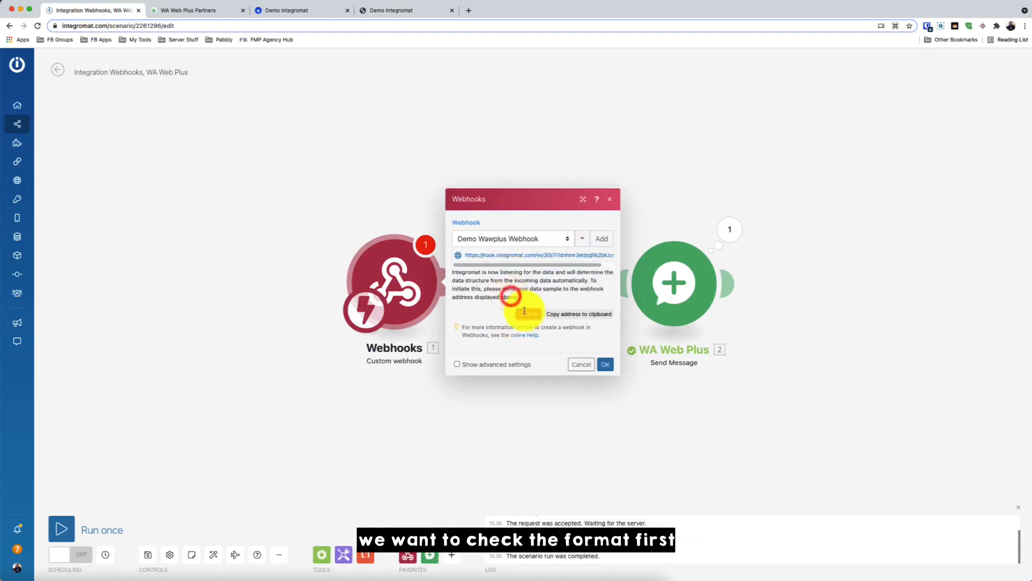
# - Submit a test entry on the live landing page form and check the capture
pyautogui.click(397, 10)
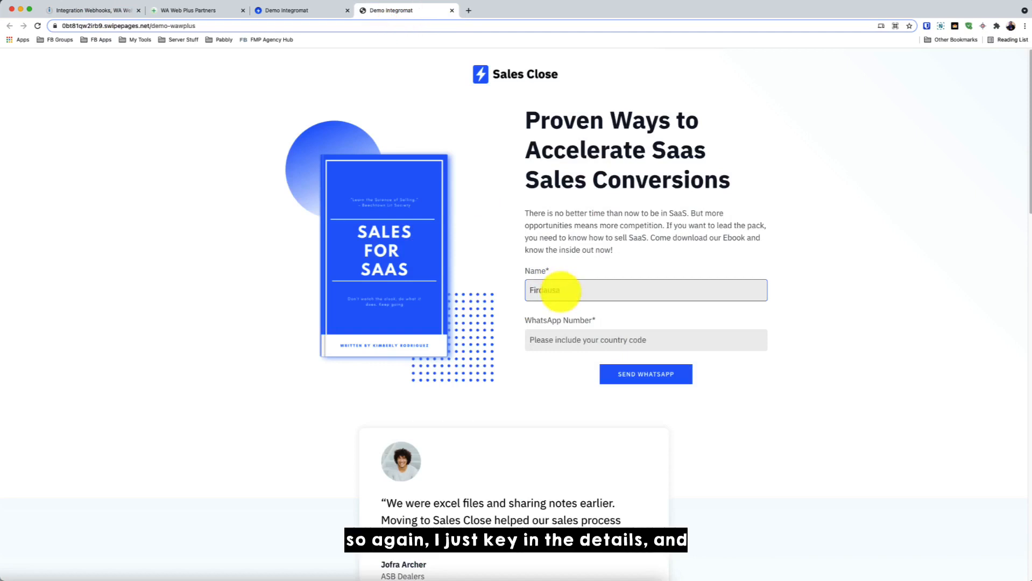
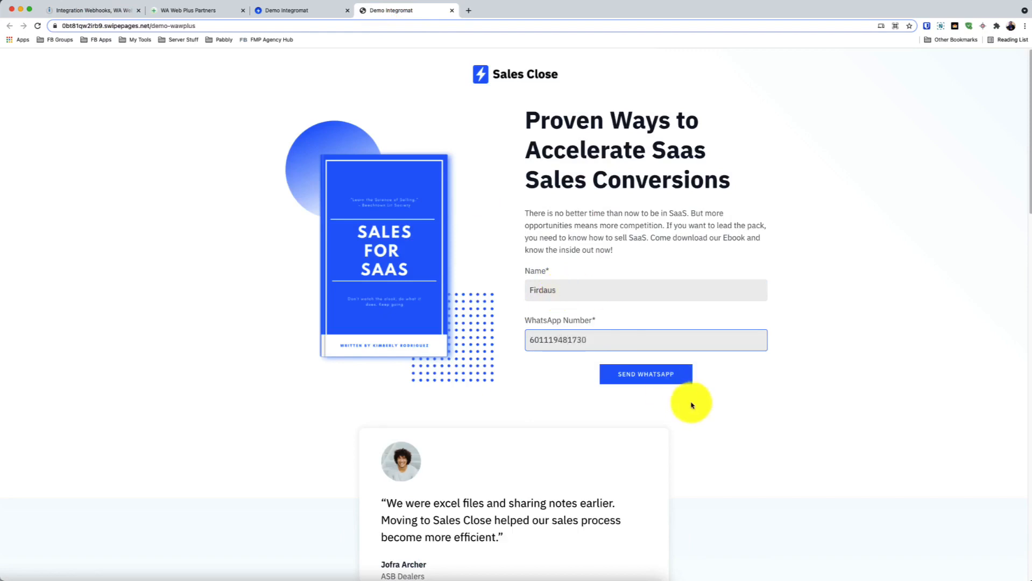
pyautogui.click(636, 374)
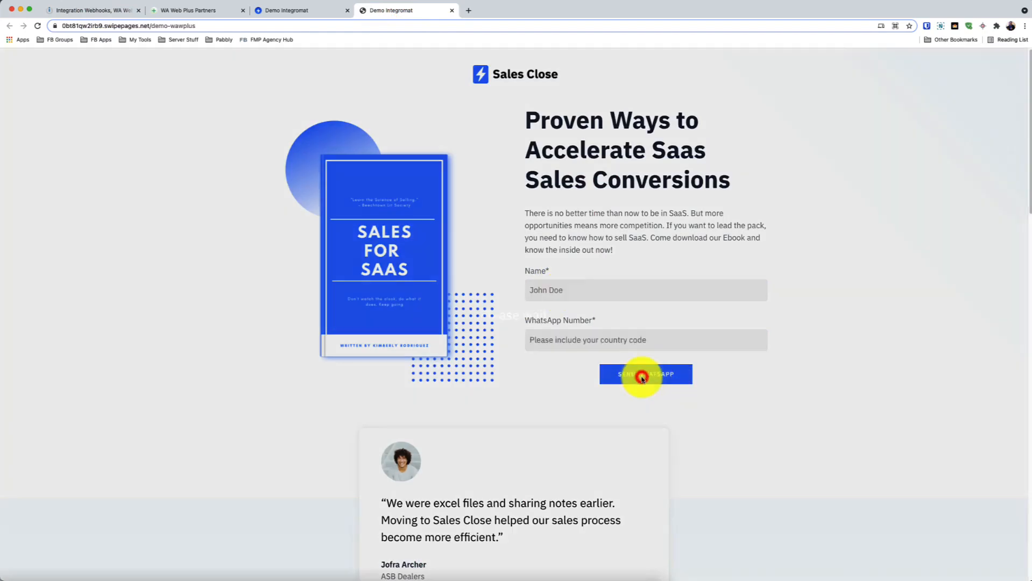
pyautogui.click(94, 11)
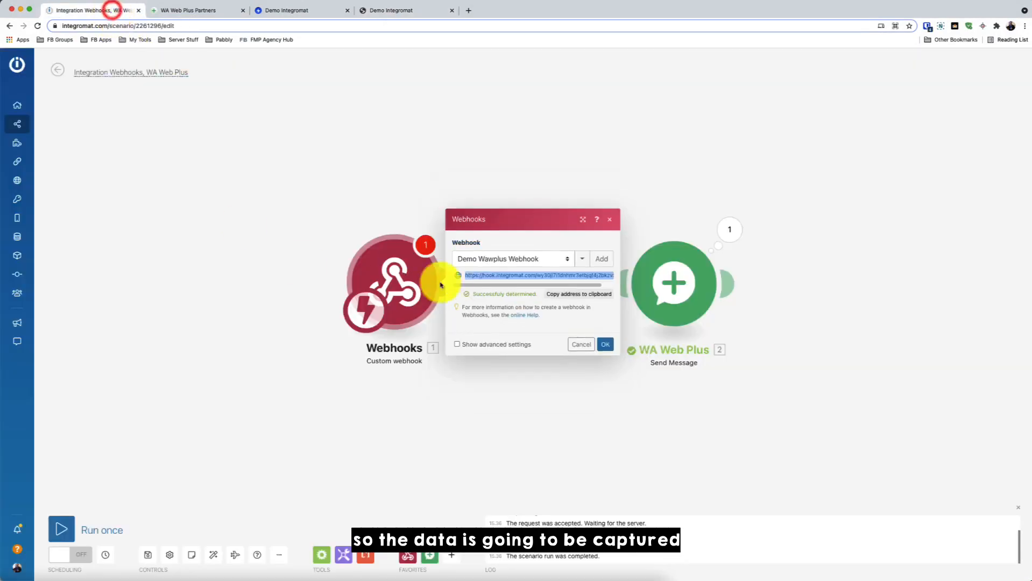
pyautogui.moveTo(527, 336)
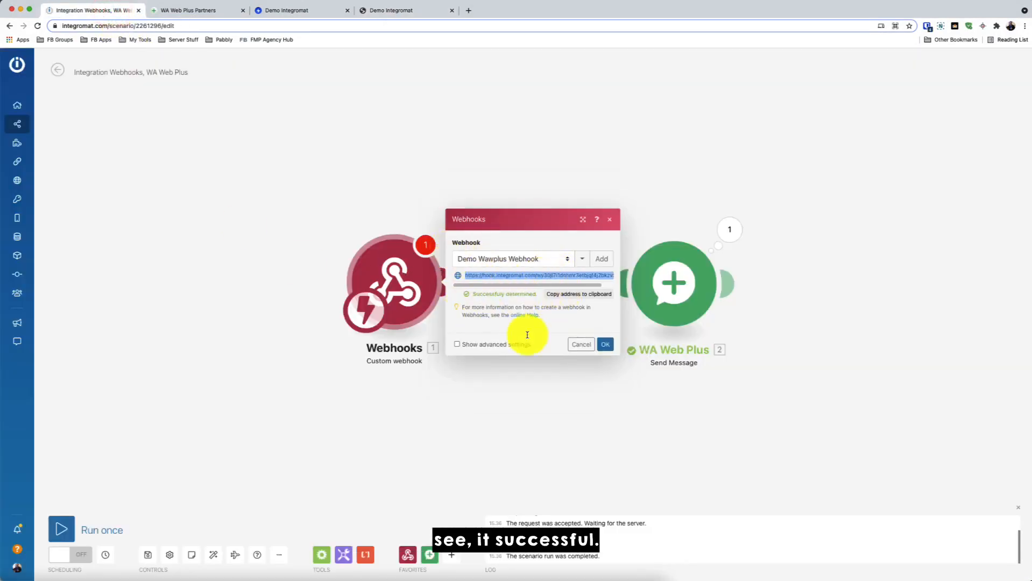
# - Map the webhook's whatsapp value into Send Message's Phone Number field
pyautogui.click(604, 344)
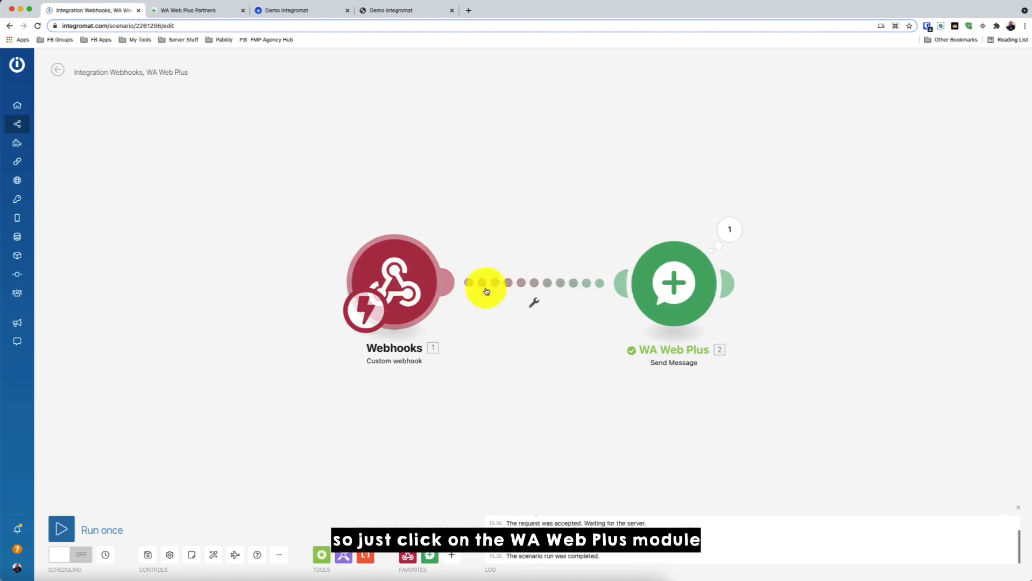
pyautogui.click(674, 283)
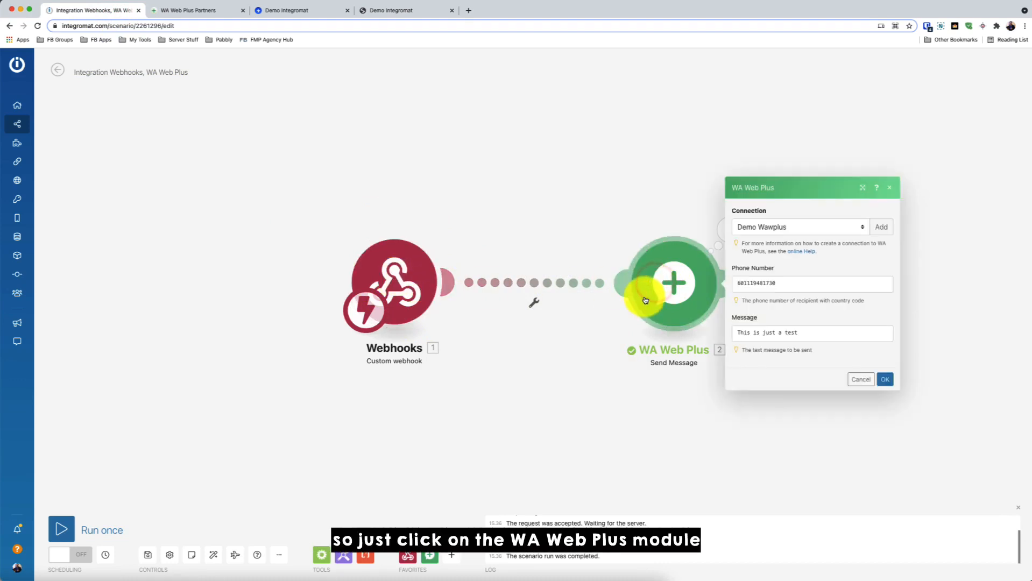
pyautogui.click(812, 284)
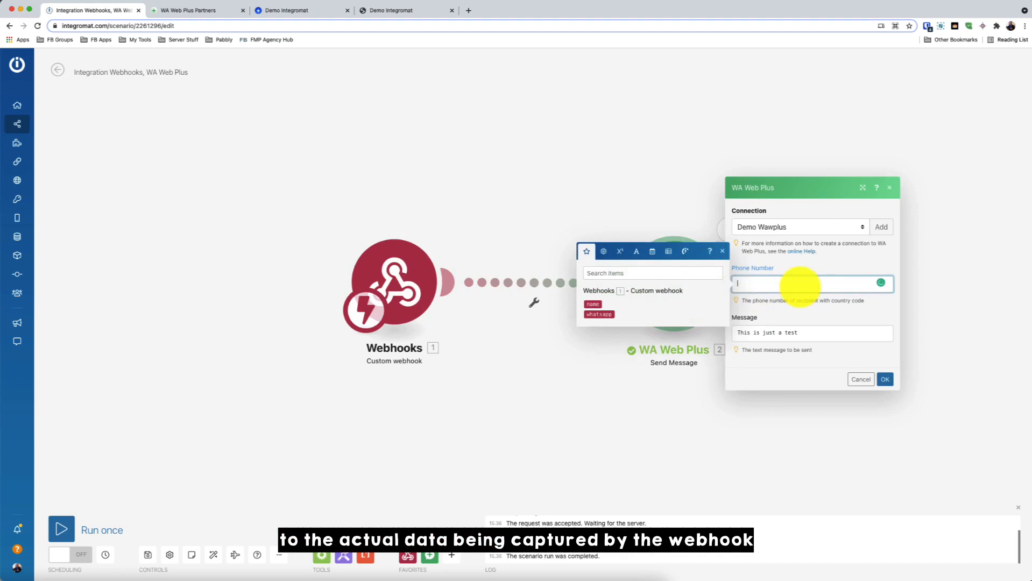
pyautogui.click(599, 314)
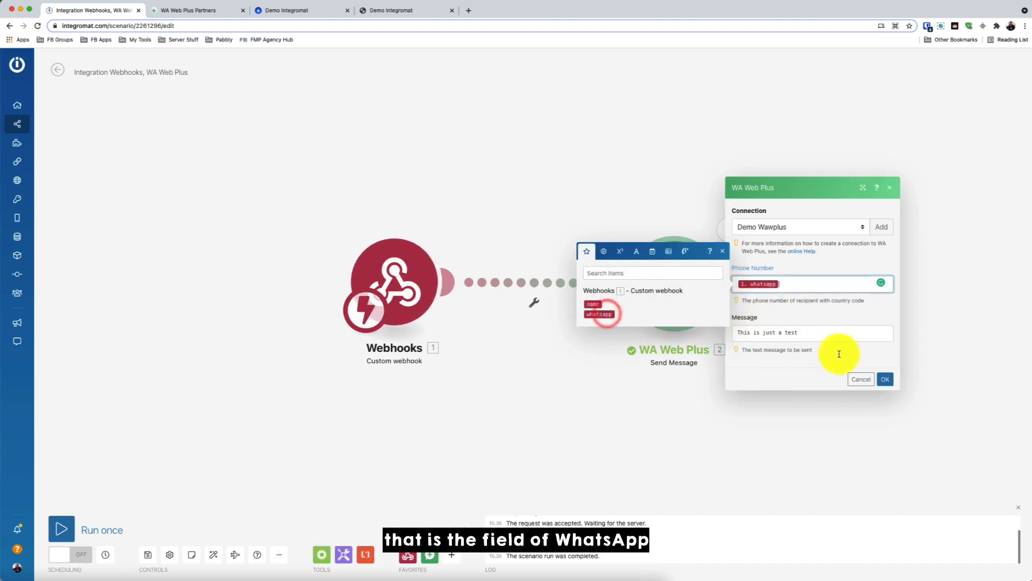
# - Write a greeting message starting 'Hai' with the webhook's name item inserted
pyautogui.write('Hai')
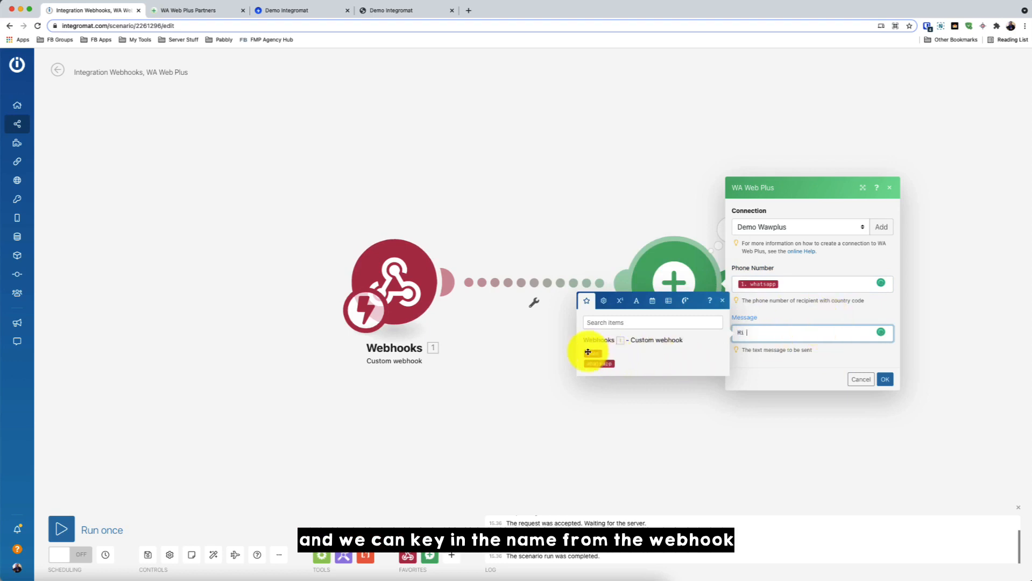
pyautogui.click(592, 353)
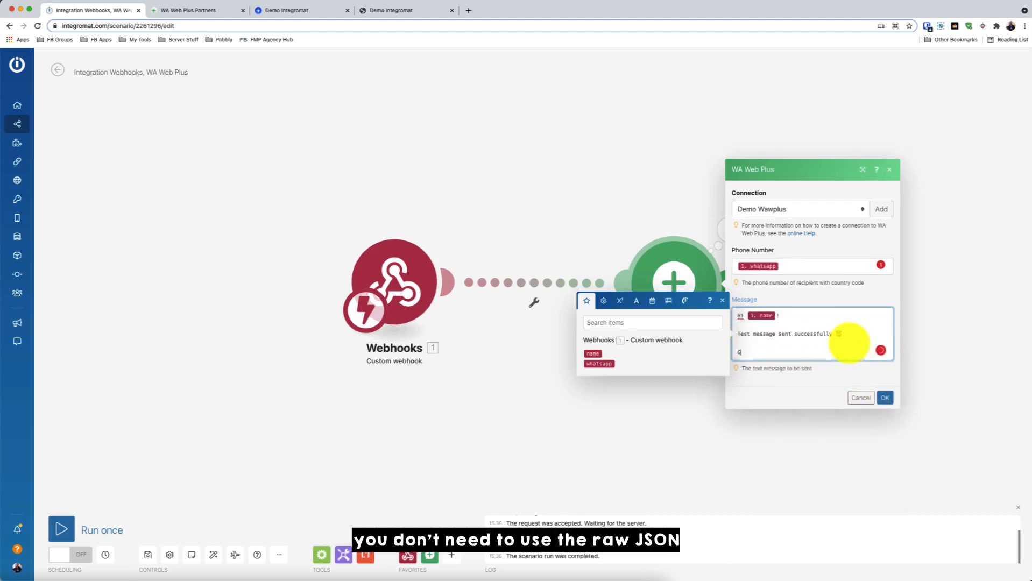
pyautogui.write('ood luck~')
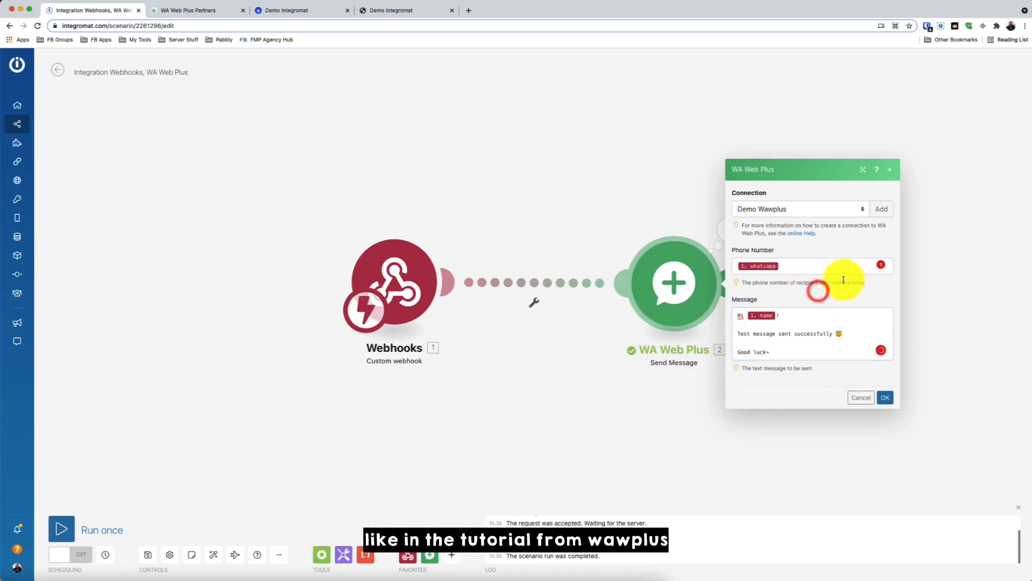
pyautogui.click(885, 398)
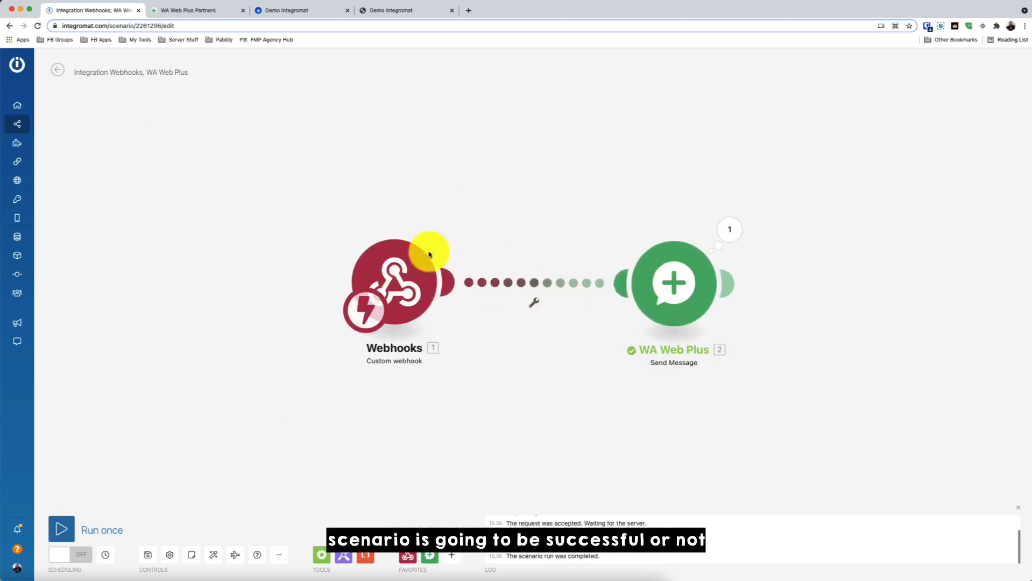
# - Start a single scenario run to await incoming webhook data
pyautogui.click(61, 530)
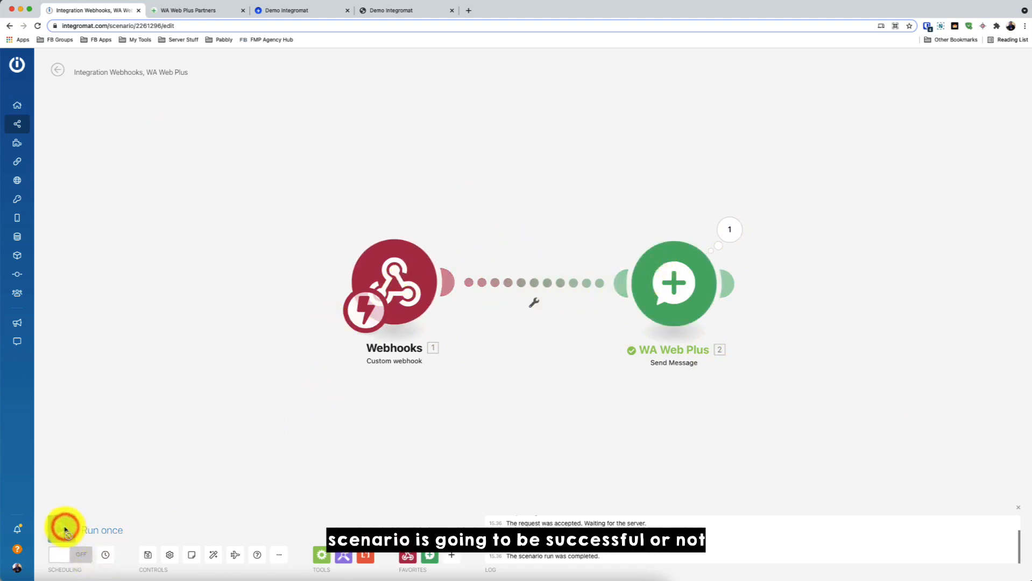
pyautogui.click(60, 530)
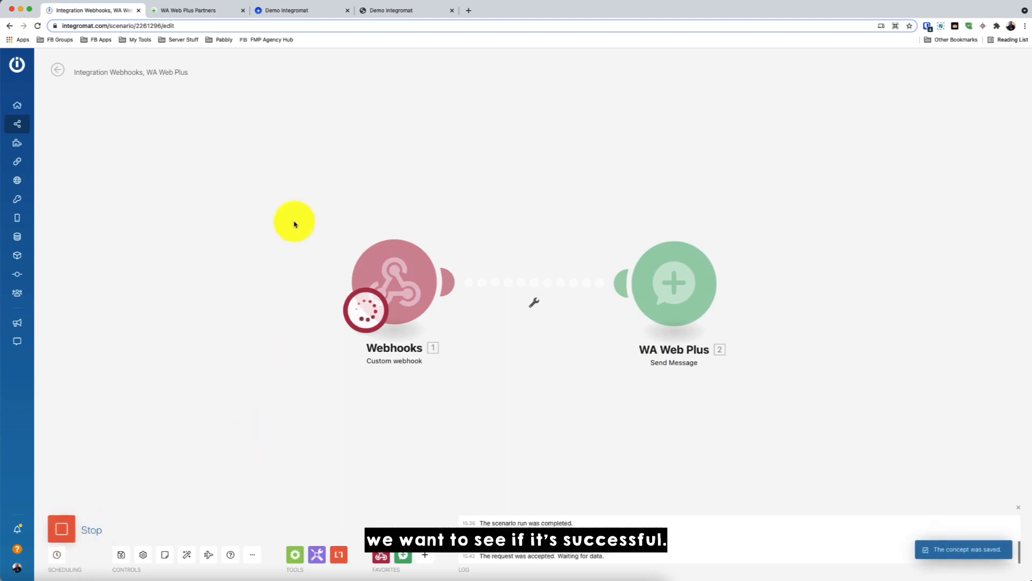
pyautogui.moveTo(335, 14)
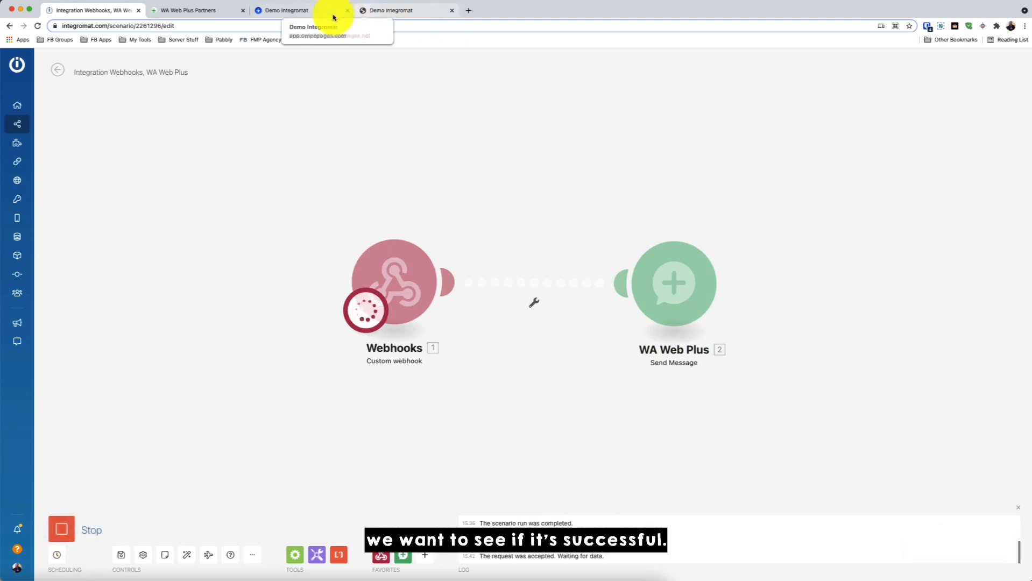
pyautogui.click(402, 10)
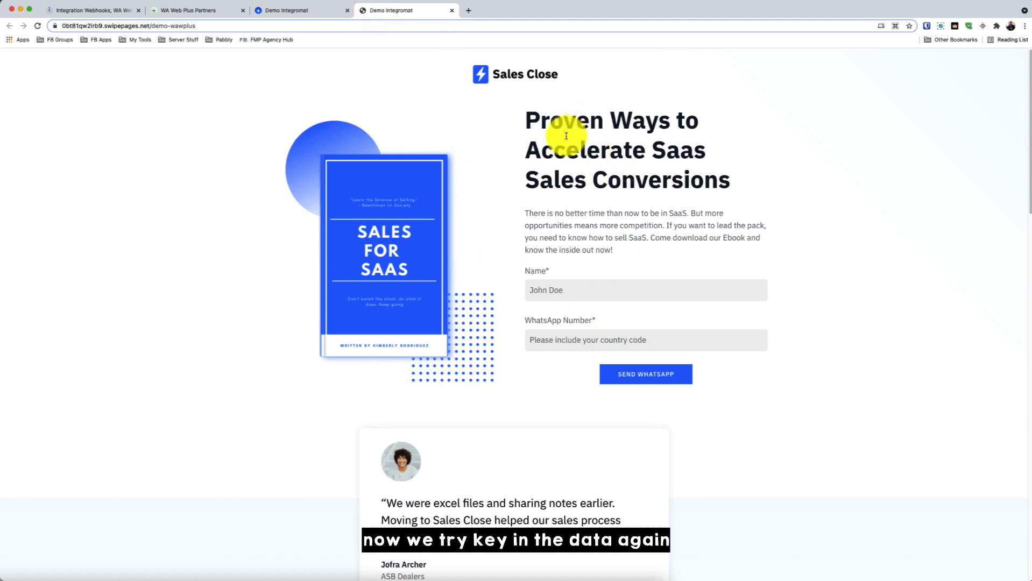
pyautogui.moveTo(436, 180)
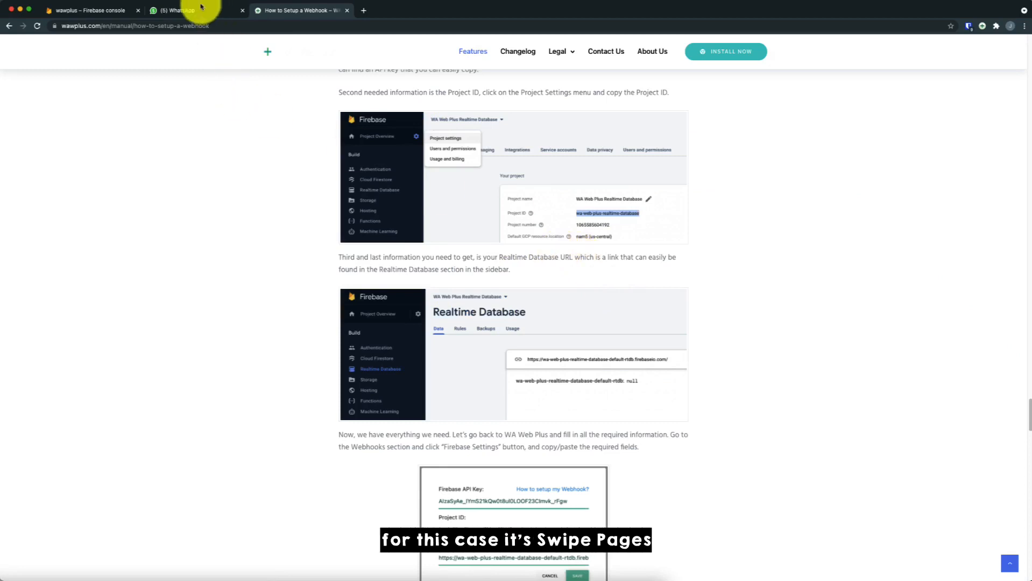
# - Submit the landing page form with test Name and WhatsApp Number, then check the run
pyautogui.click(186, 10)
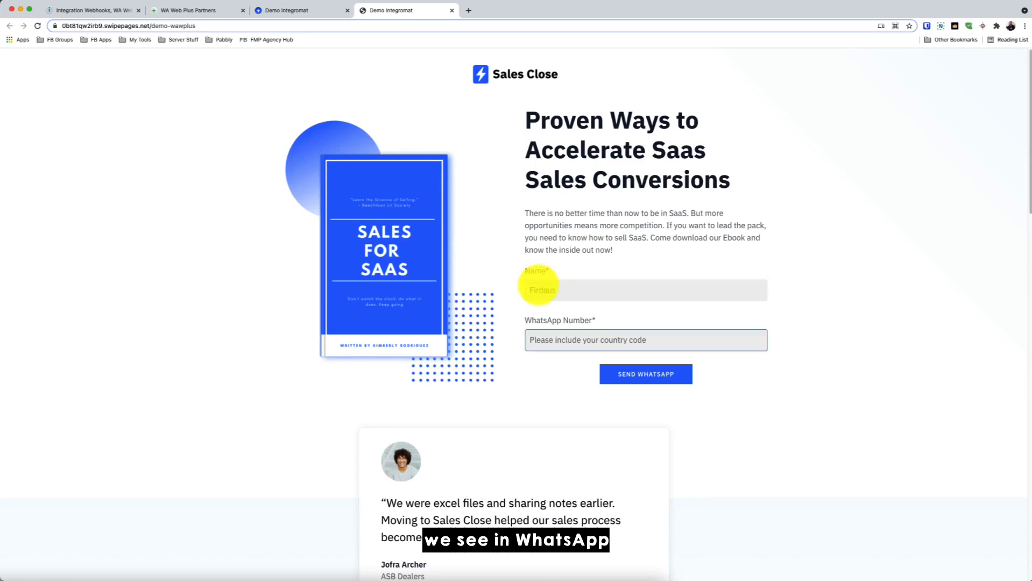
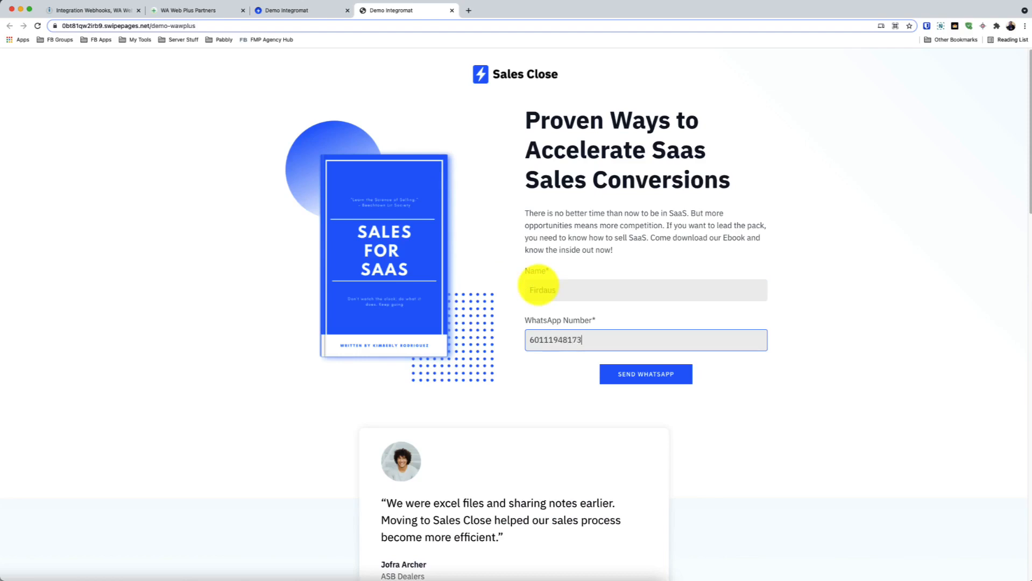
pyautogui.click(658, 374)
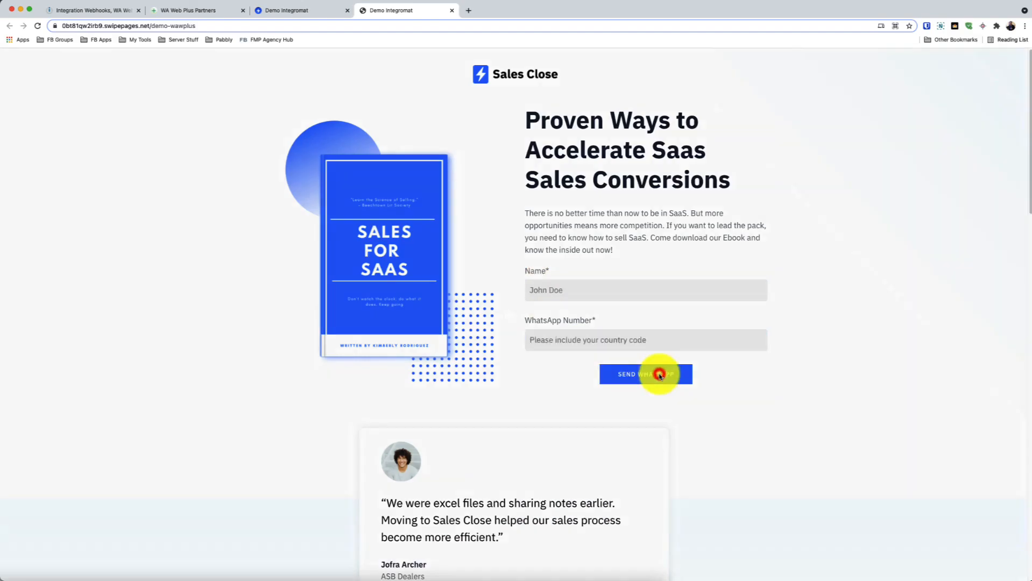
pyautogui.click(646, 374)
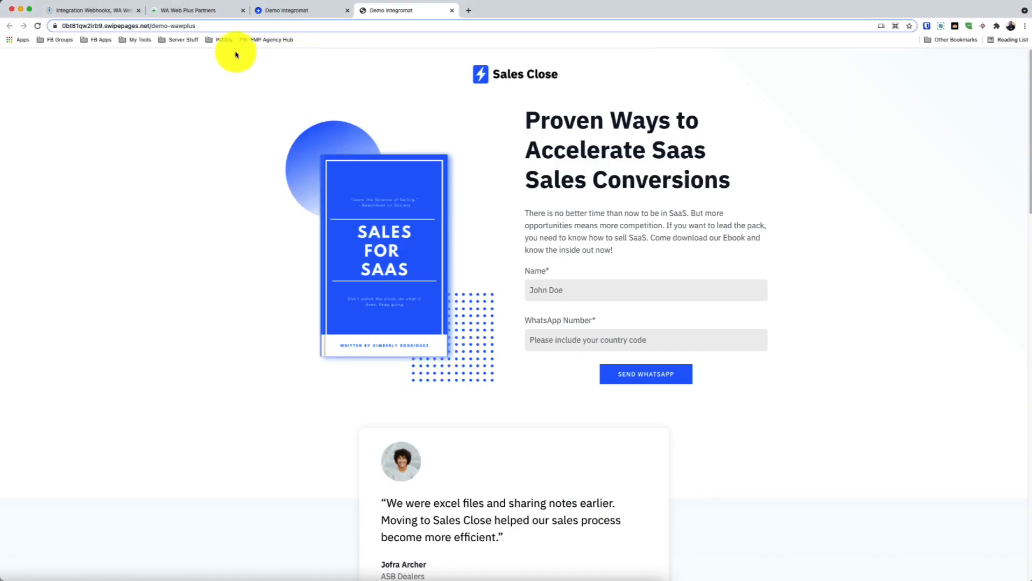
pyautogui.click(91, 11)
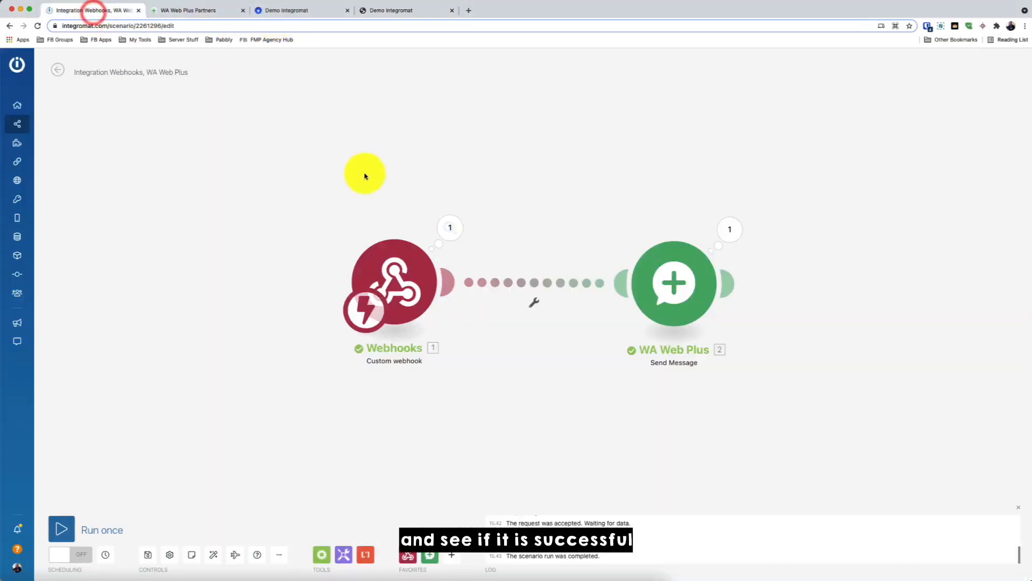
# - Review the Send Message run results, then add an empty module after it
pyautogui.click(449, 228)
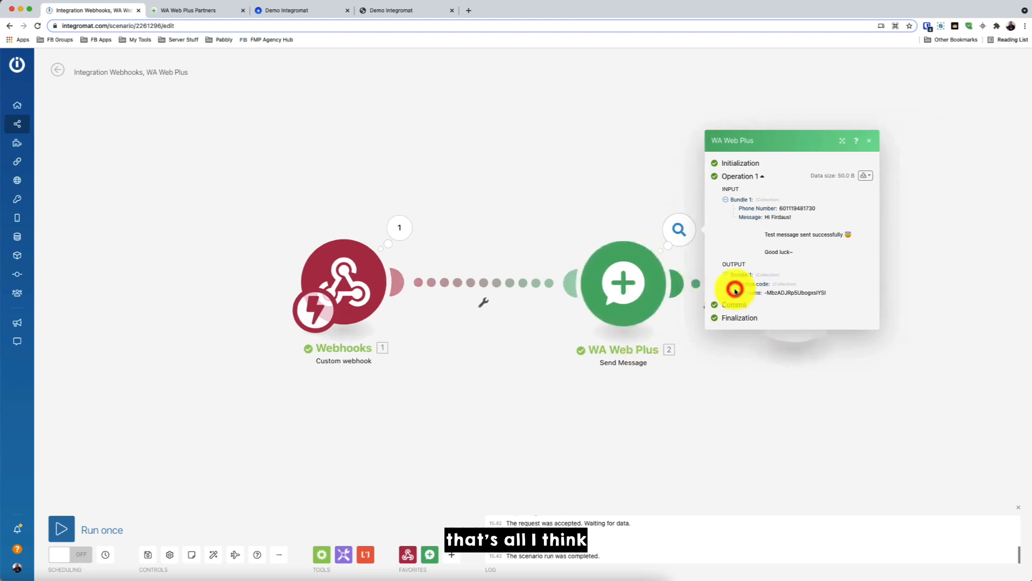
pyautogui.click(869, 140)
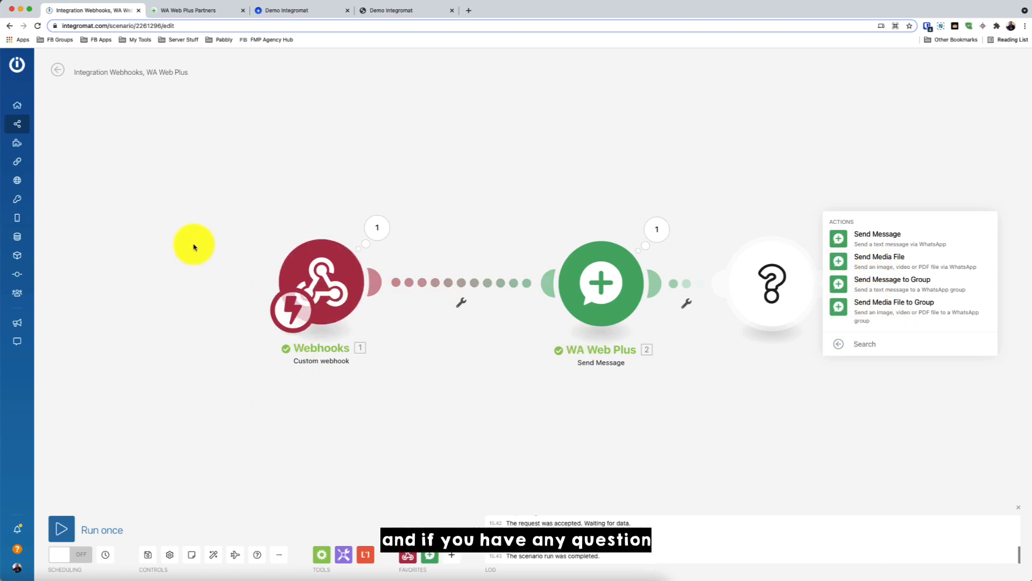
pyautogui.moveTo(204, 238)
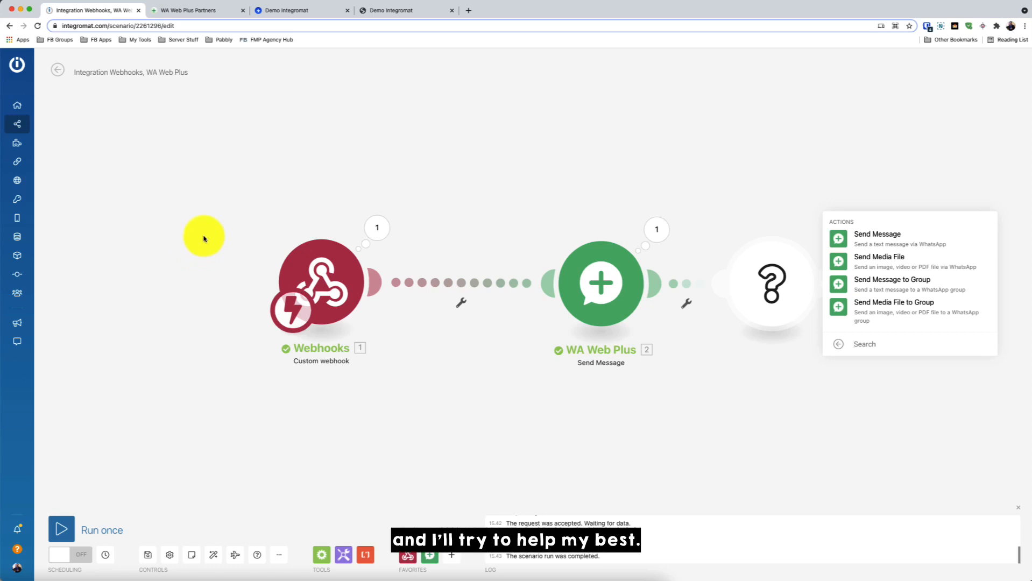
pyautogui.moveTo(510, 420)
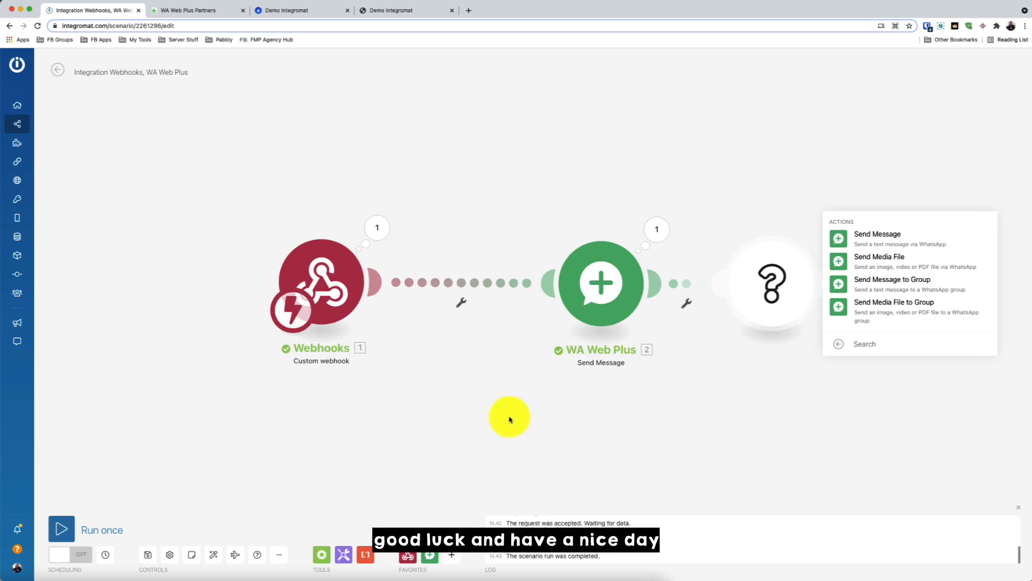